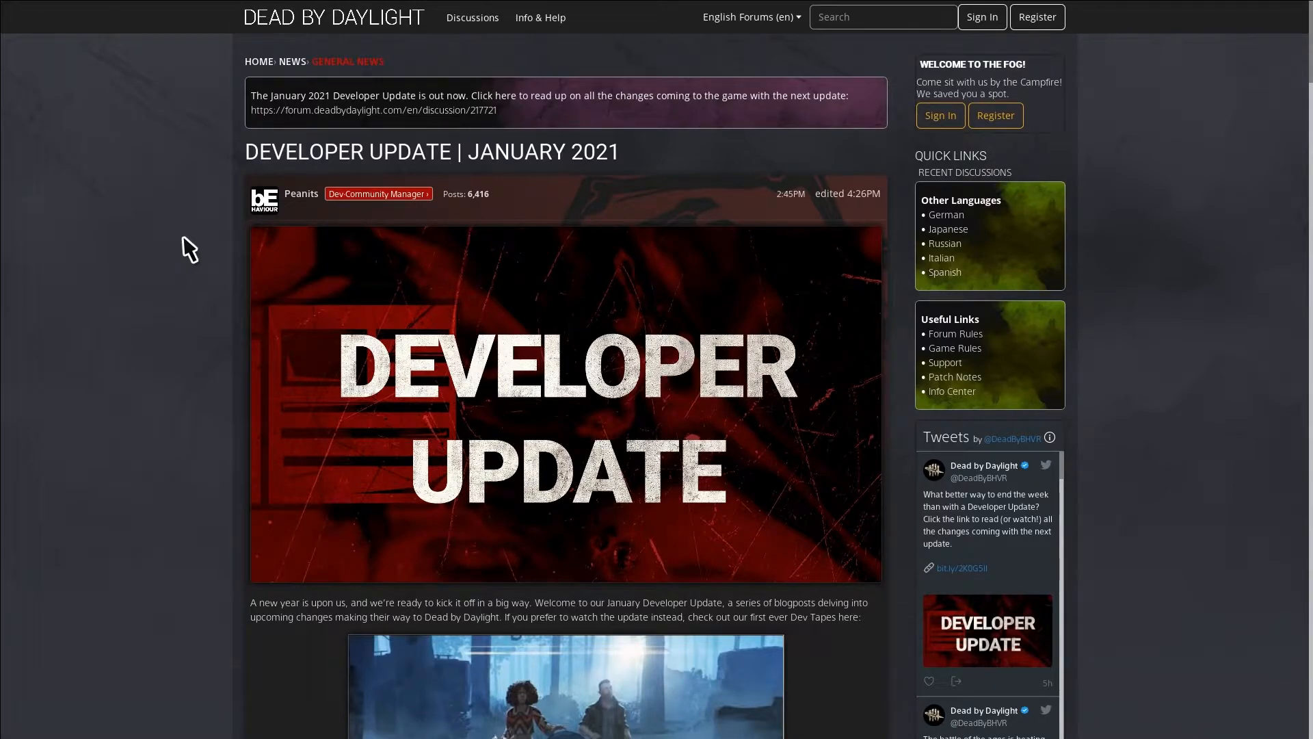
Scroll past the Developer Update banner to the Dev Tapes video and The Clown section
scroll(down, 3)
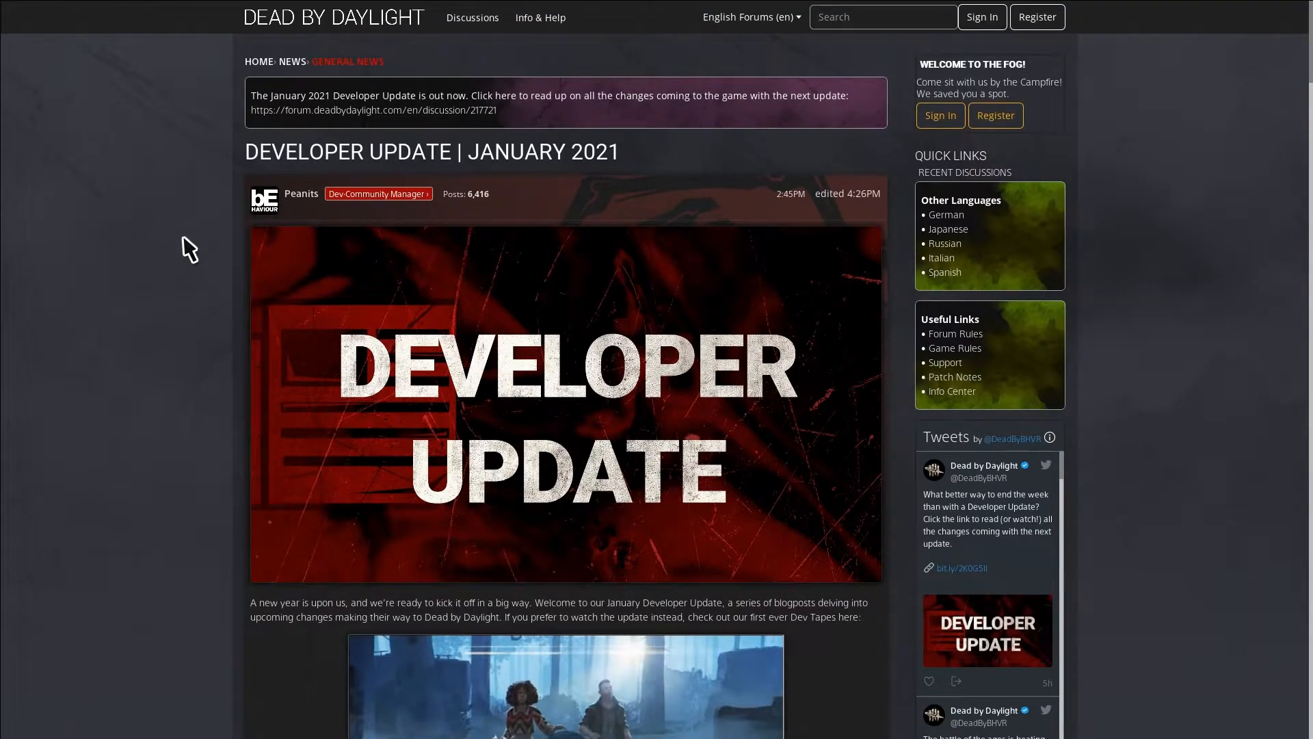
scroll(down, 3)
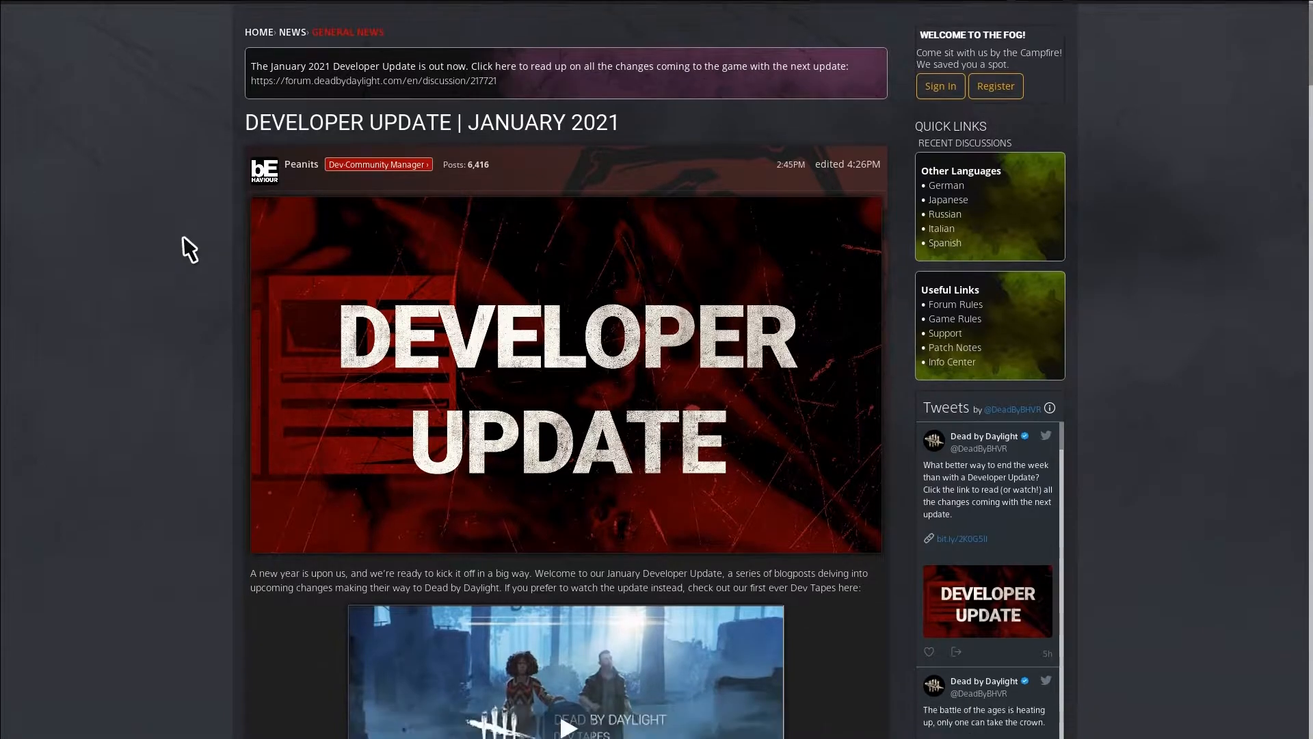
scroll(down, 3)
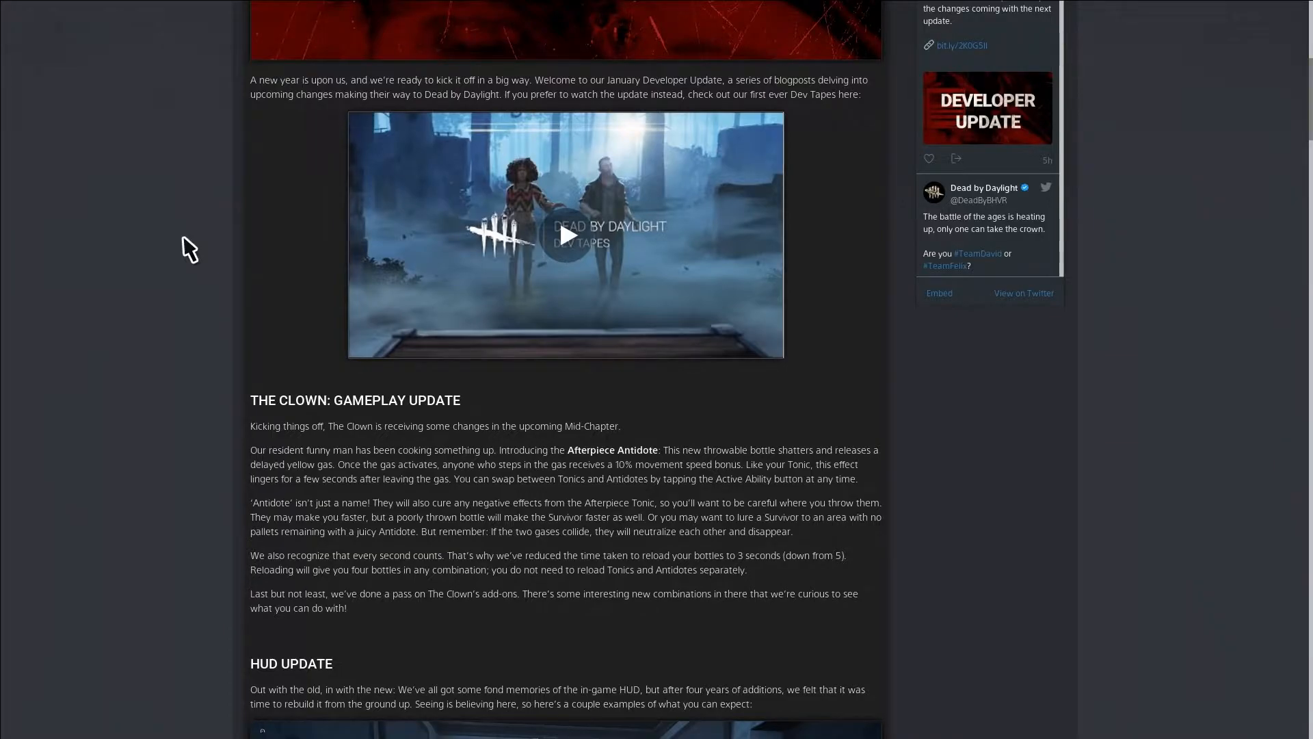
scroll(down, 3)
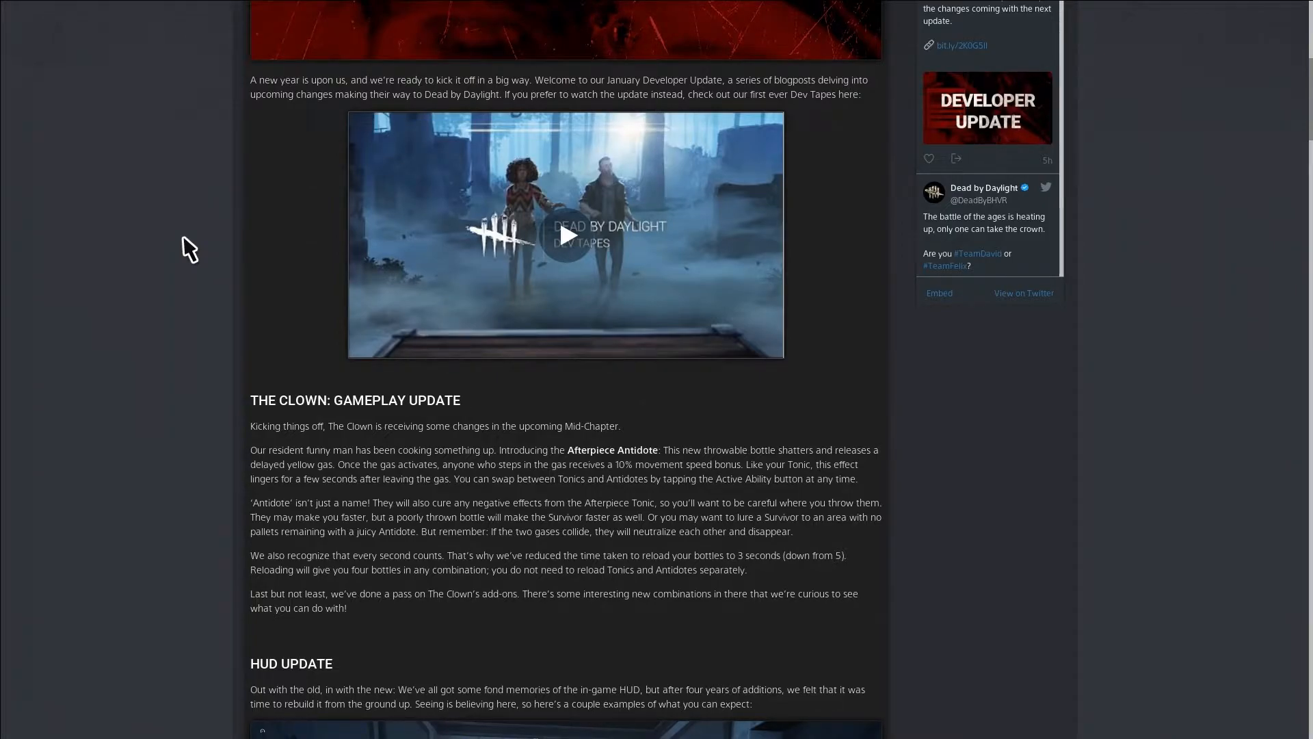
Scroll down to the HUD Update heading and its first in-game HUD screenshot
scroll(down, 3)
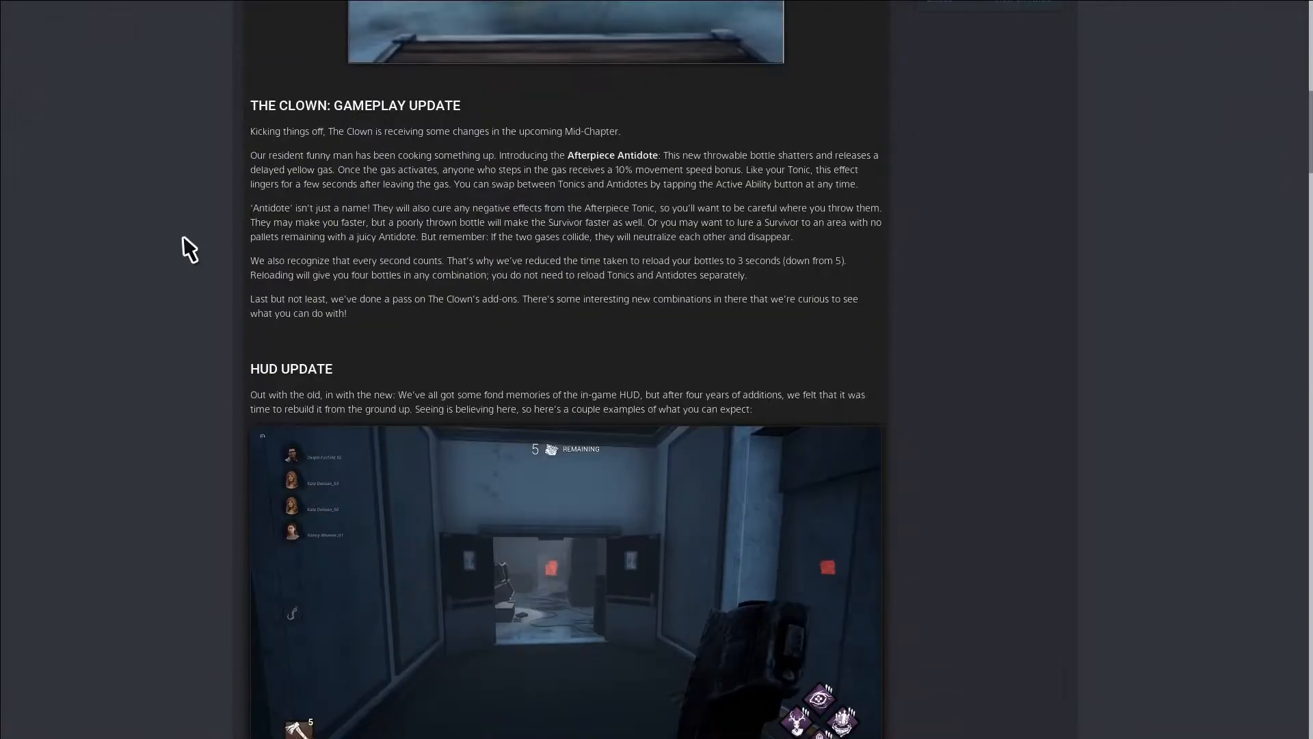
scroll(down, 3)
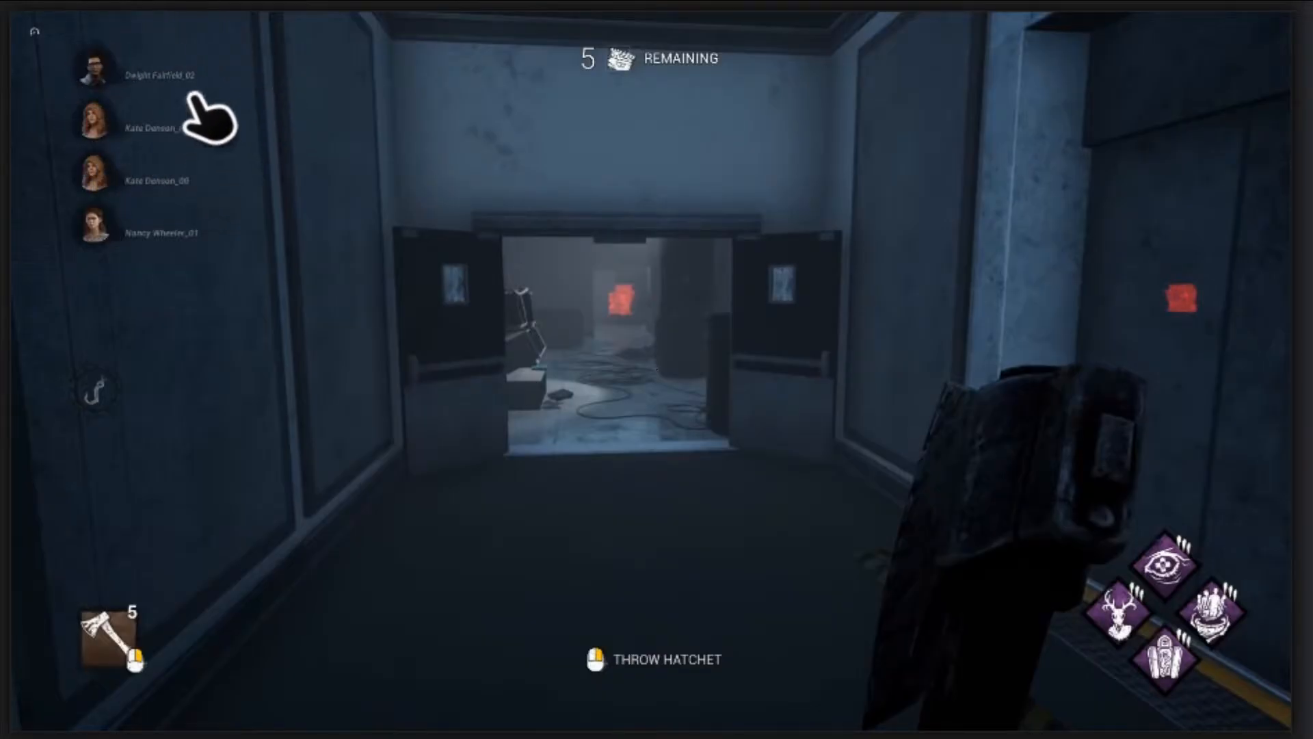
mouse_move(134, 29)
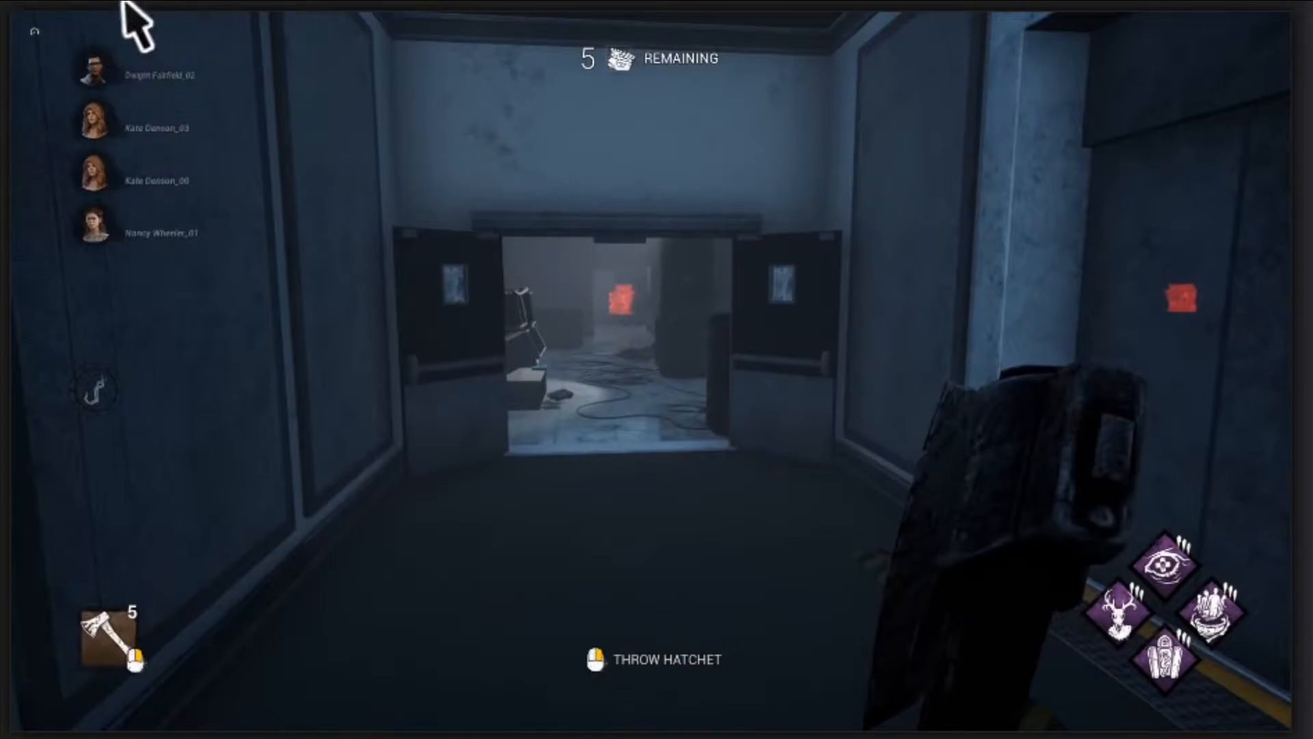
mouse_move(138, 632)
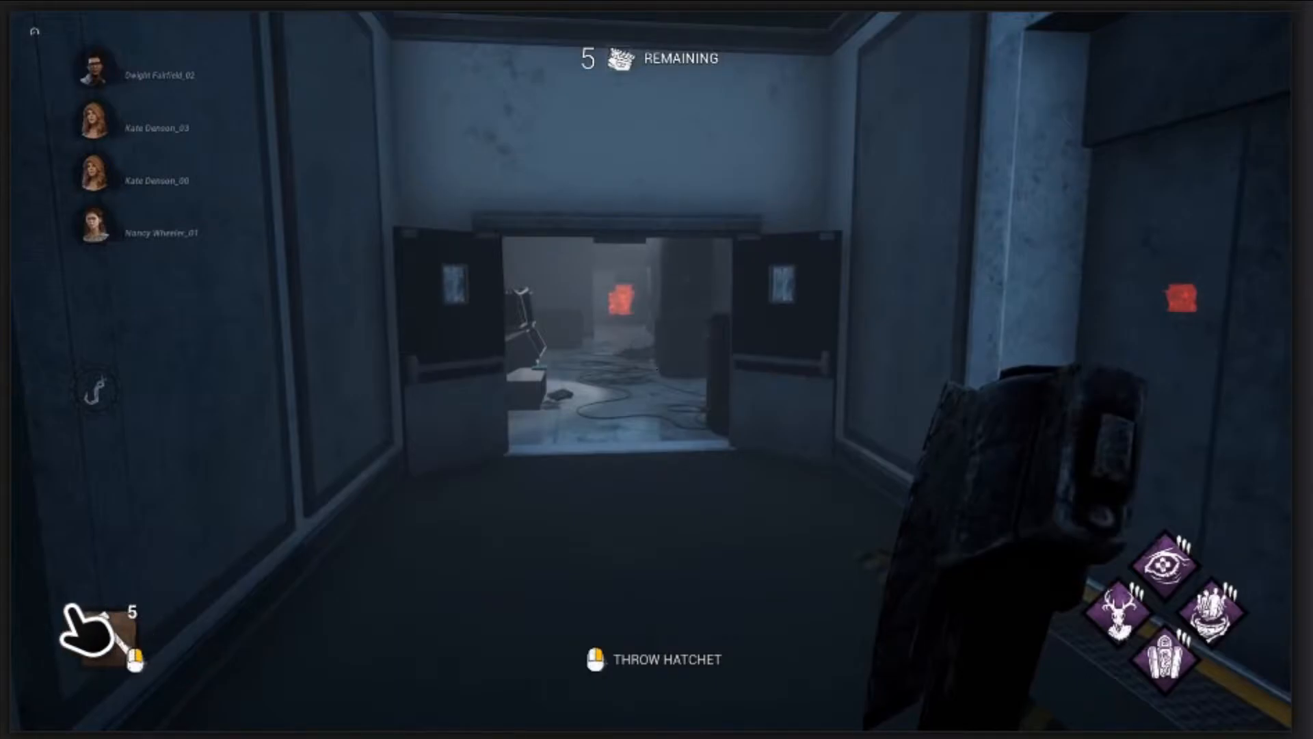
mouse_move(520, 210)
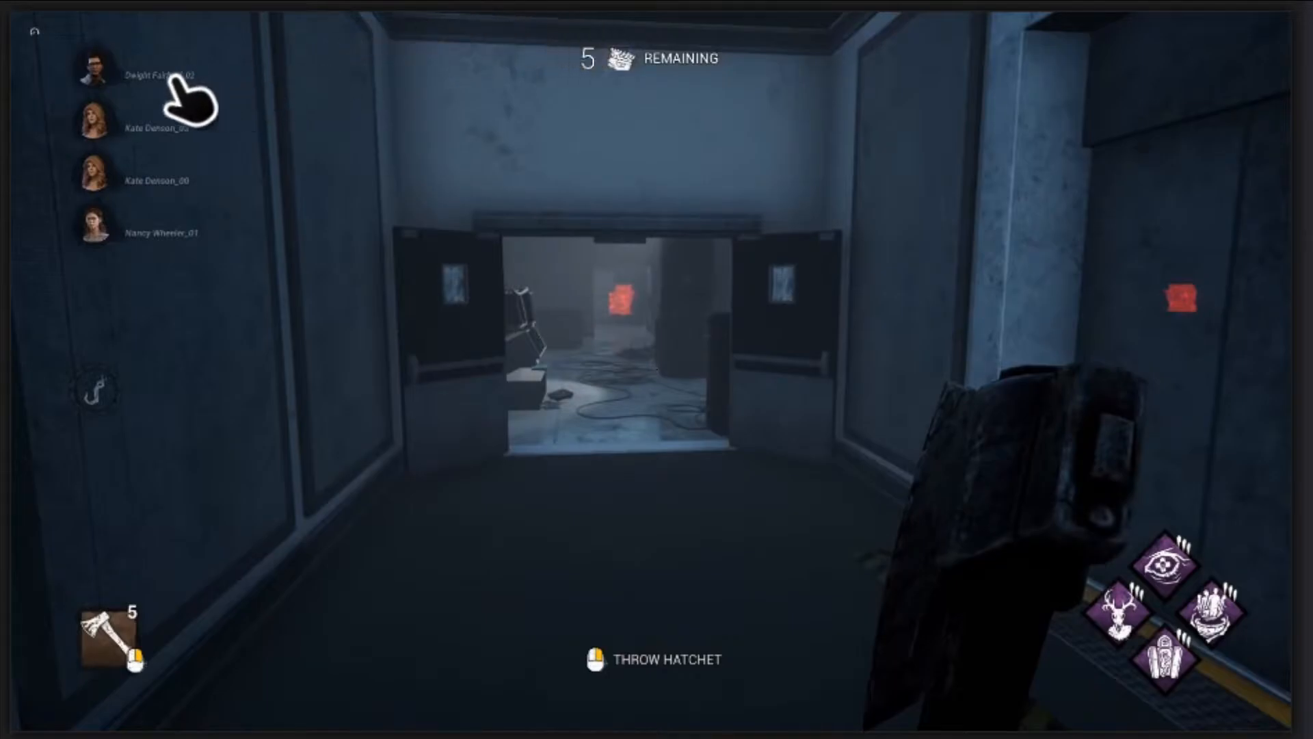
mouse_move(99, 197)
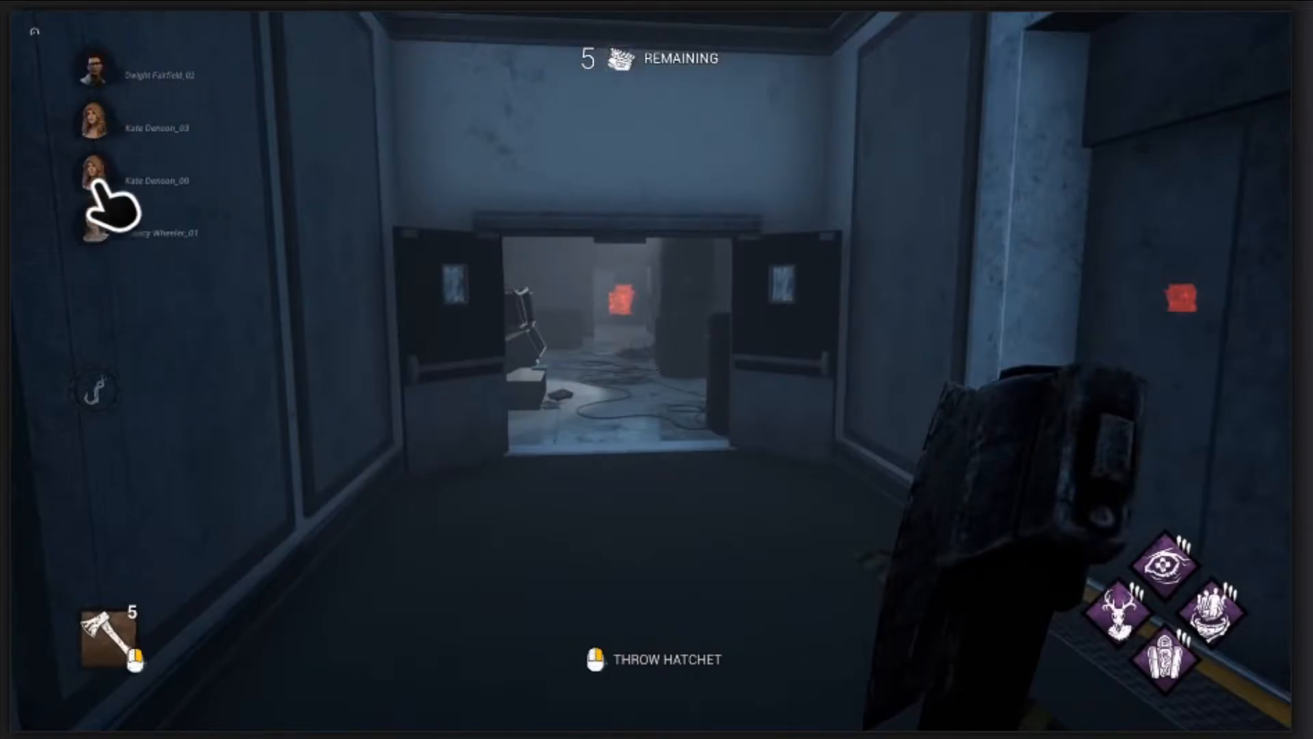
mouse_move(177, 276)
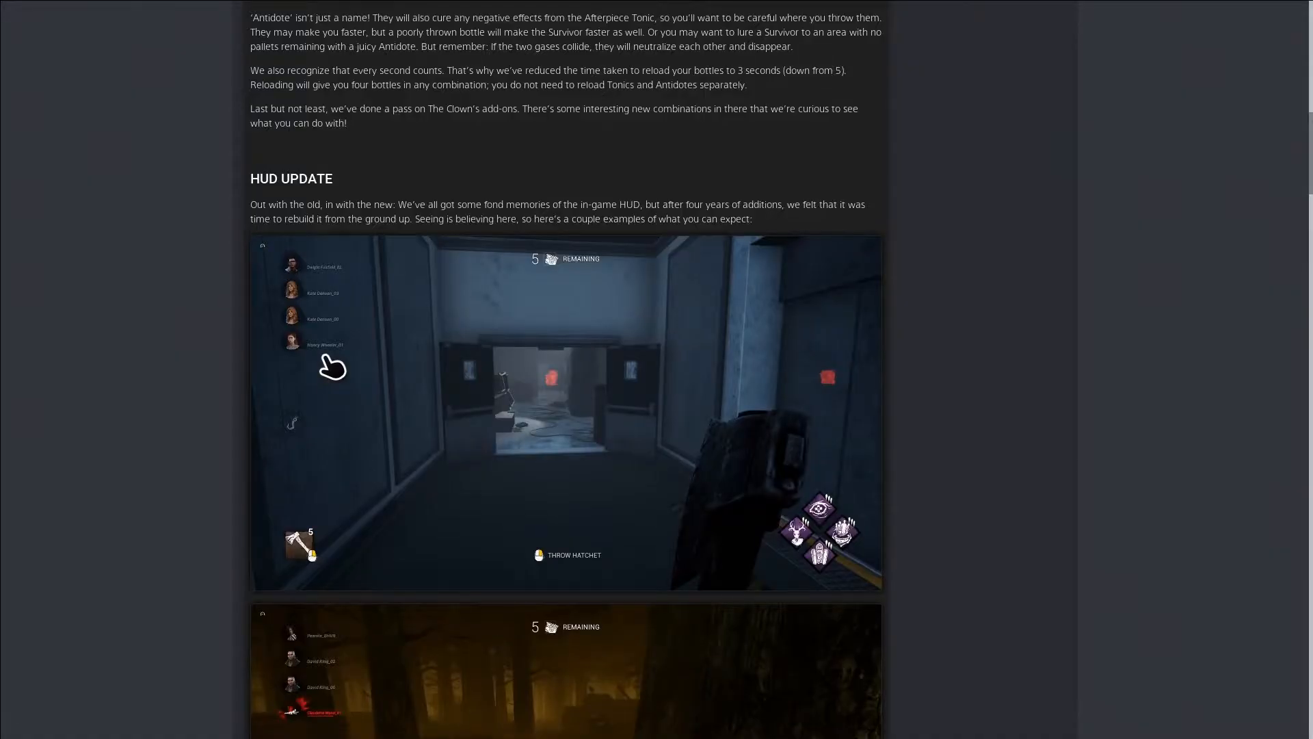
mouse_move(305, 535)
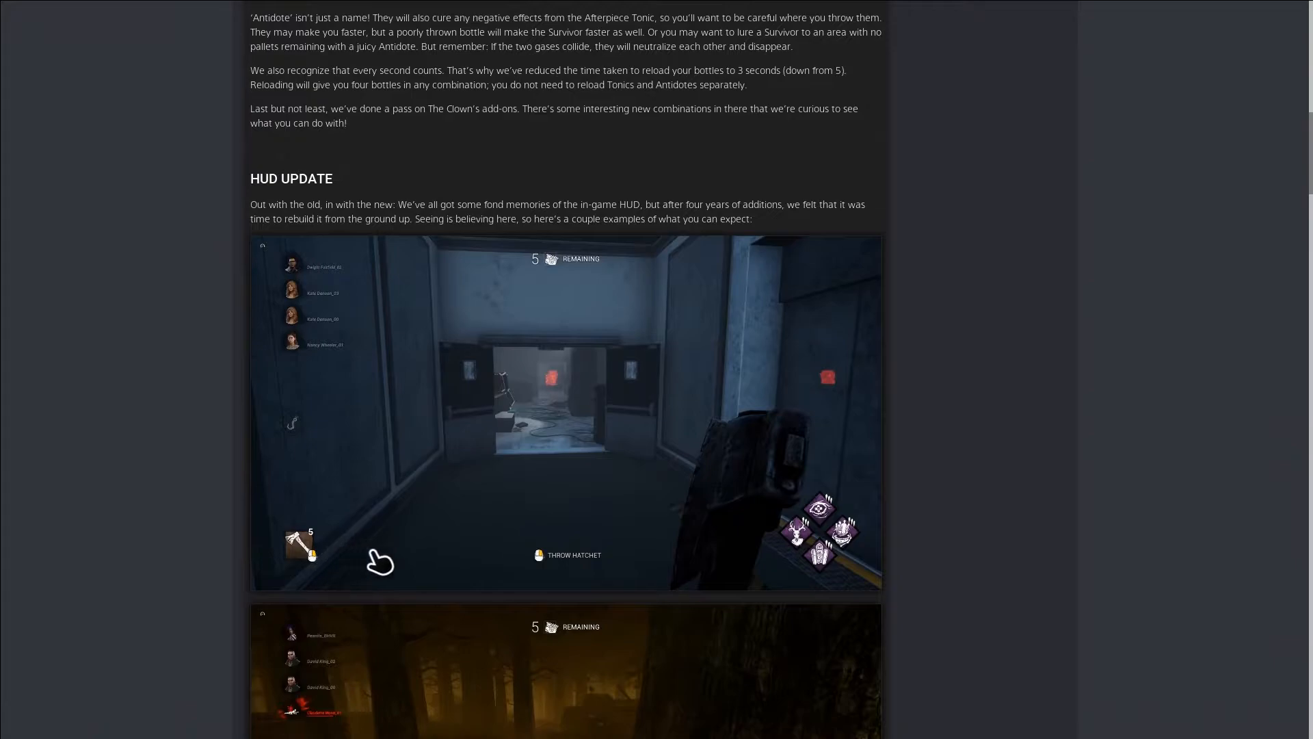
mouse_move(344, 446)
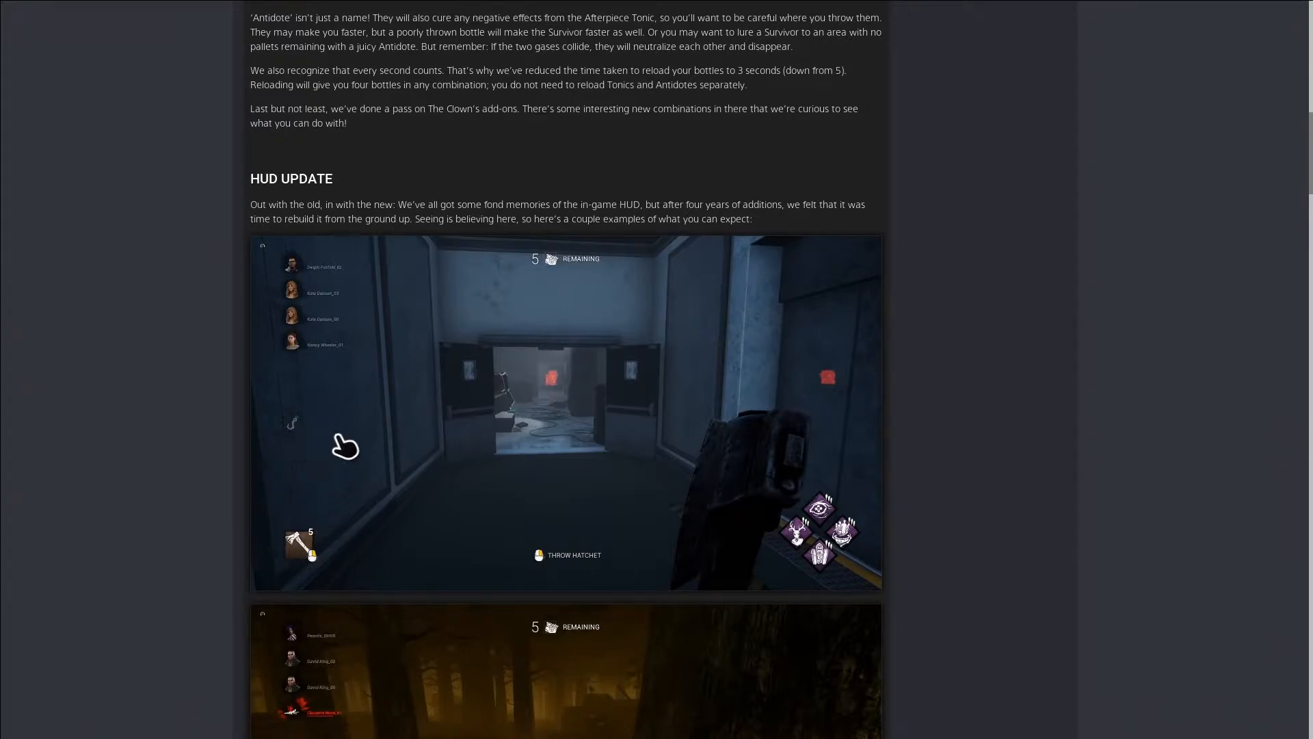
mouse_move(335, 388)
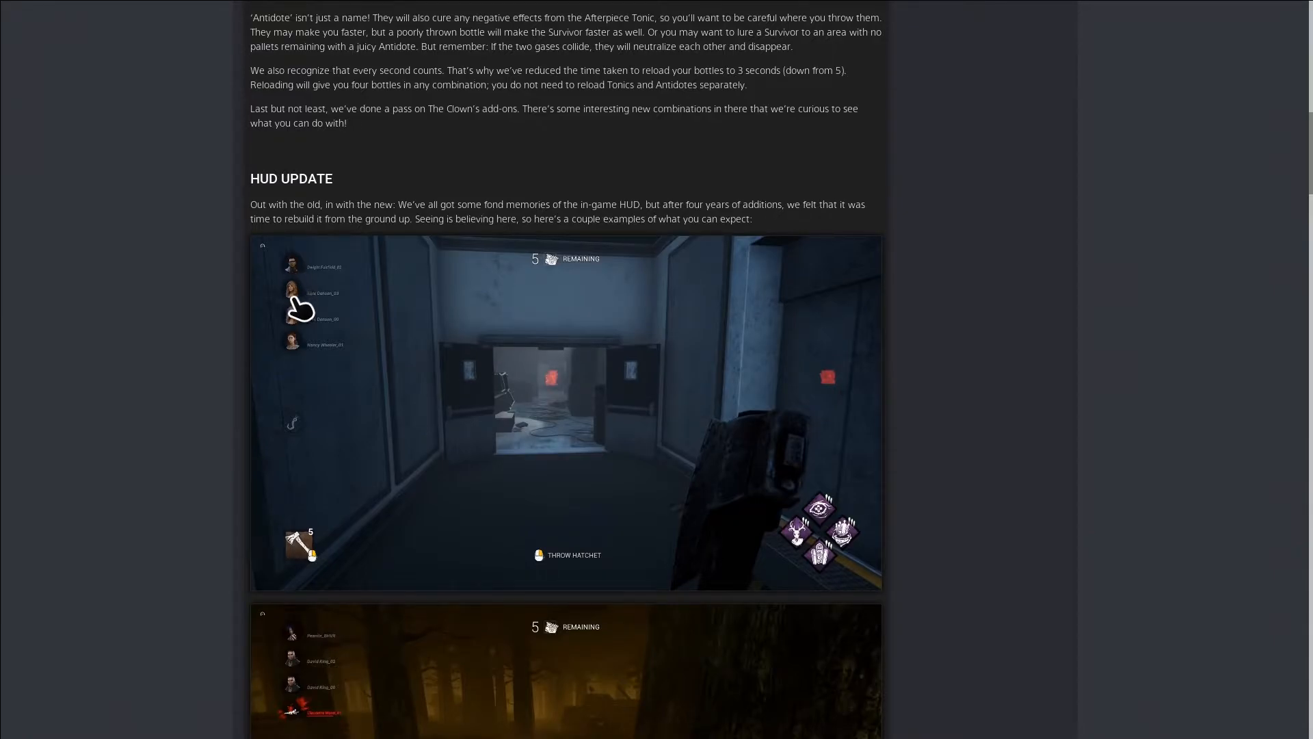
mouse_move(293, 440)
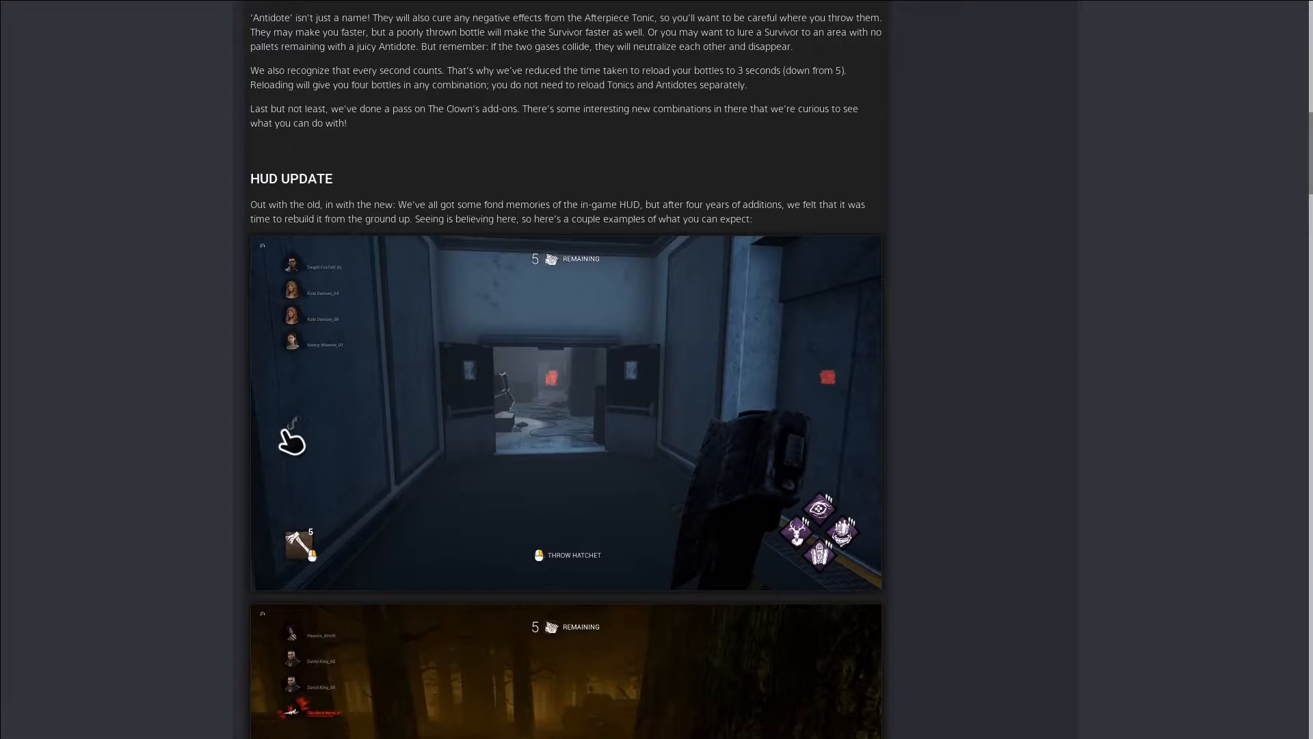
mouse_move(310, 446)
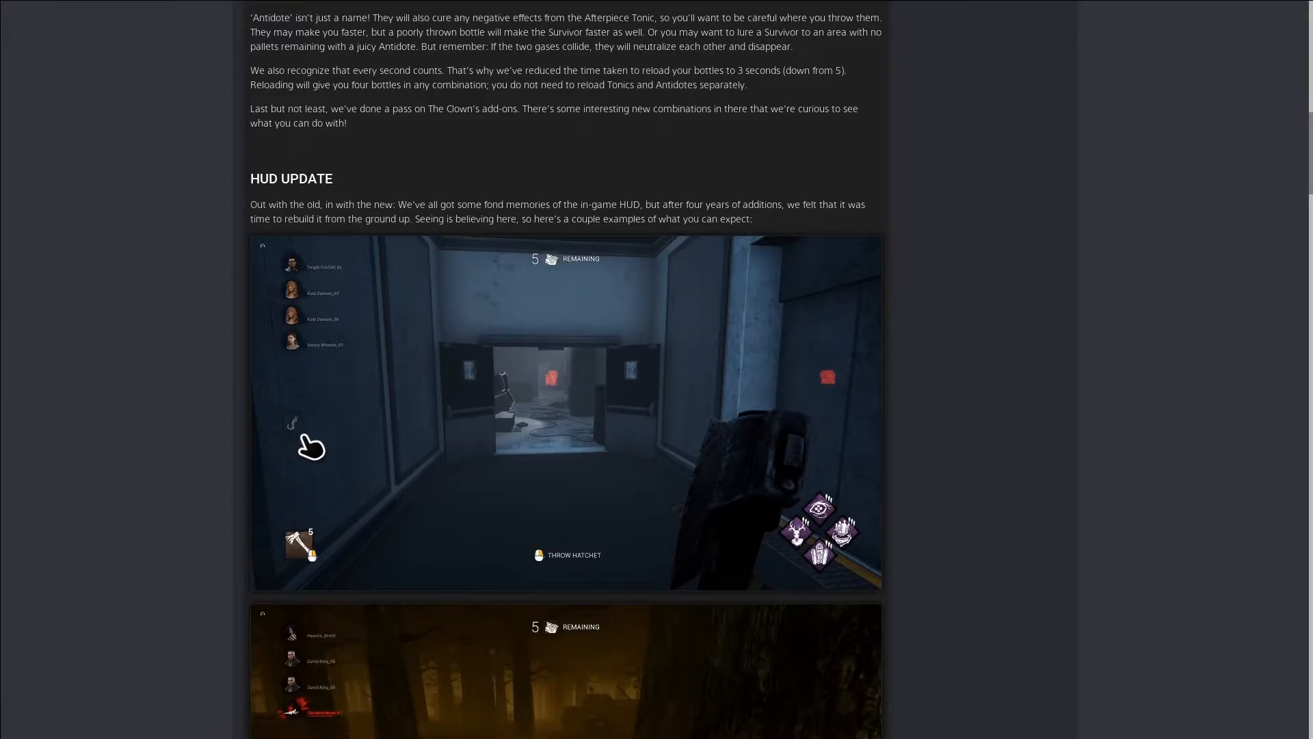
mouse_move(305, 449)
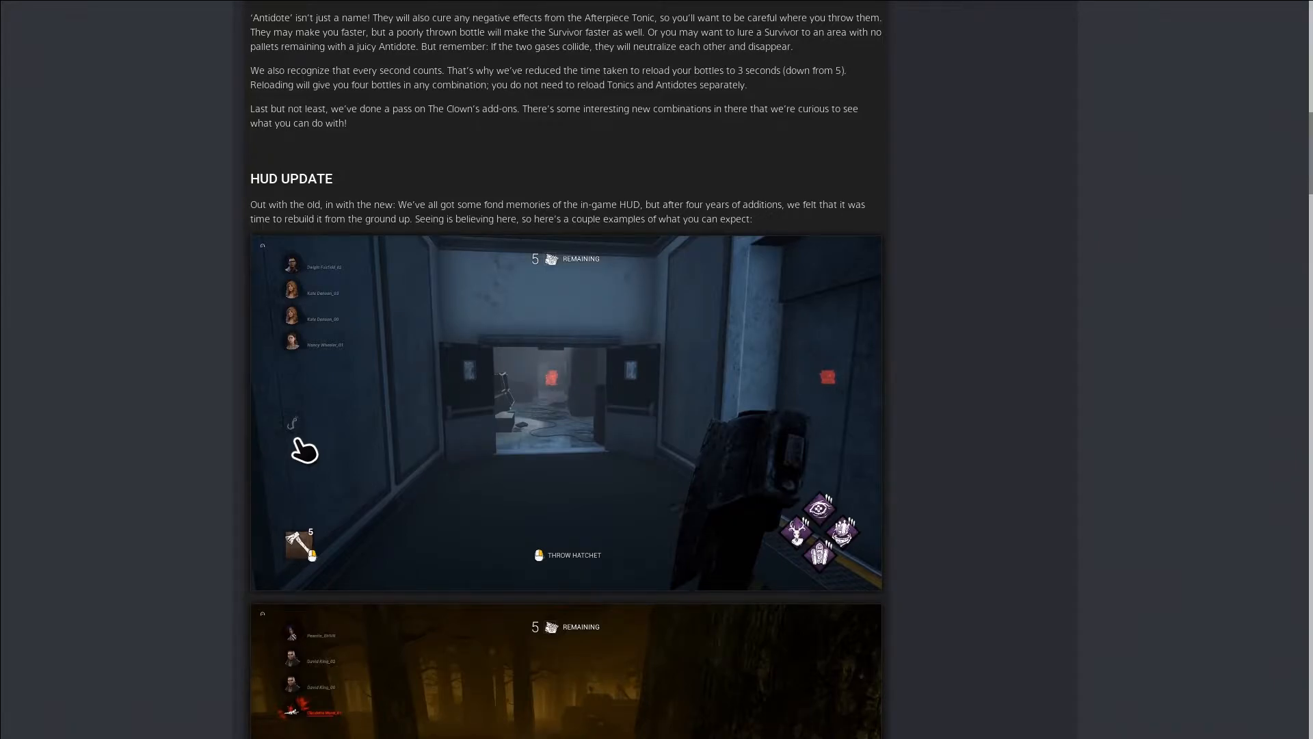
mouse_move(269, 415)
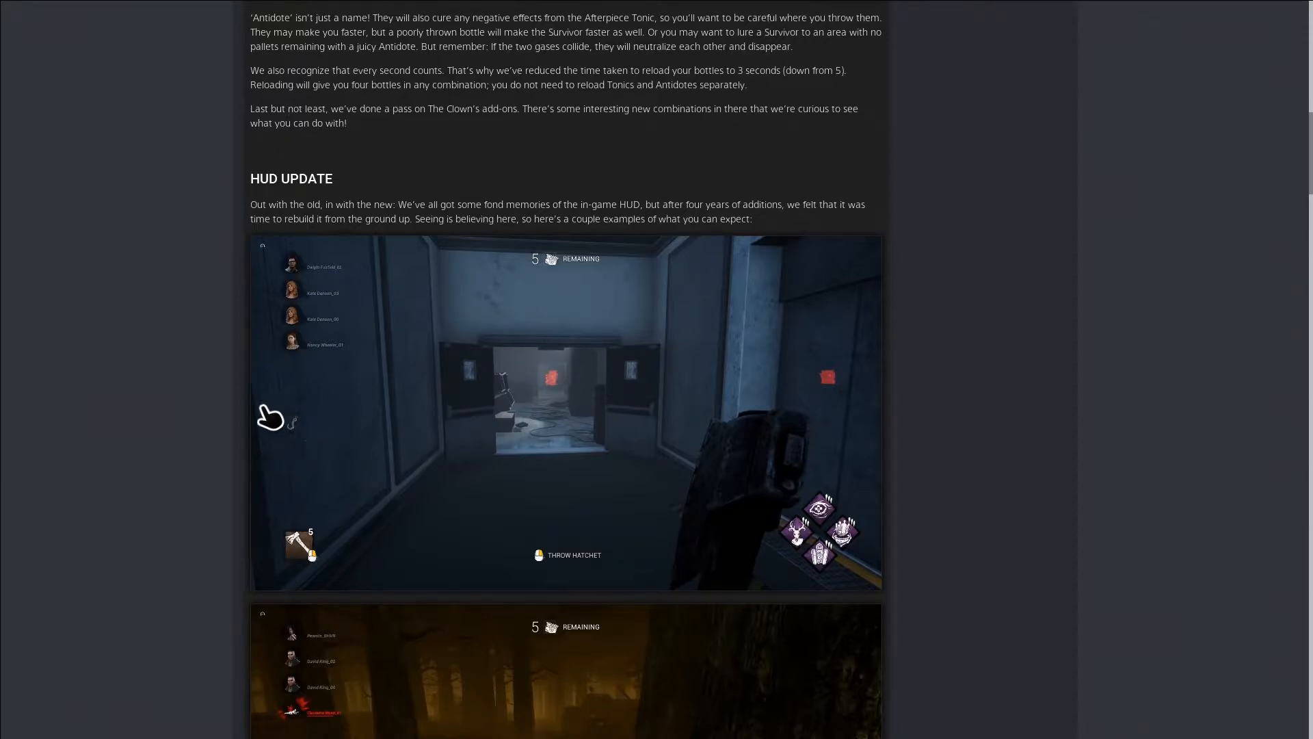
mouse_move(307, 432)
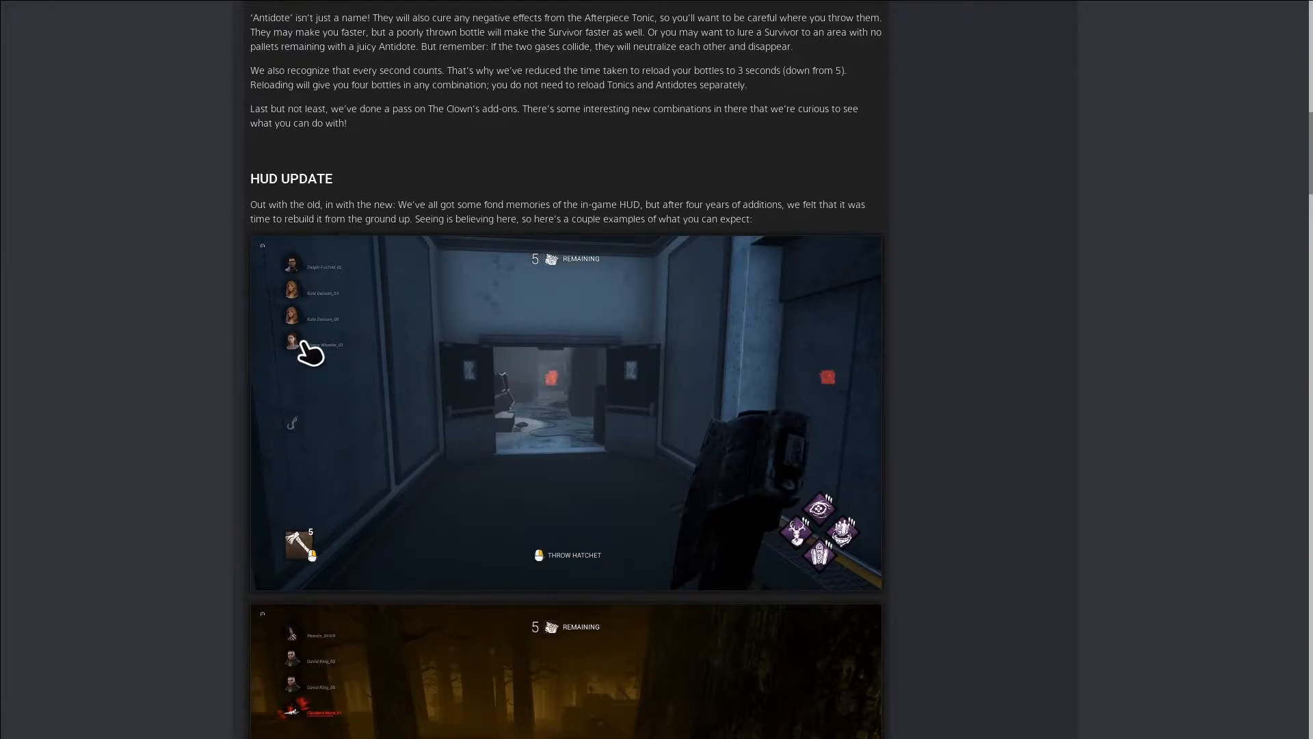
mouse_move(321, 354)
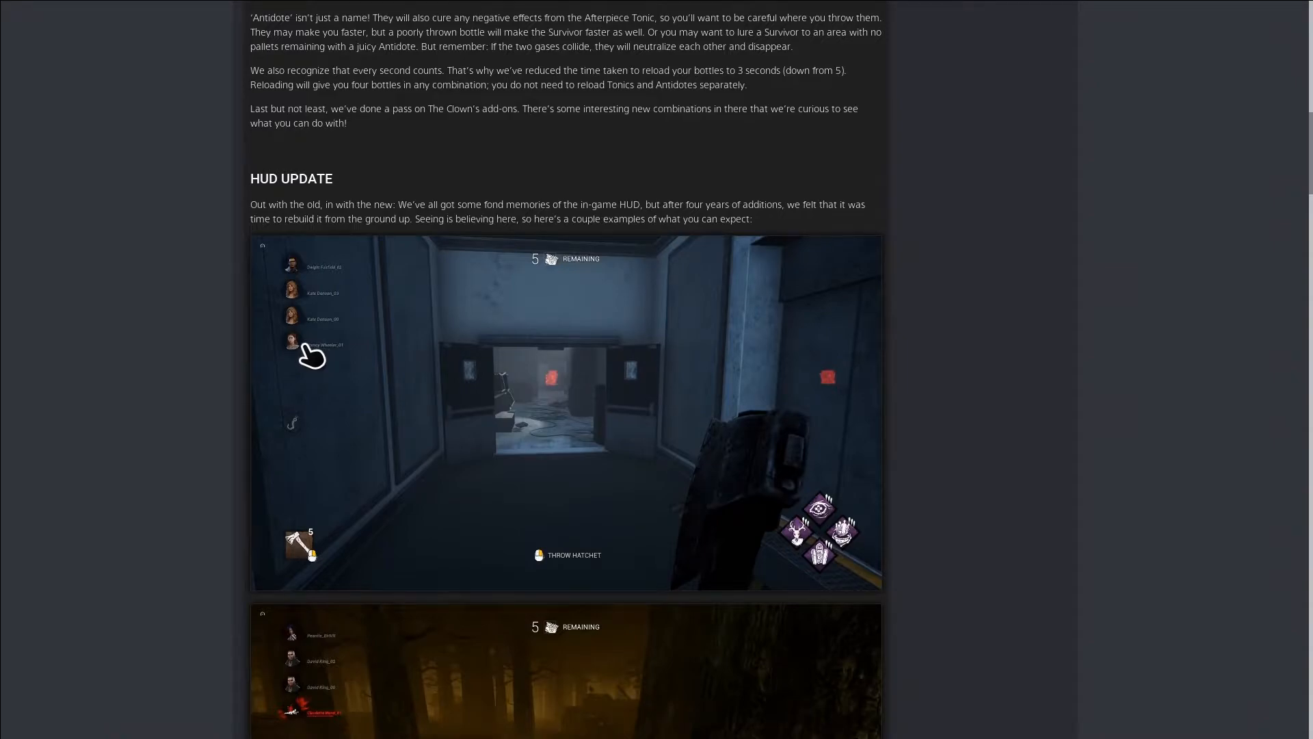
mouse_move(297, 353)
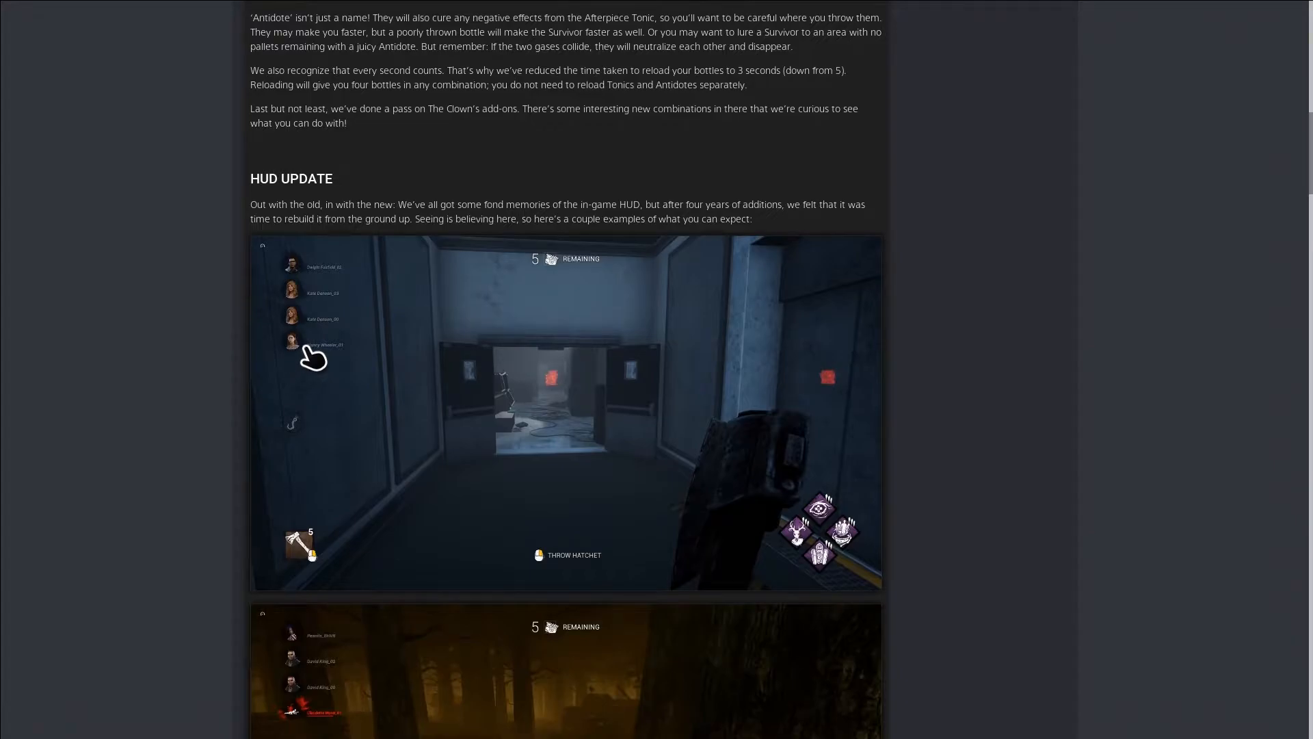
mouse_move(308, 364)
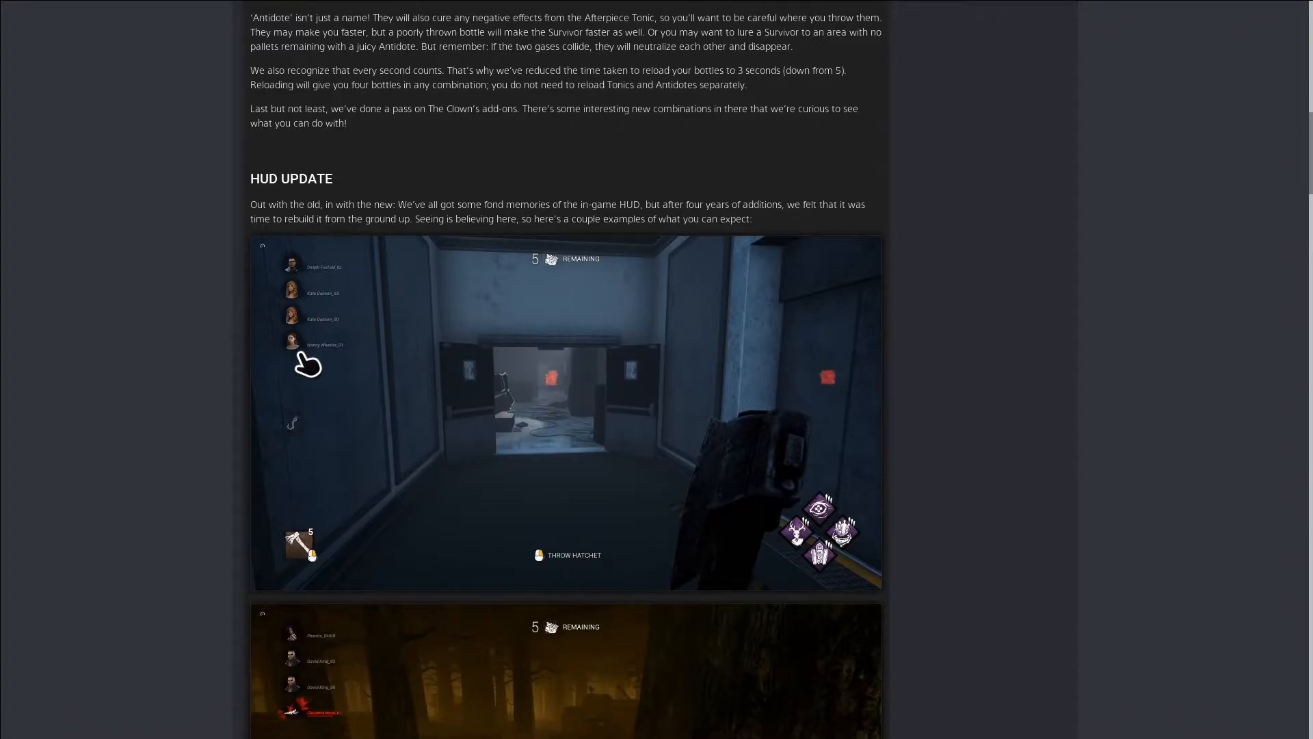
mouse_move(307, 351)
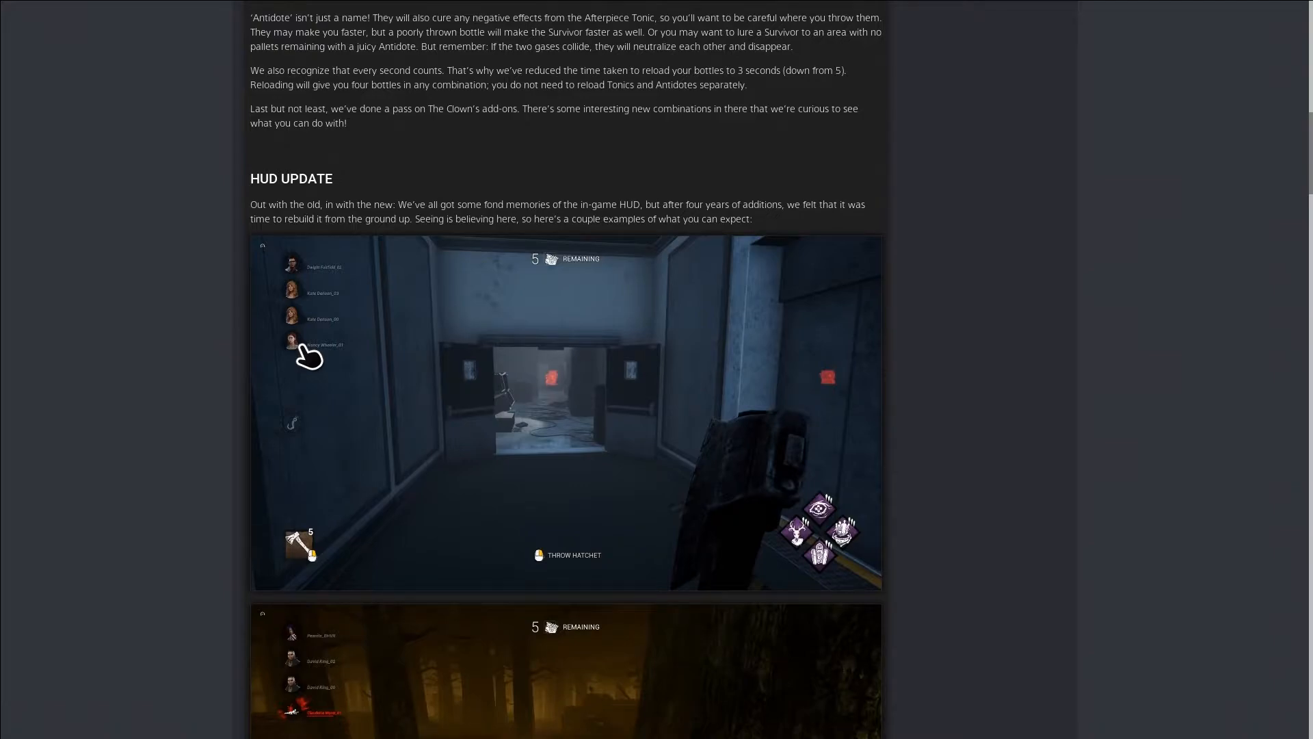
mouse_move(334, 363)
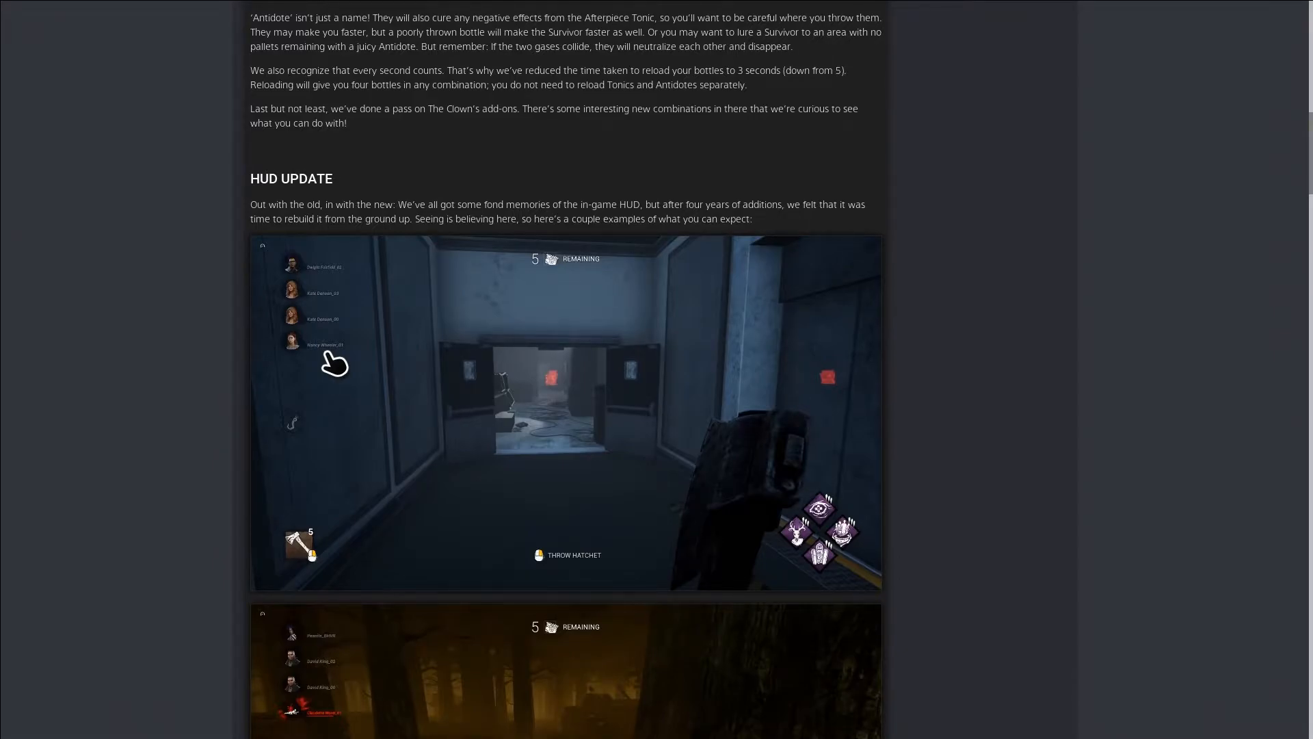
Scroll through the second HUD screenshot back to The Clown section heading
scroll(down, 3)
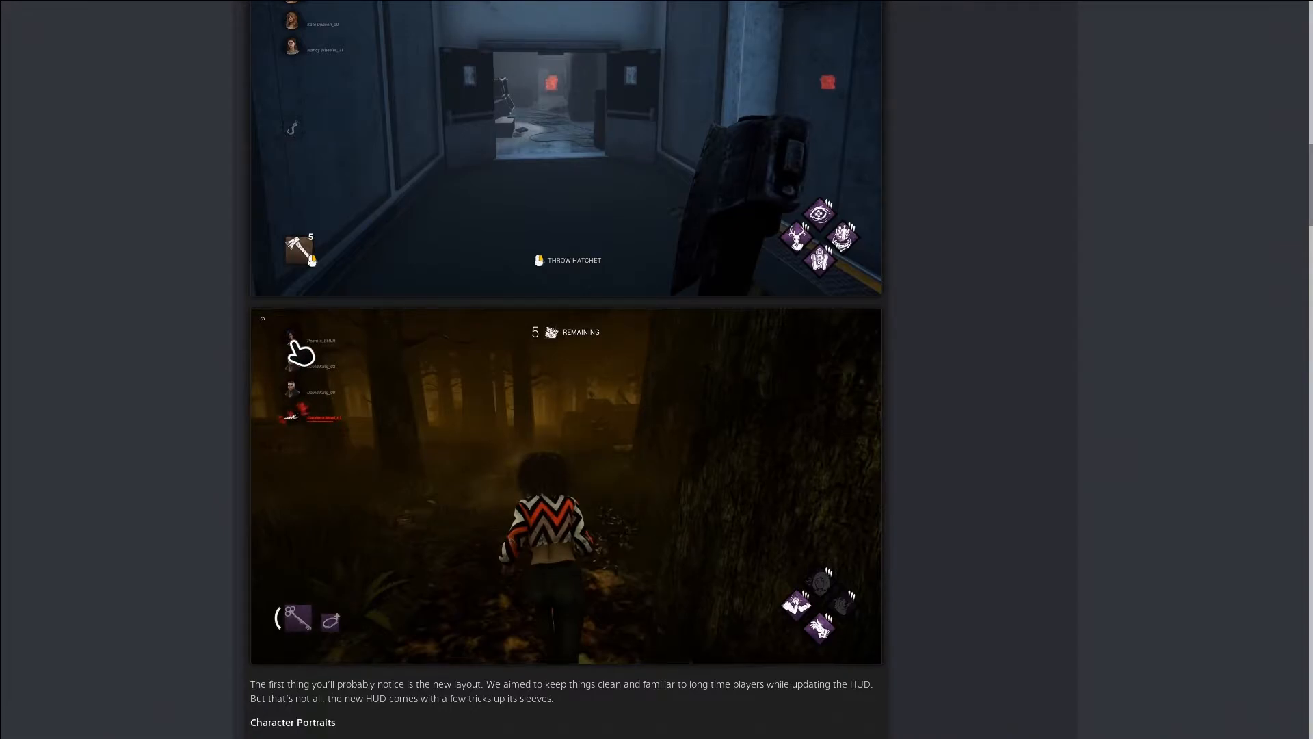
scroll(down, 3)
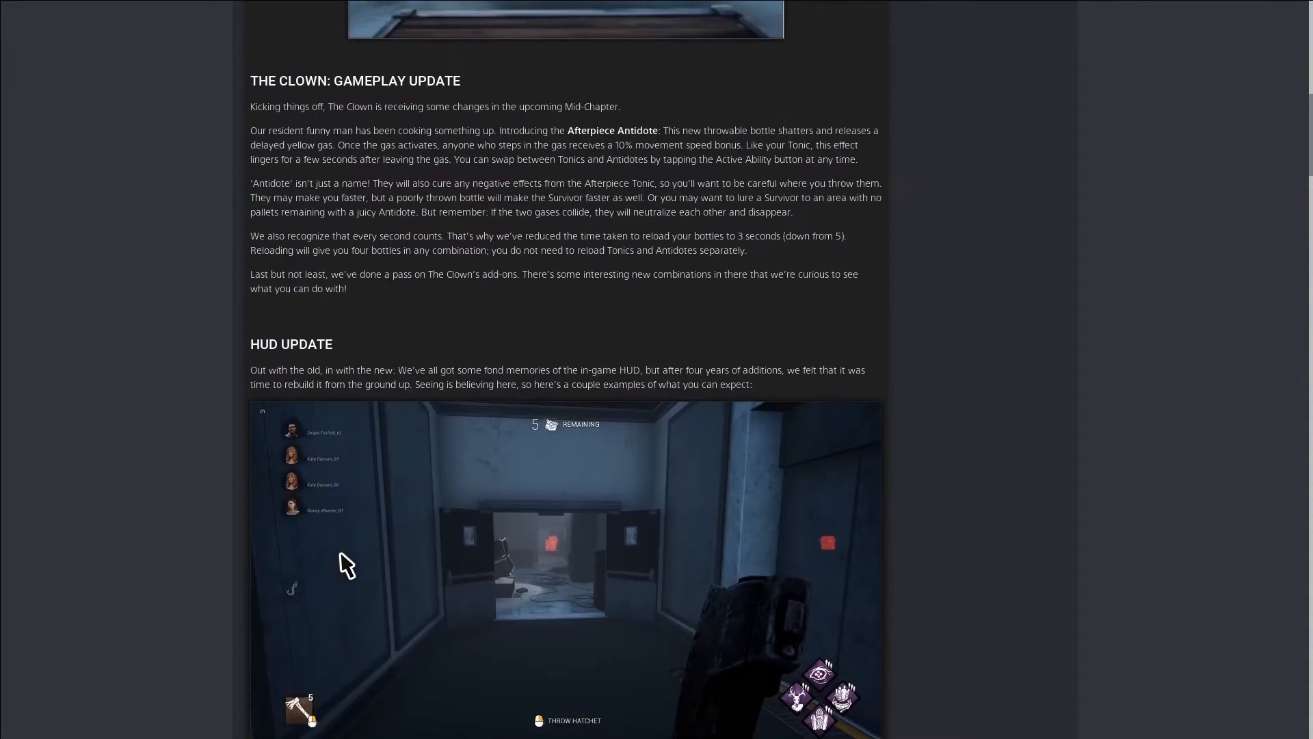
Scroll past the UI Scale Options text to the Survivor Locomotion Animation Update video
scroll(down, 3)
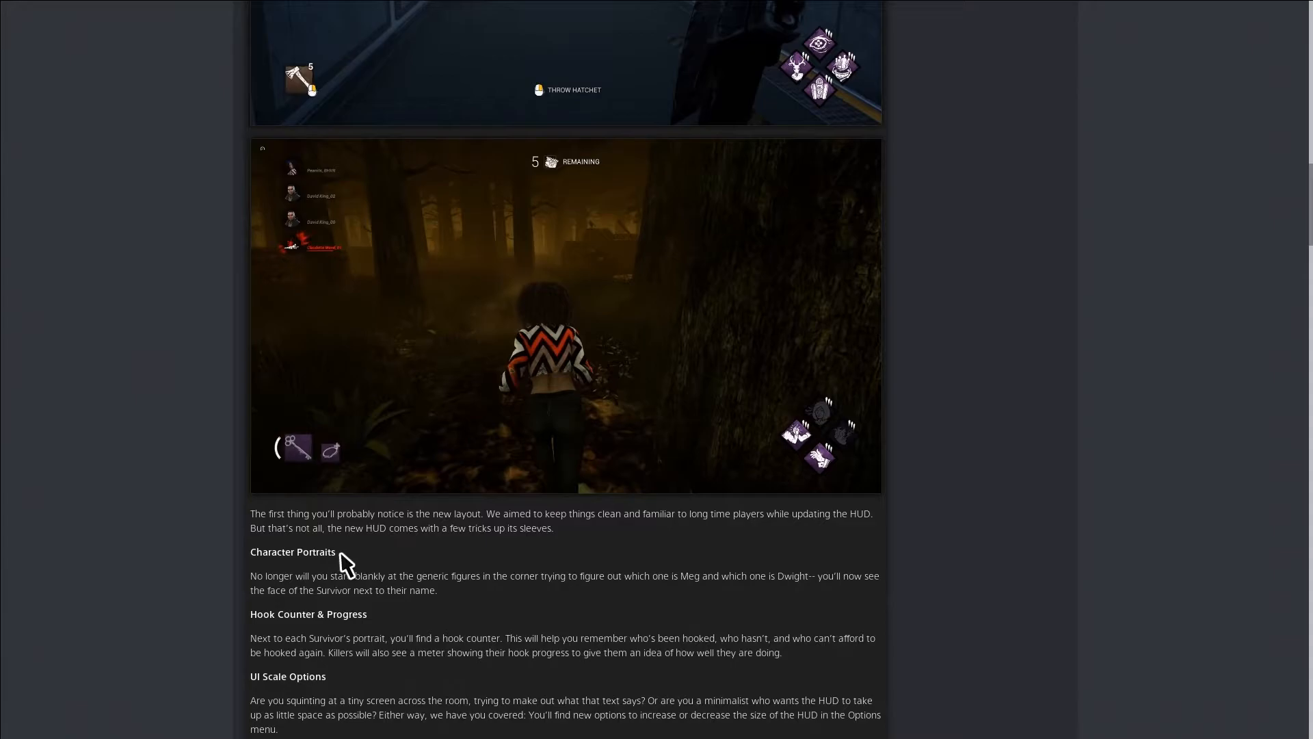
mouse_move(326, 185)
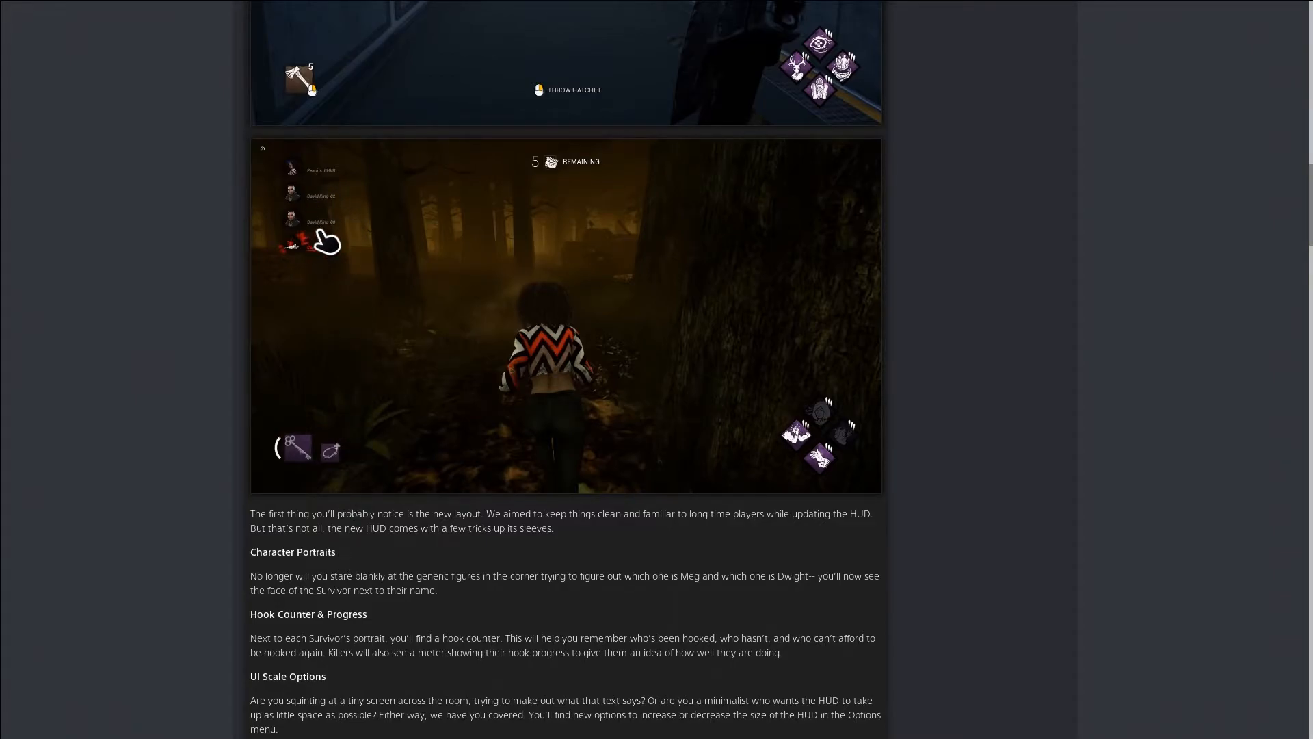
mouse_move(316, 347)
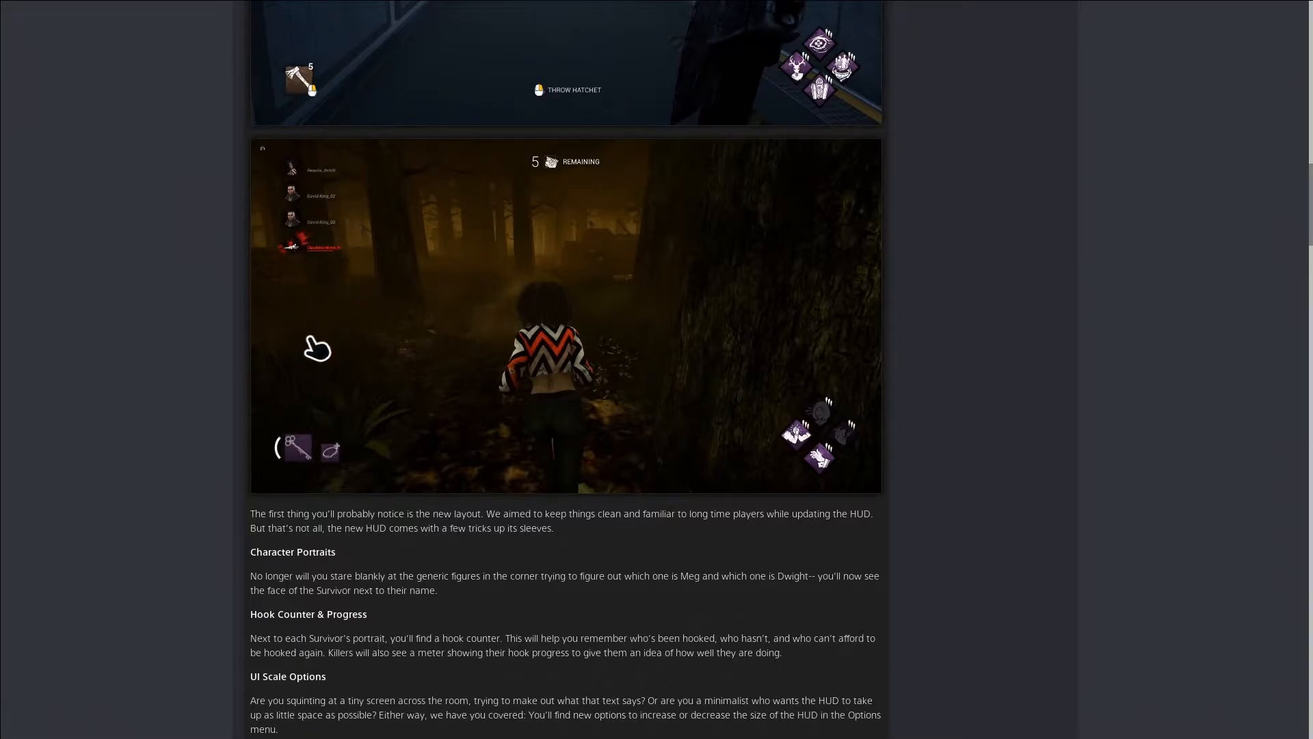
mouse_move(394, 390)
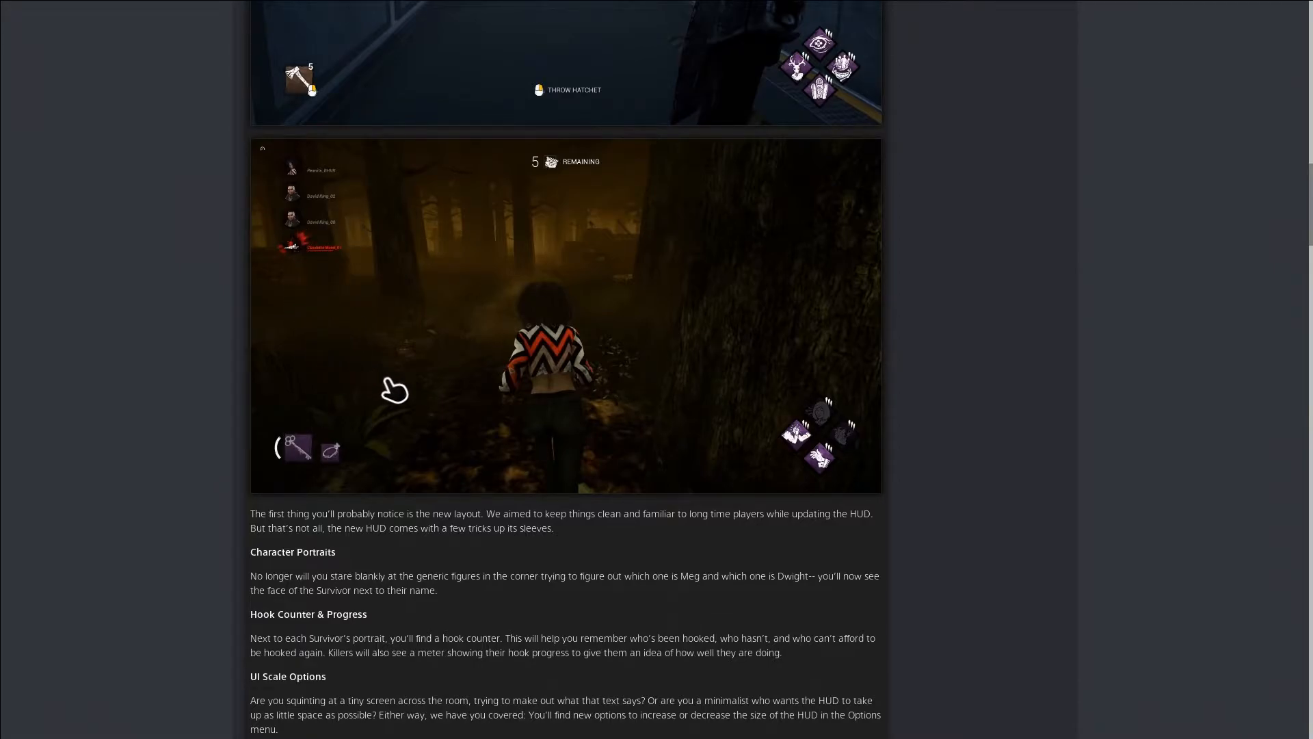
mouse_move(449, 431)
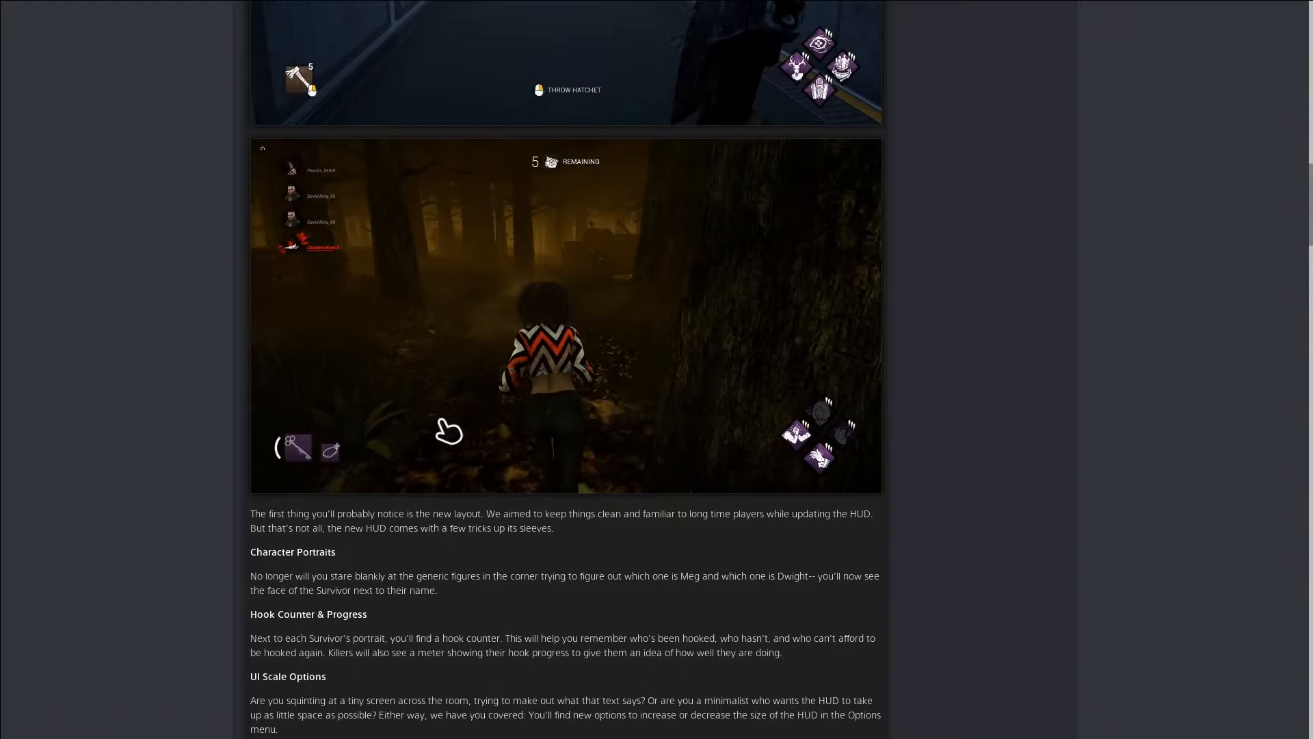
mouse_move(425, 368)
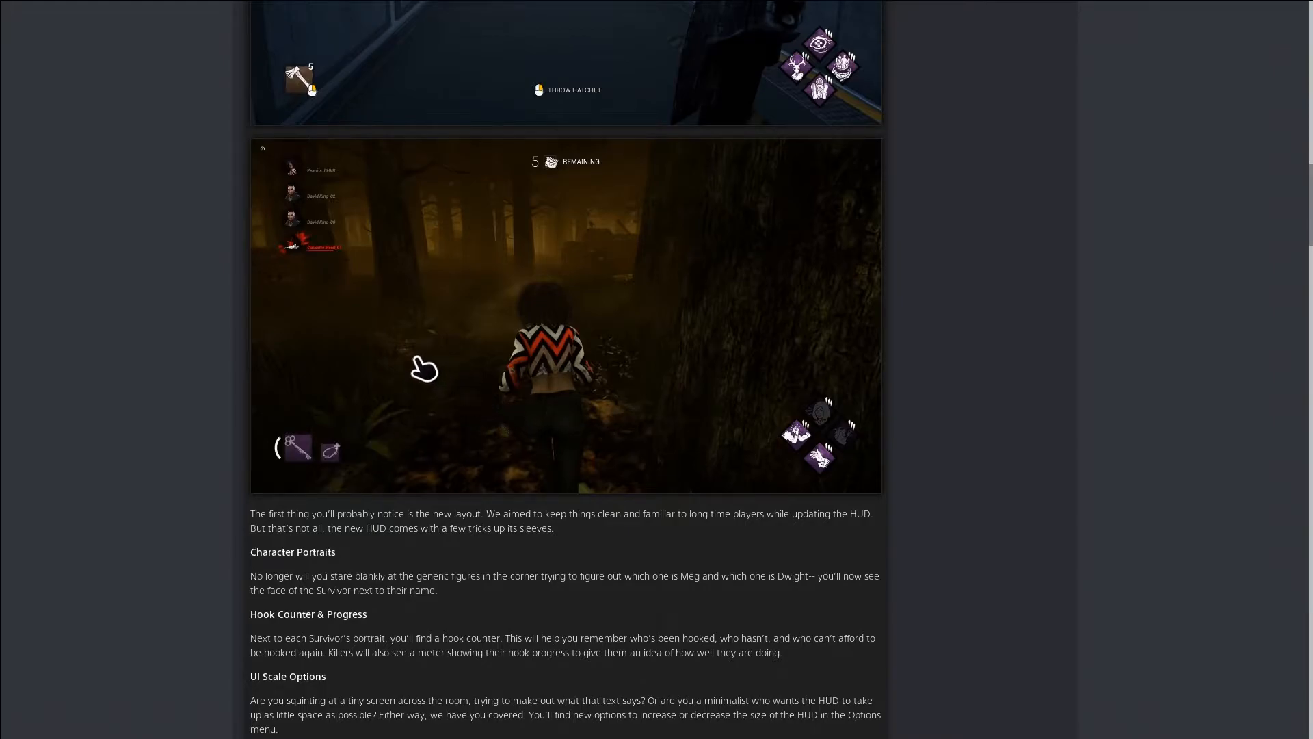
mouse_move(681, 367)
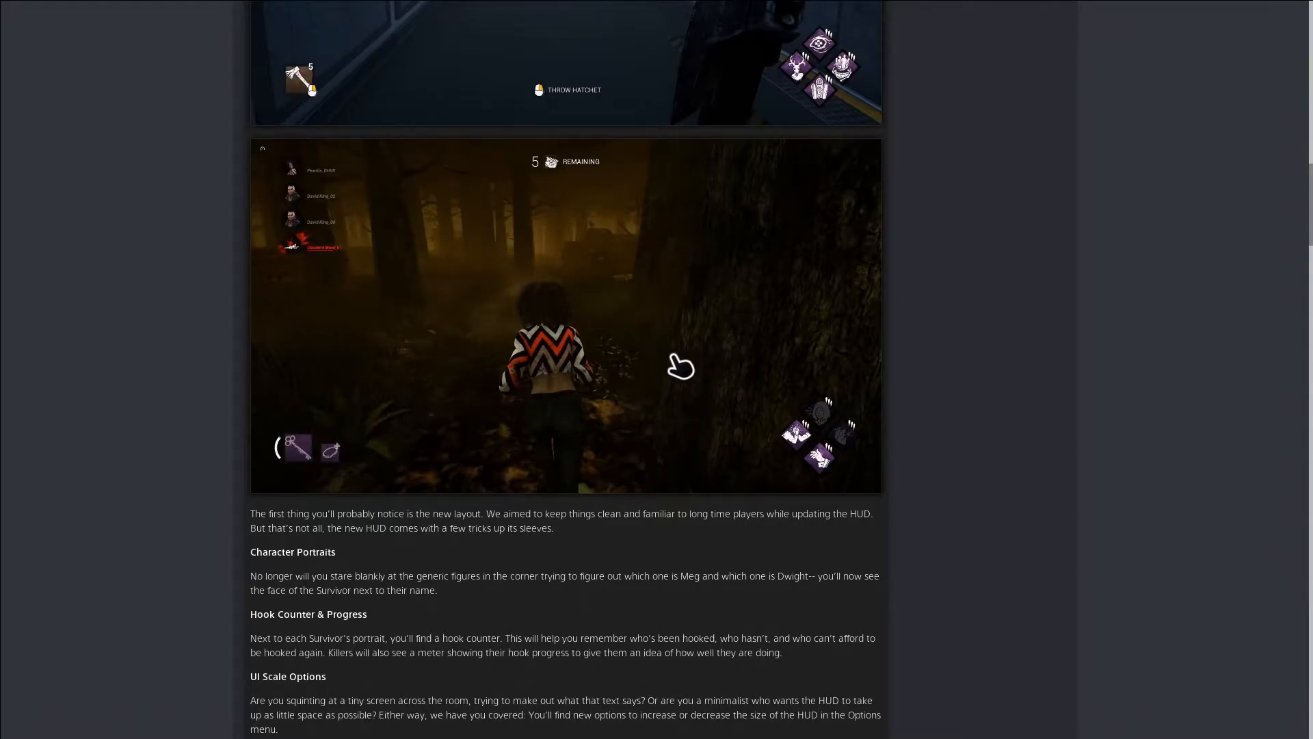
scroll(down, 3)
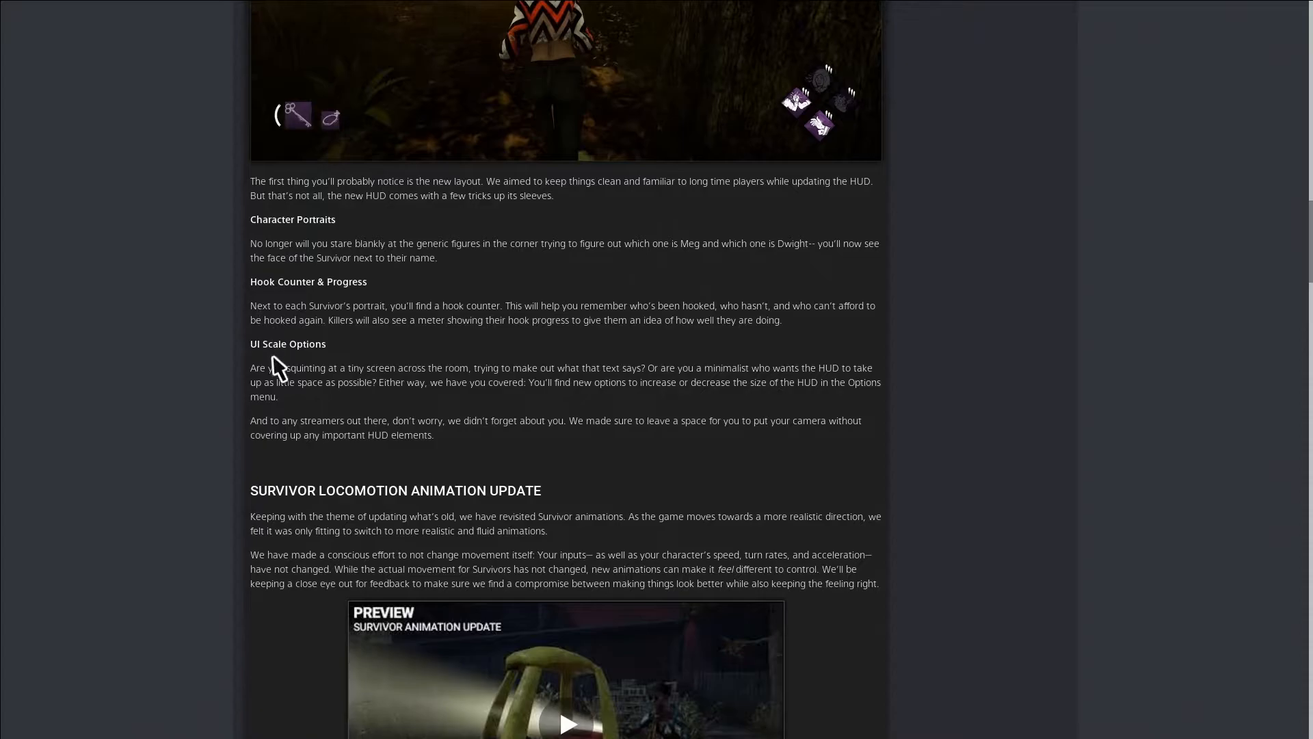
mouse_move(278, 440)
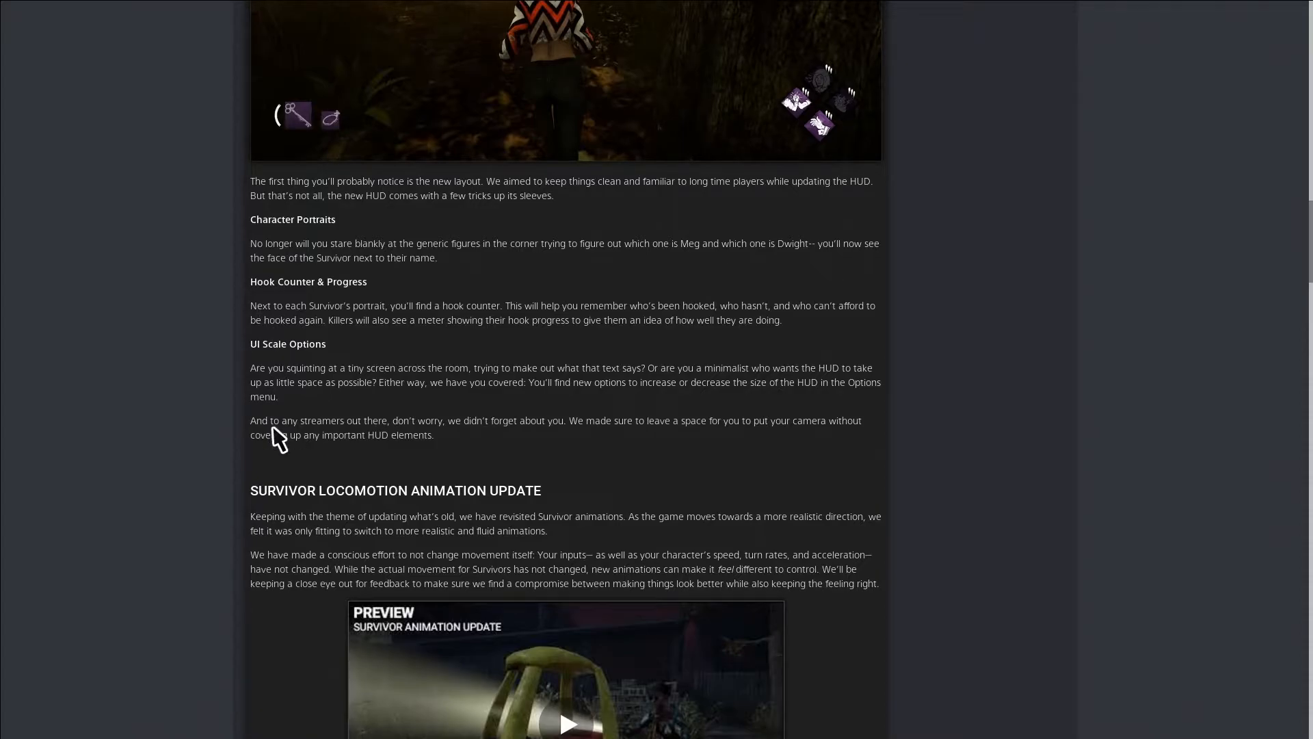
scroll(down, 3)
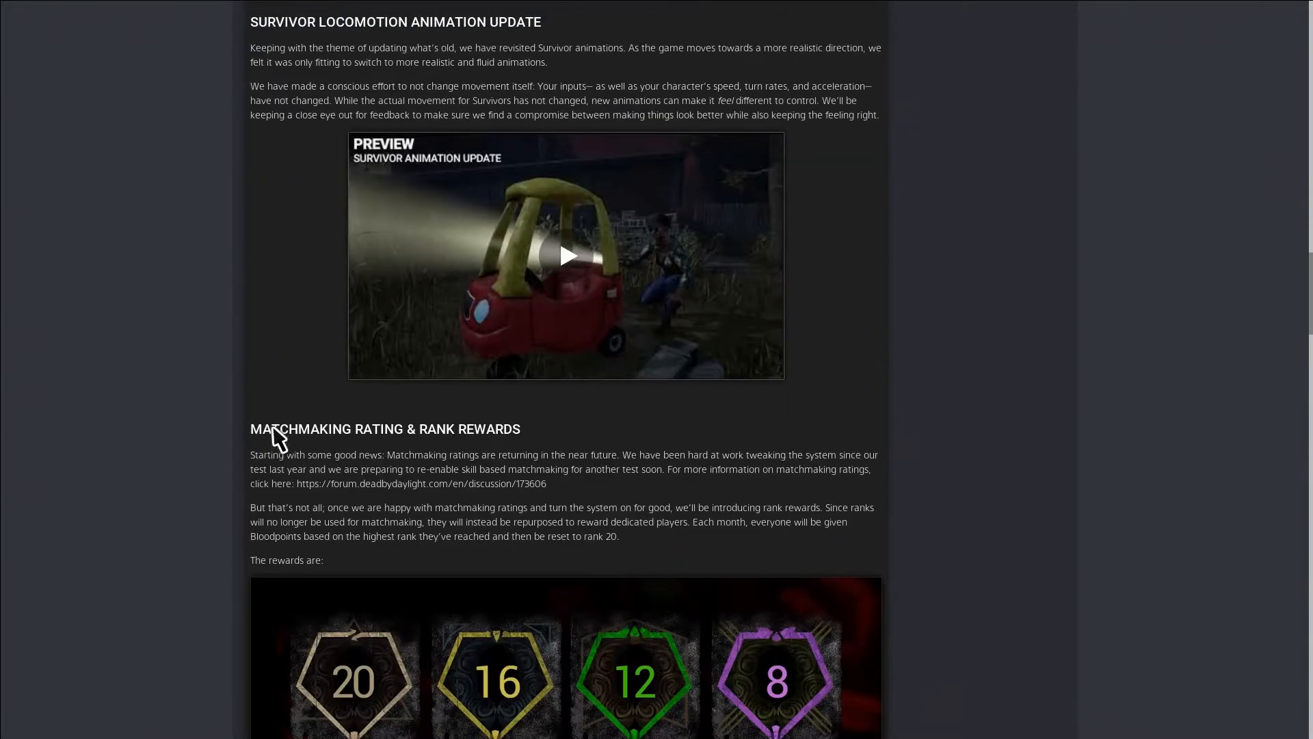
scroll(up, 3)
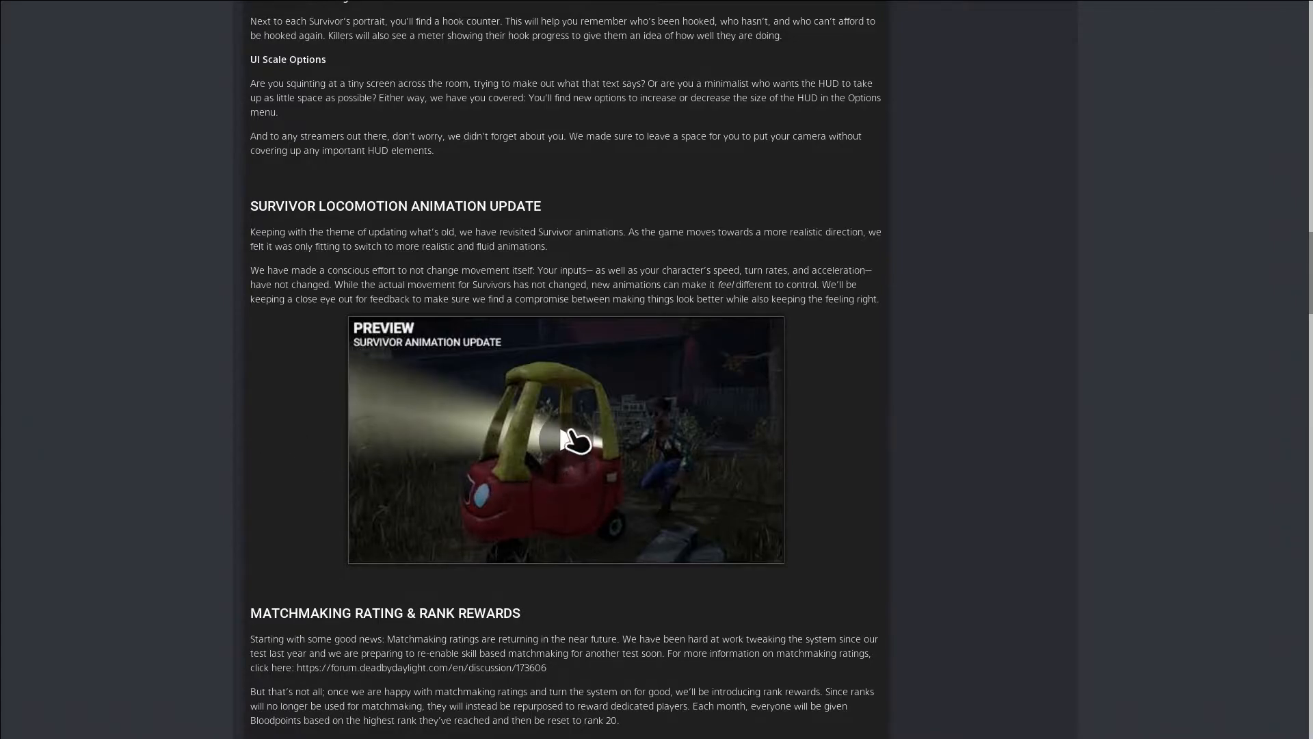
Play the Survivor Animations Preview video full screen and resume its playback
click(565, 439)
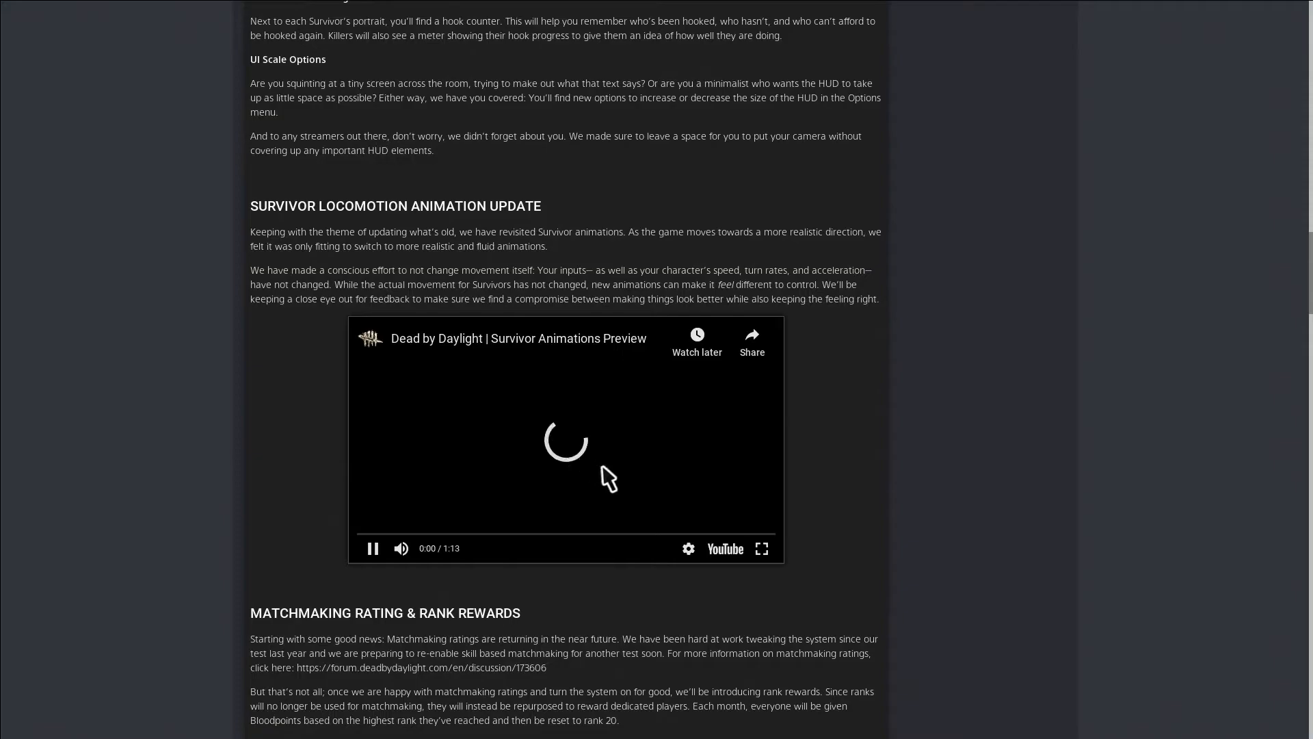
mouse_move(762, 549)
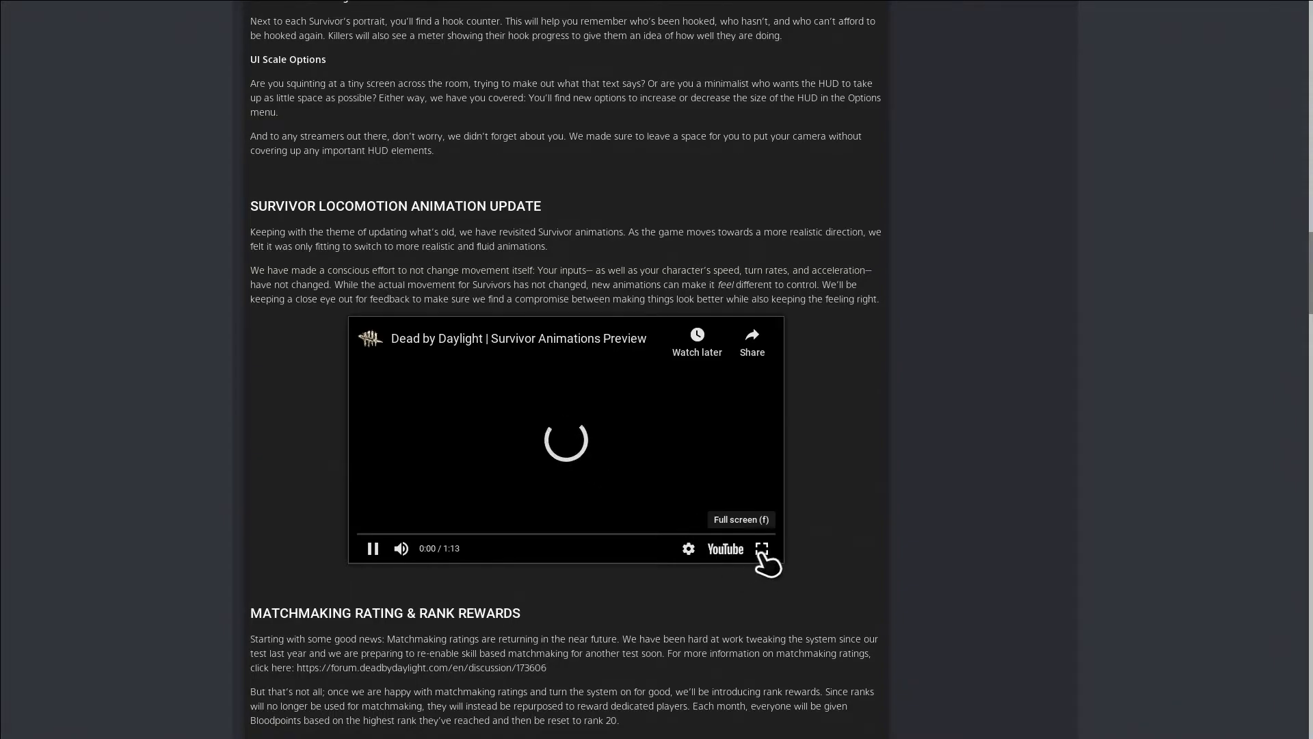
click(762, 549)
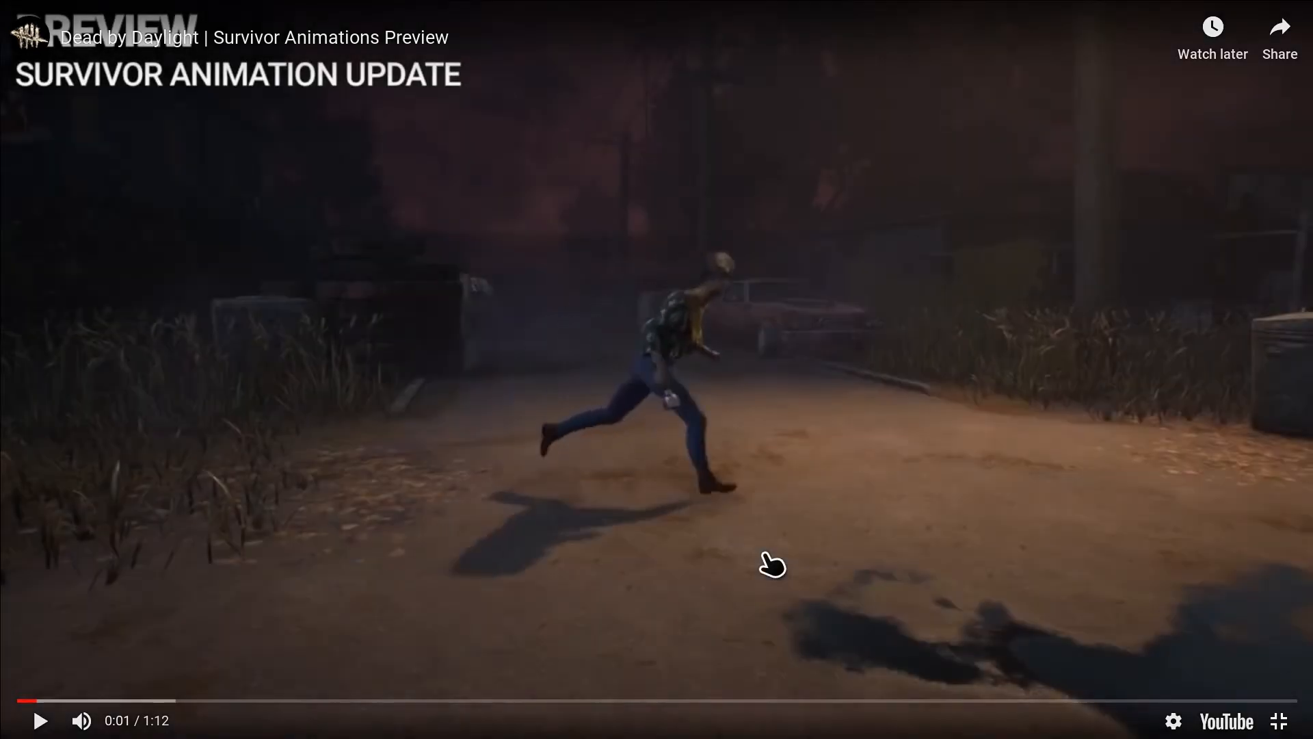
click(39, 721)
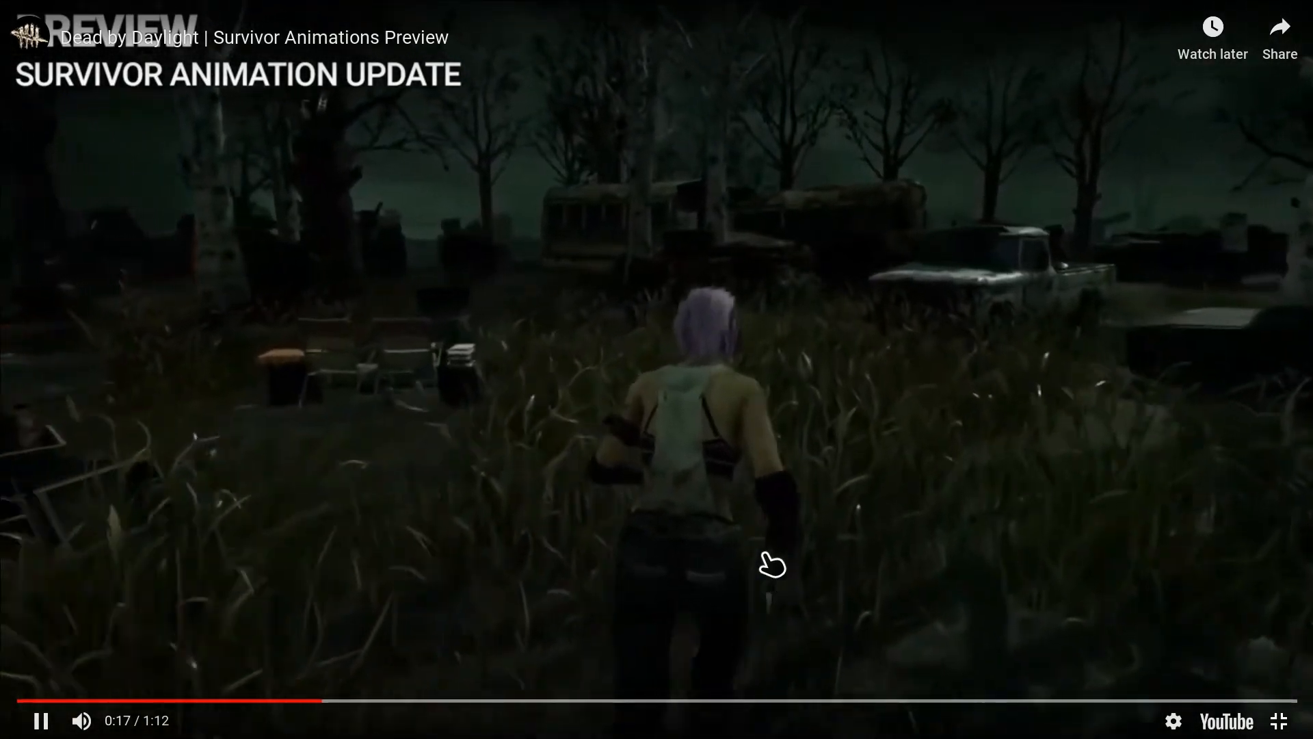
mouse_move(1017, 680)
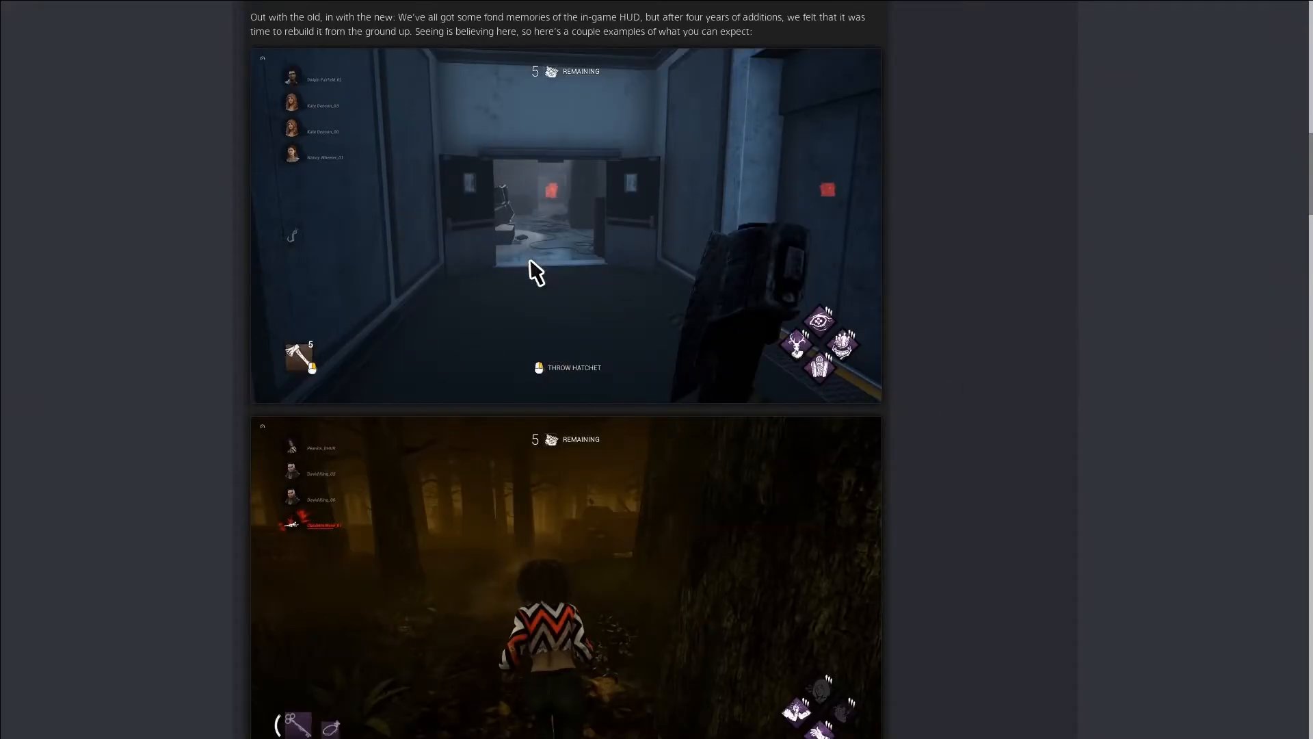
Scroll from the HUD screenshots to the Survivor Locomotion and Matchmaking Rating sections
scroll(down, 3)
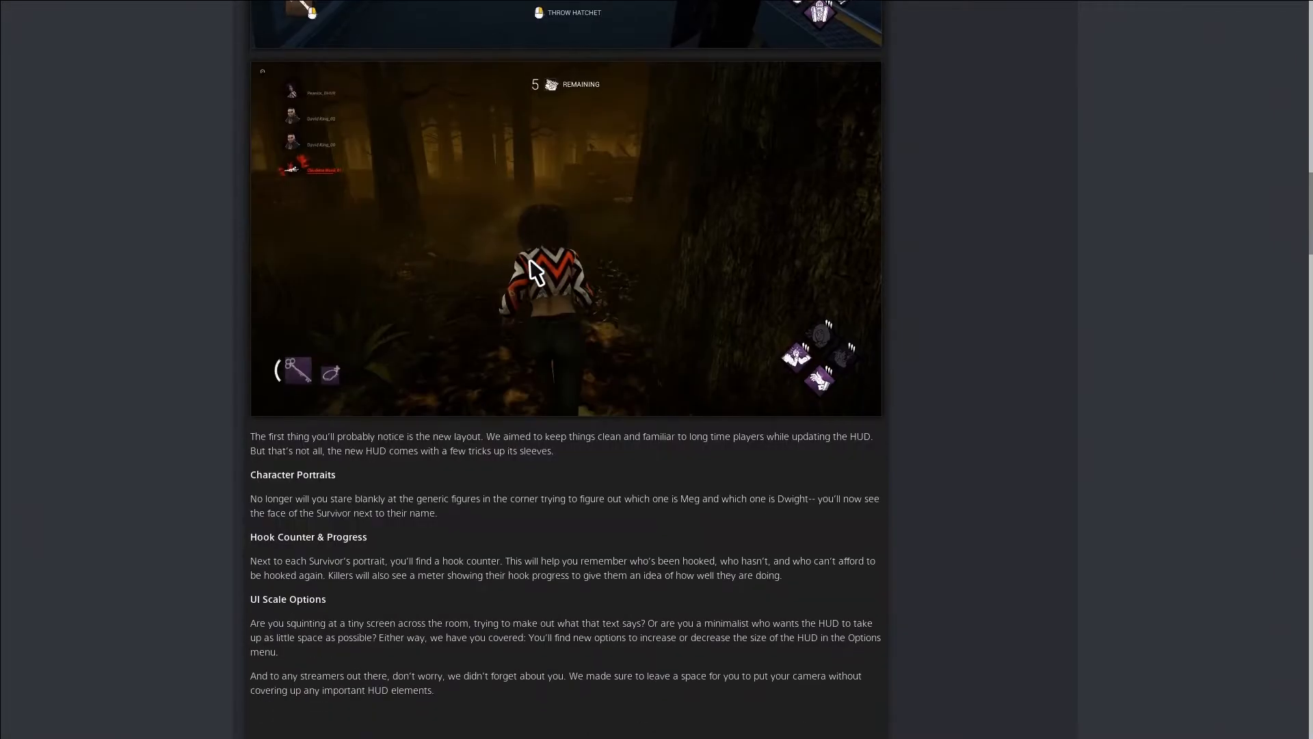
scroll(down, 3)
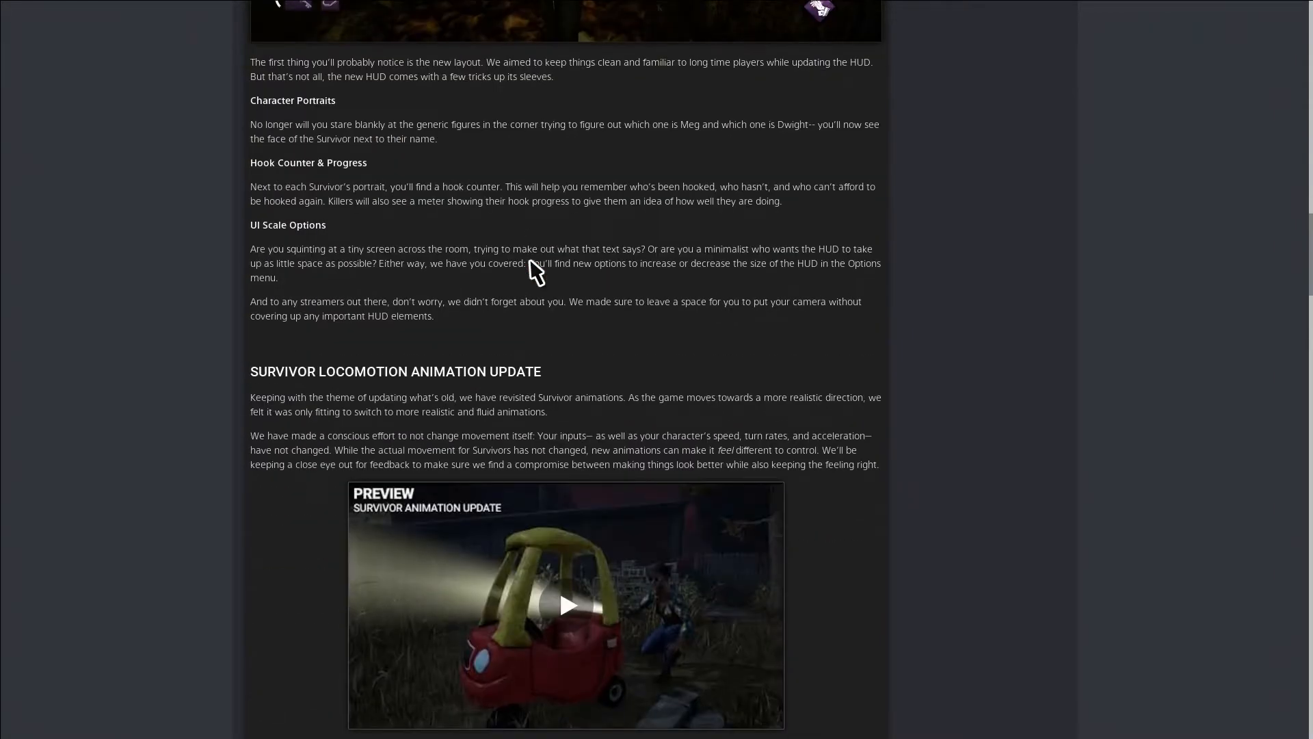
scroll(down, 3)
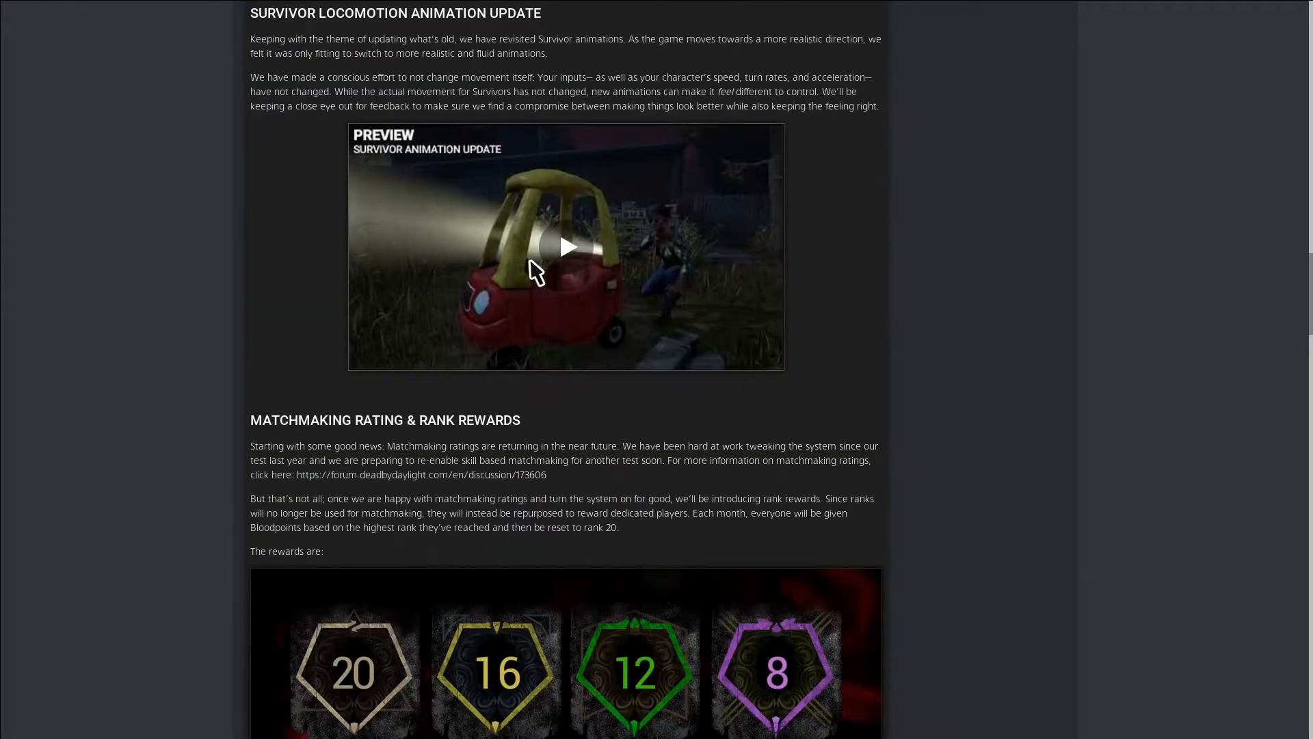
scroll(up, 3)
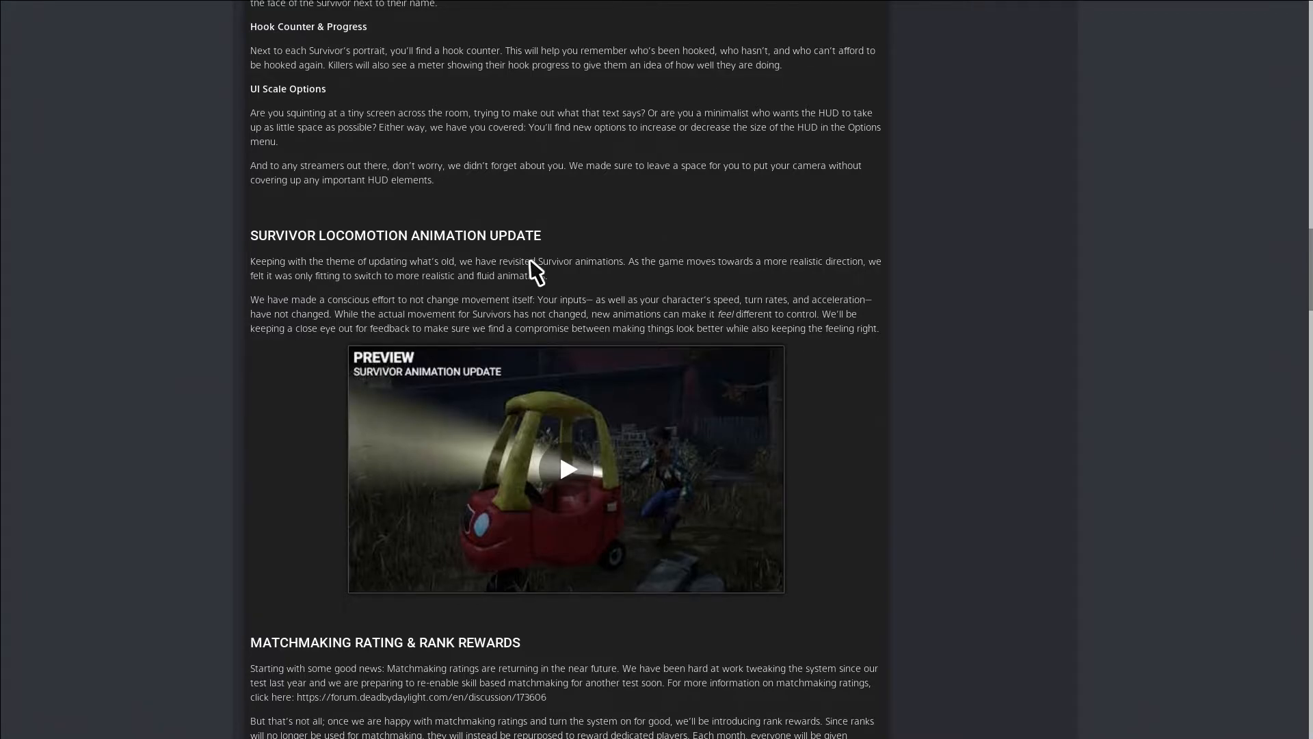
scroll(down, 3)
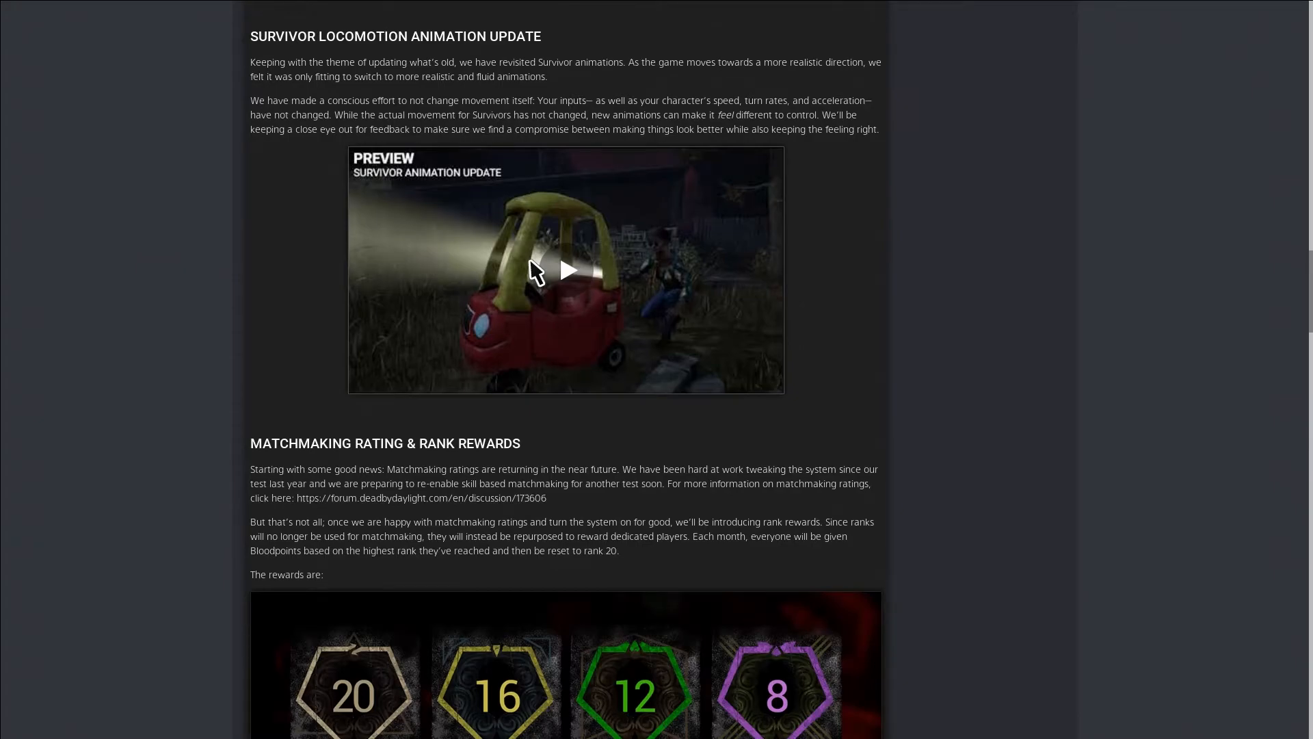
Scroll to the Matchmaking Rating & Rank Rewards chart of Bloodpoints per rank
scroll(down, 3)
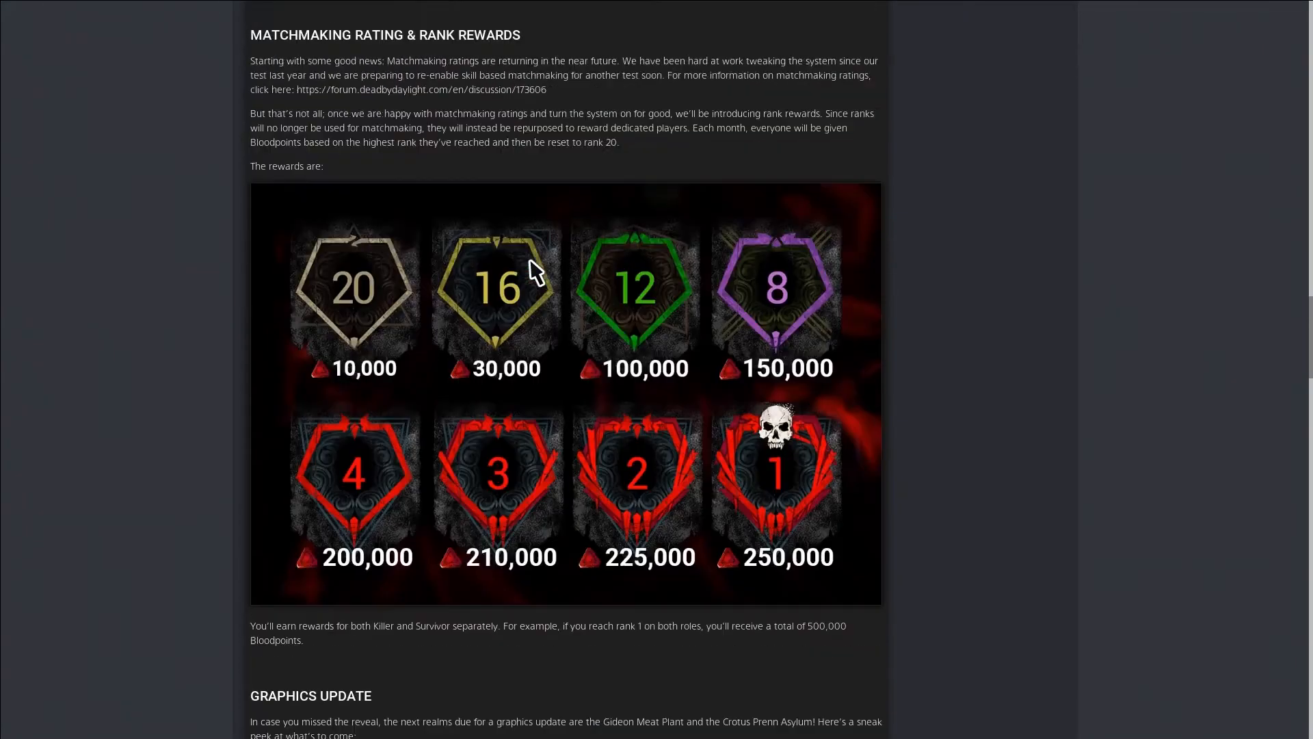
scroll(down, 3)
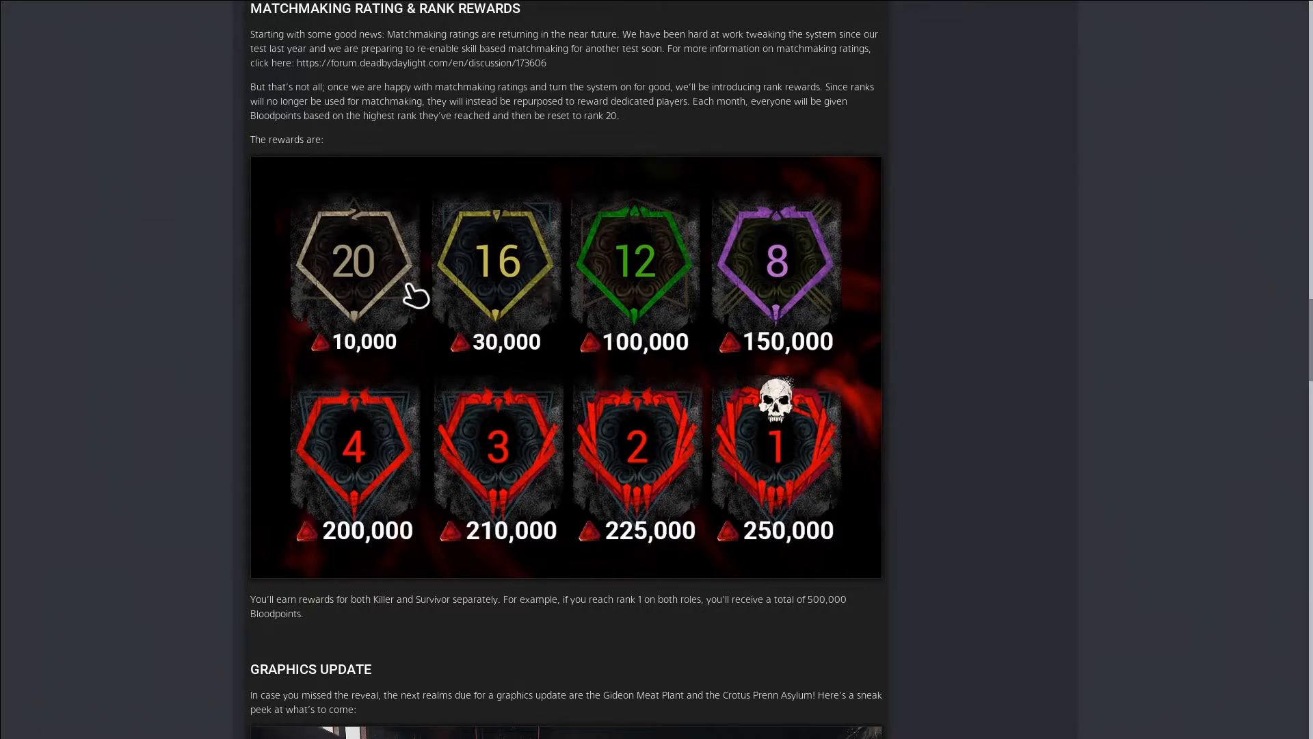
mouse_move(774, 494)
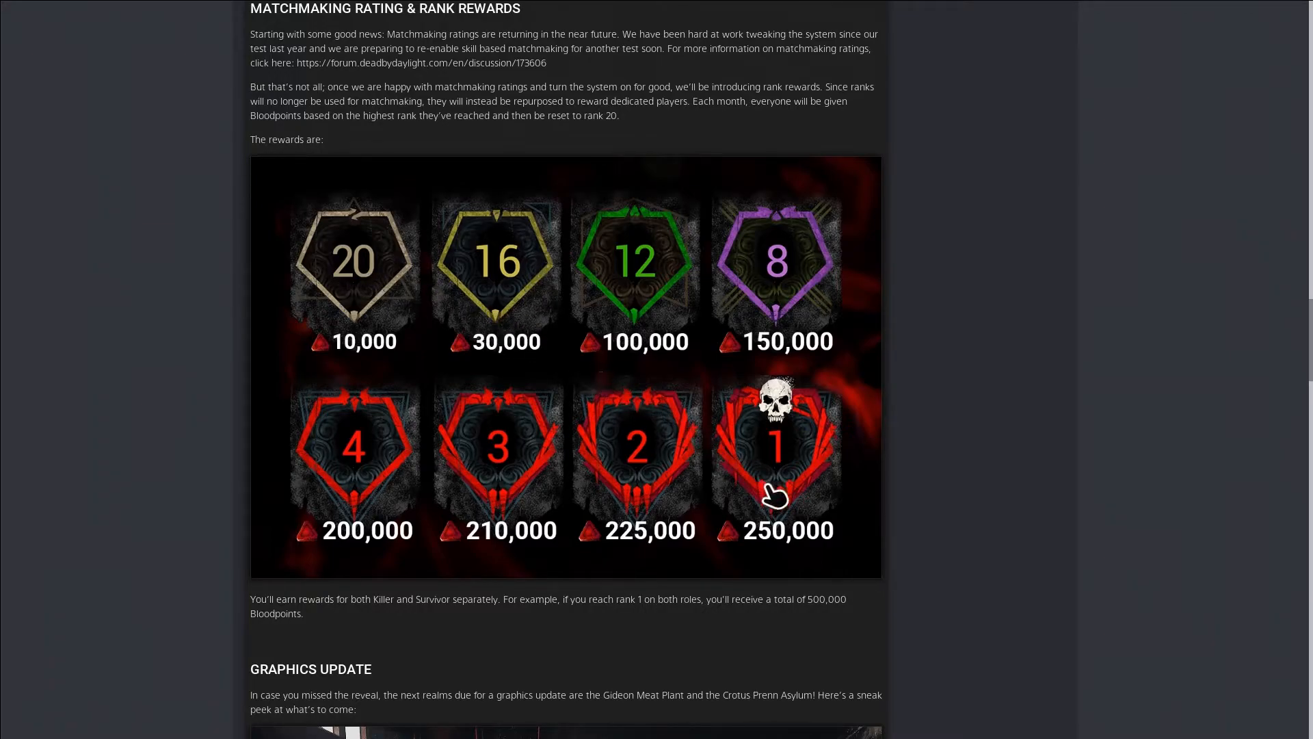
mouse_move(786, 450)
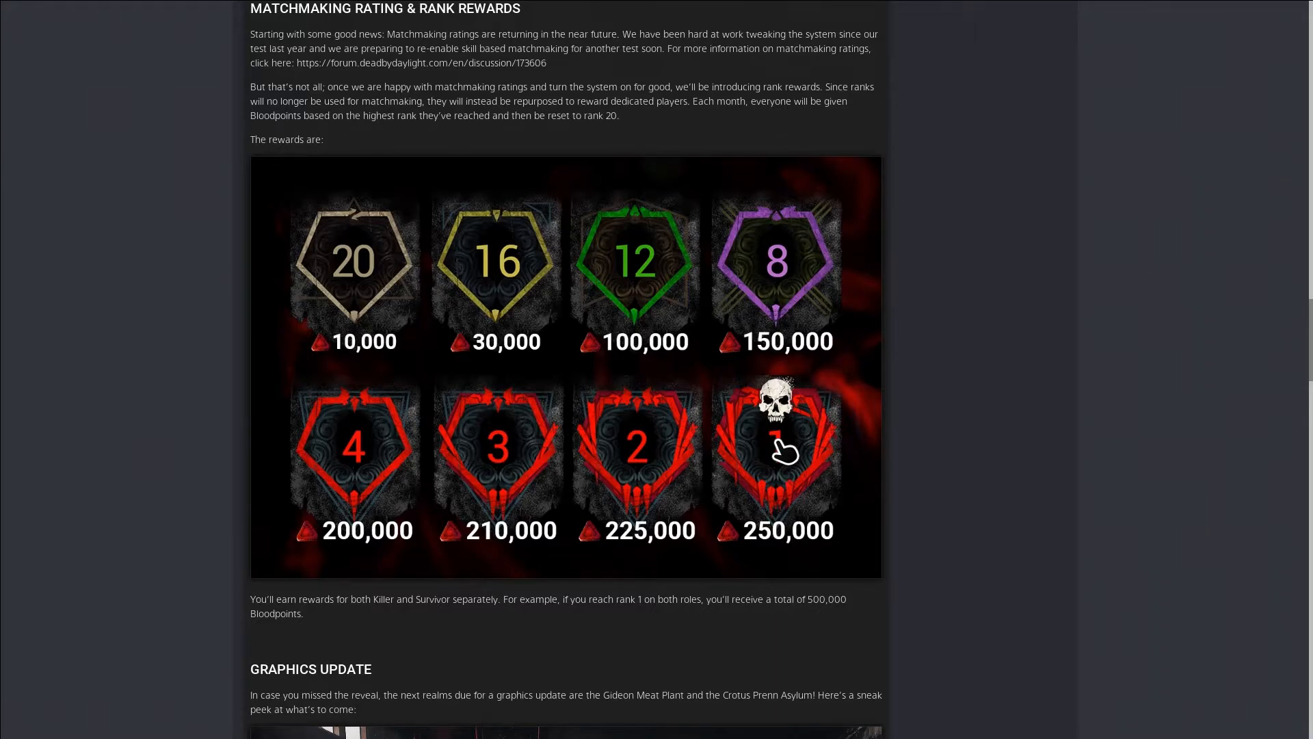
mouse_move(402, 262)
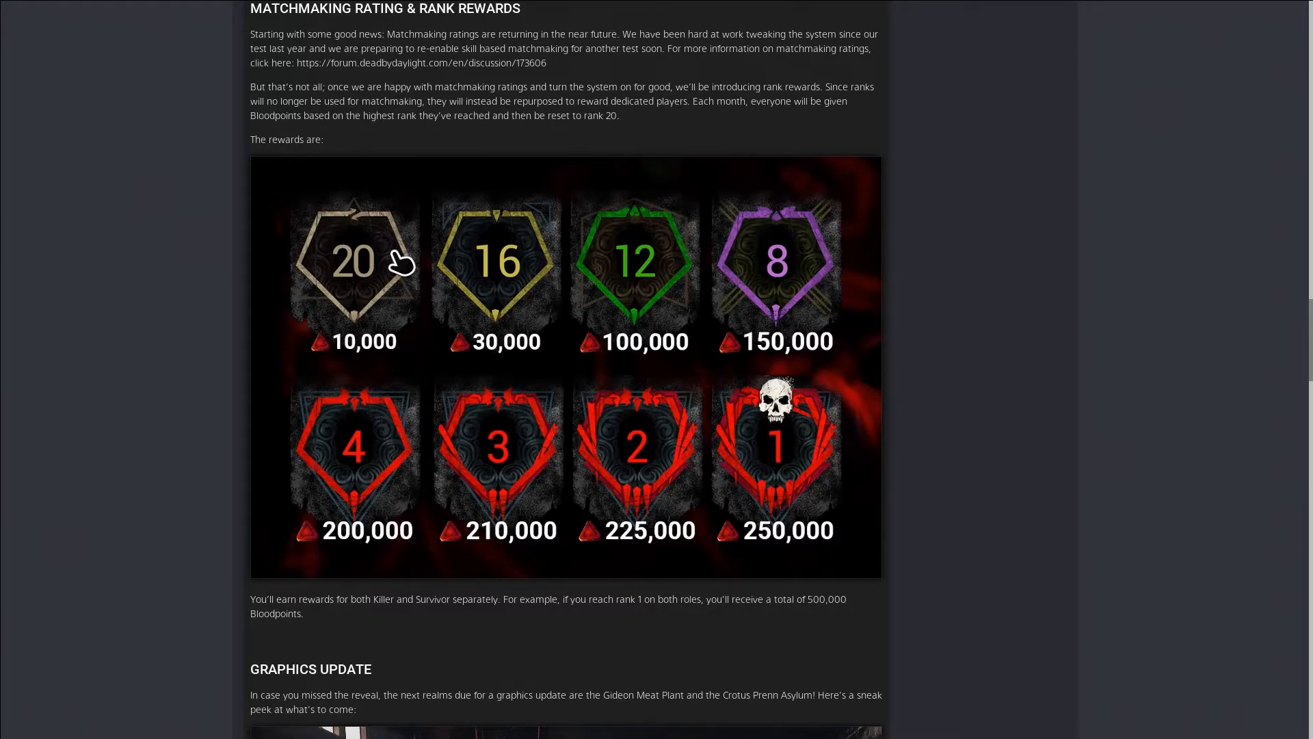
mouse_move(756, 454)
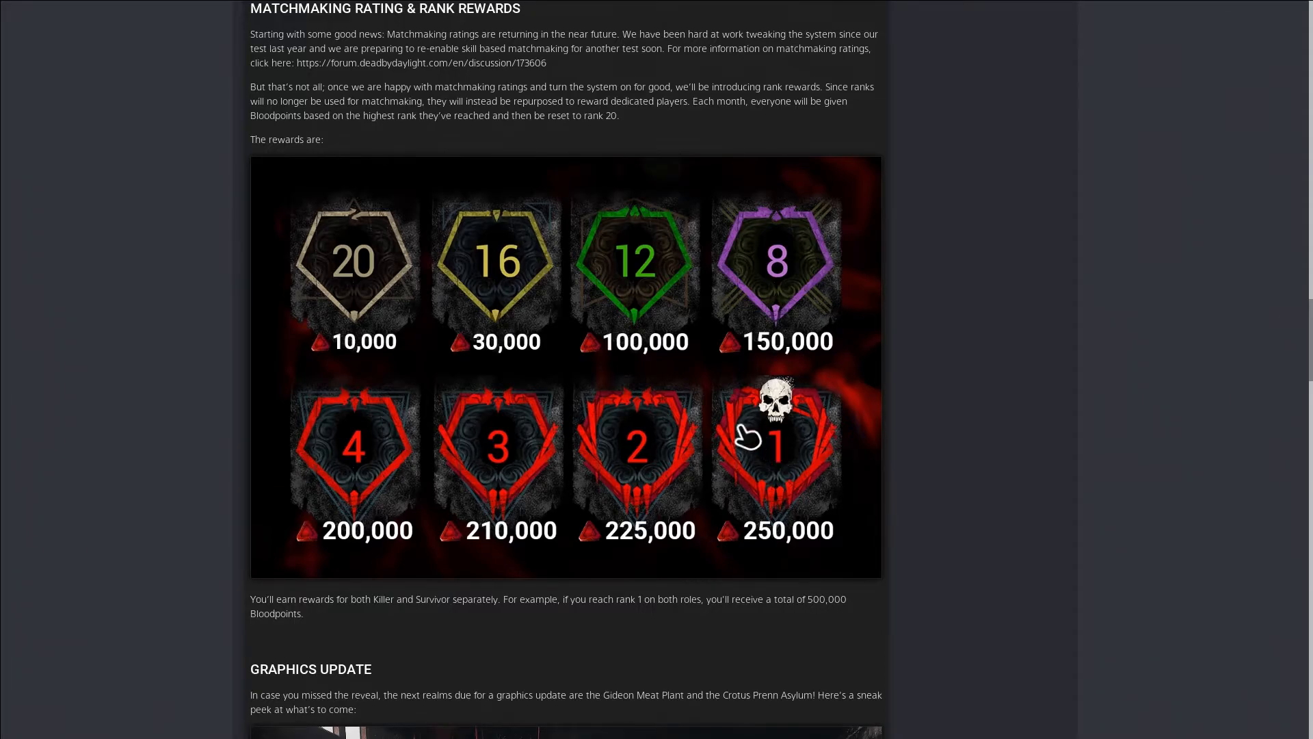
mouse_move(405, 273)
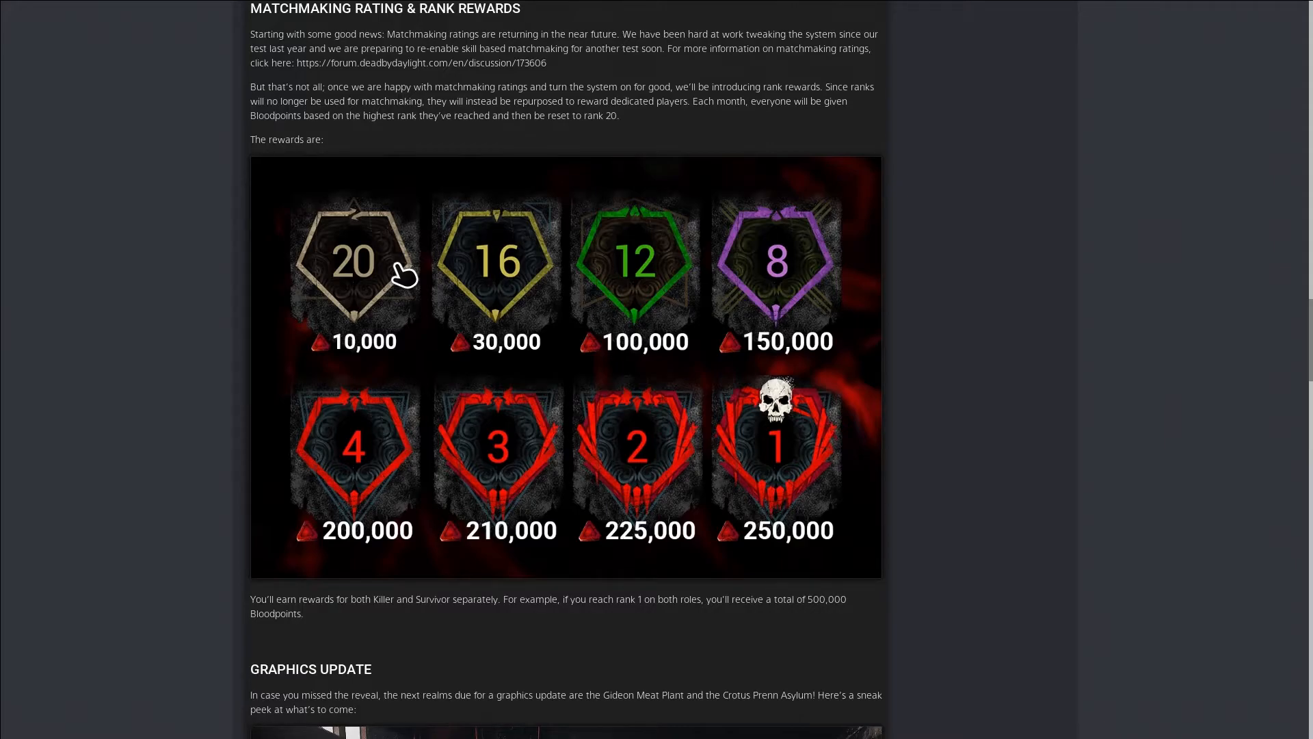
mouse_move(768, 457)
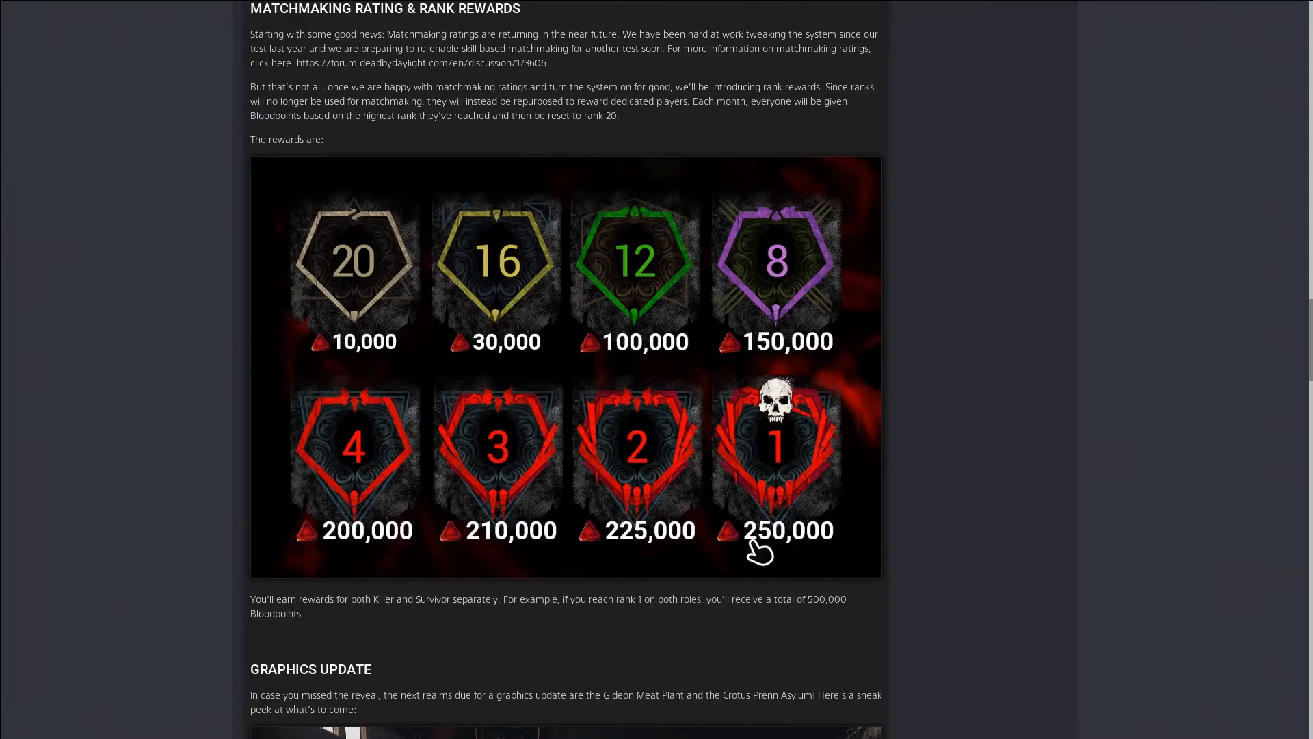
mouse_move(605, 482)
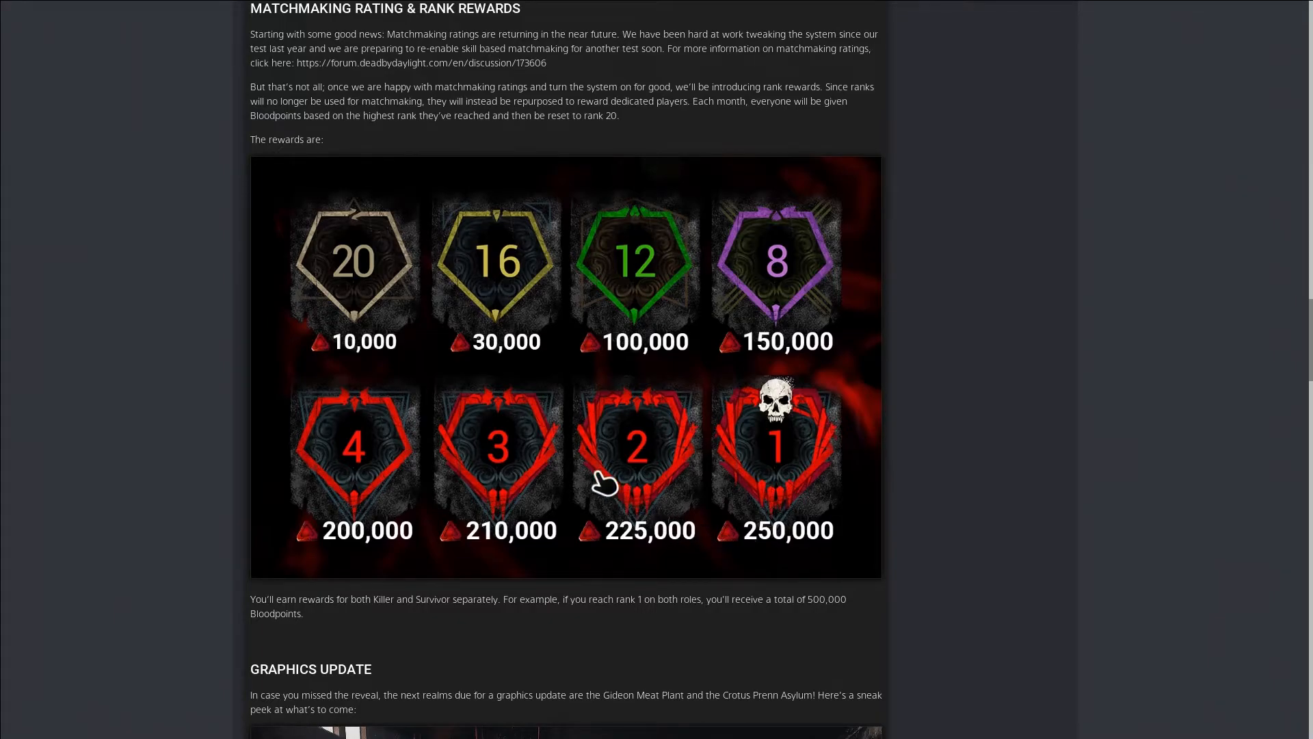
mouse_move(394, 326)
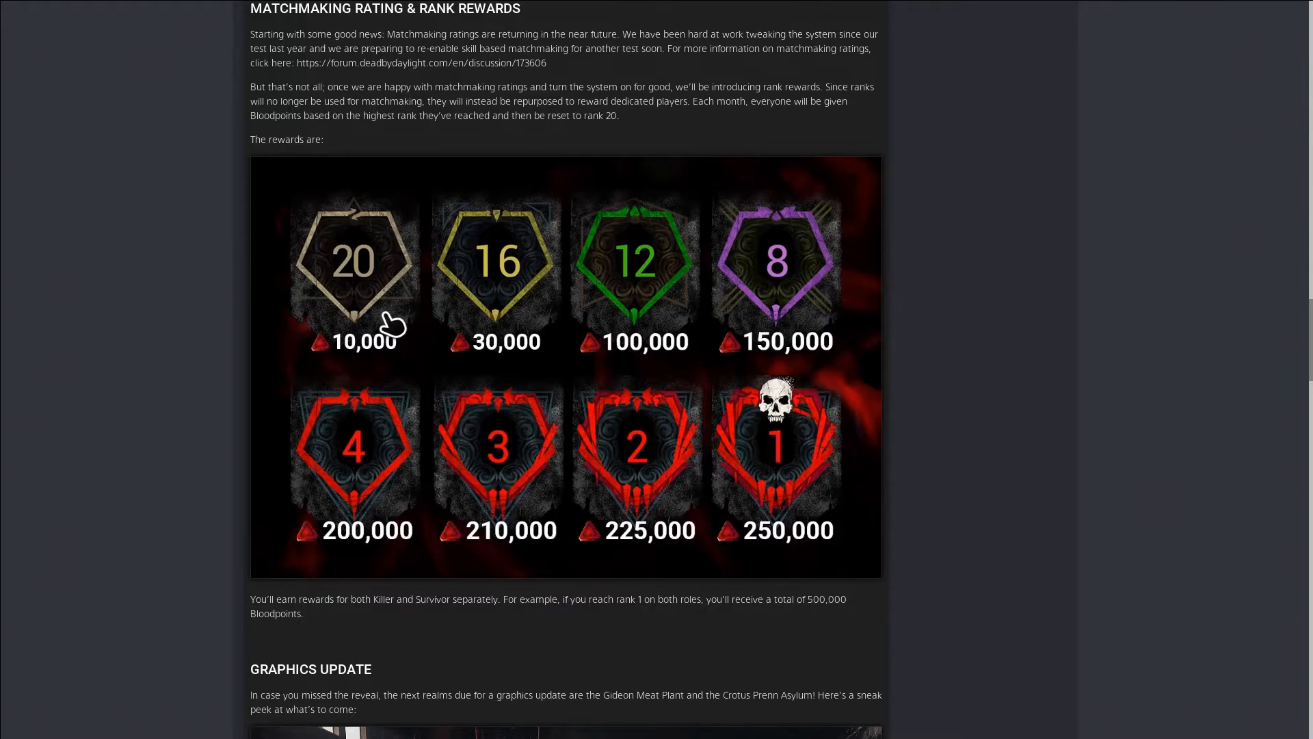
mouse_move(402, 264)
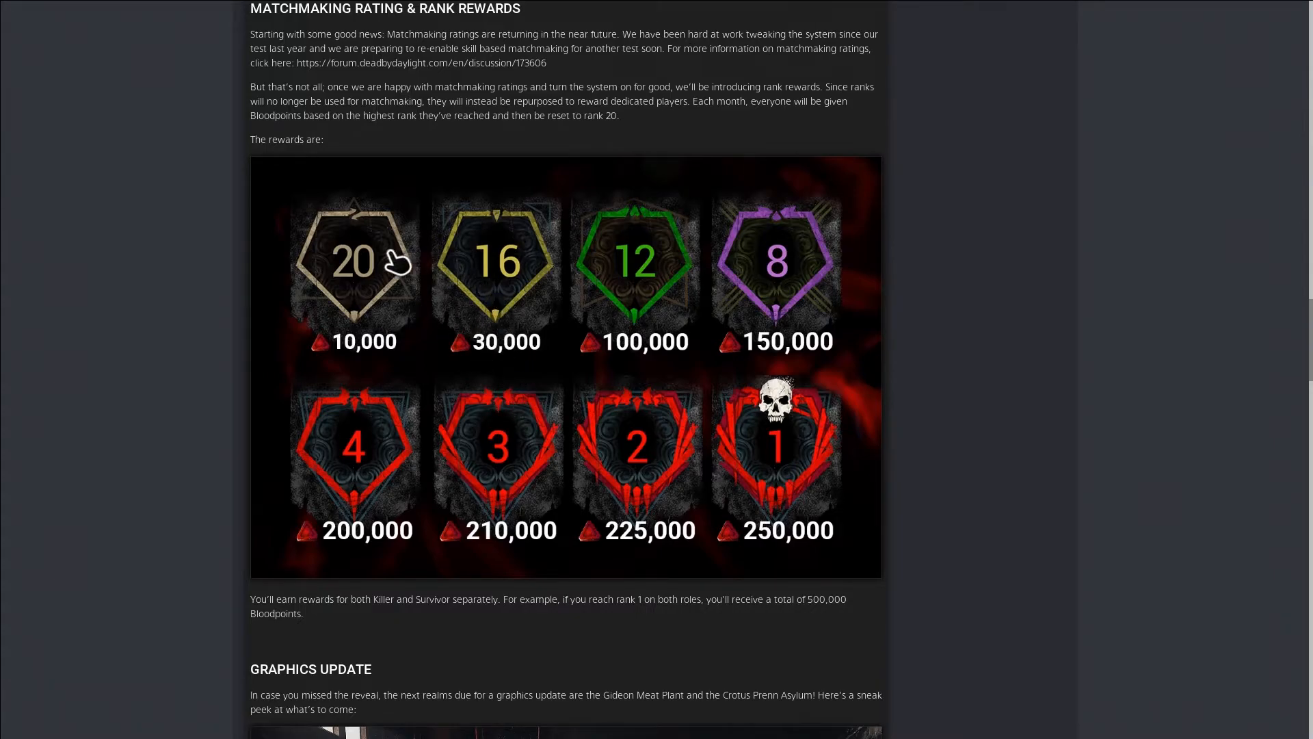
mouse_move(770, 462)
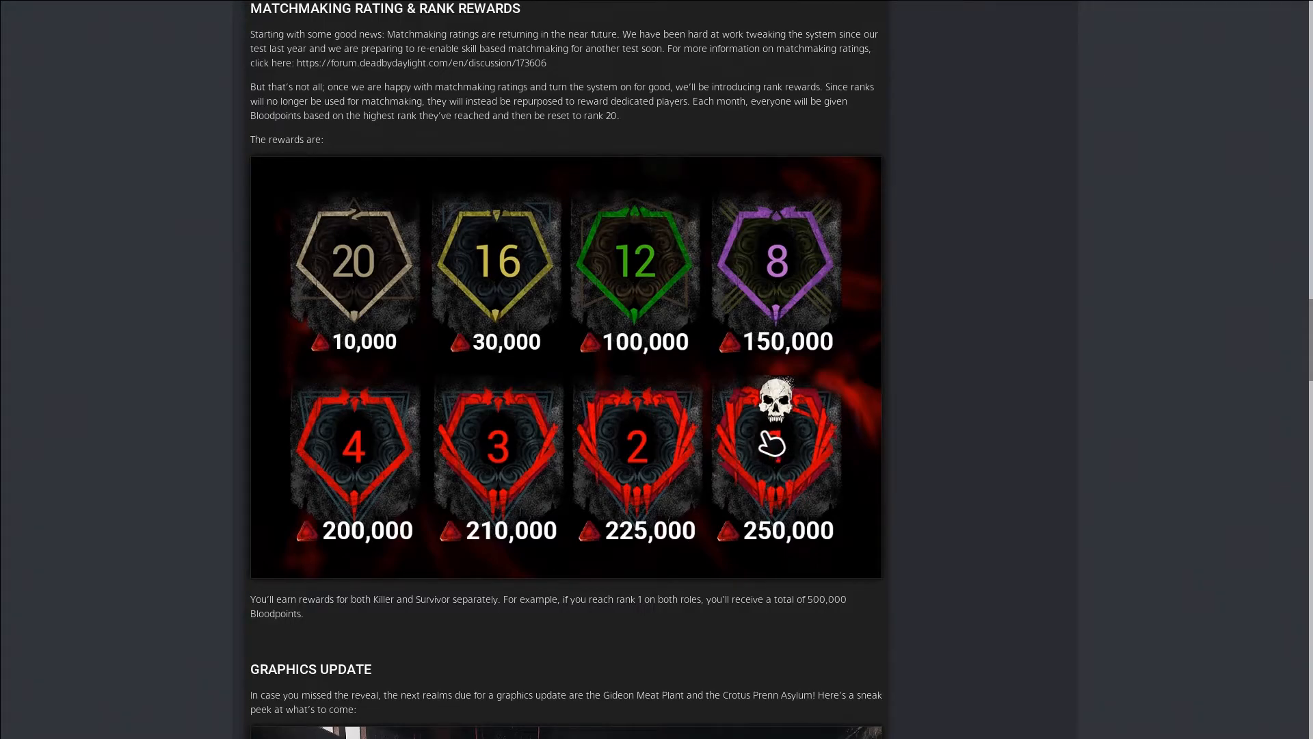
mouse_move(772, 445)
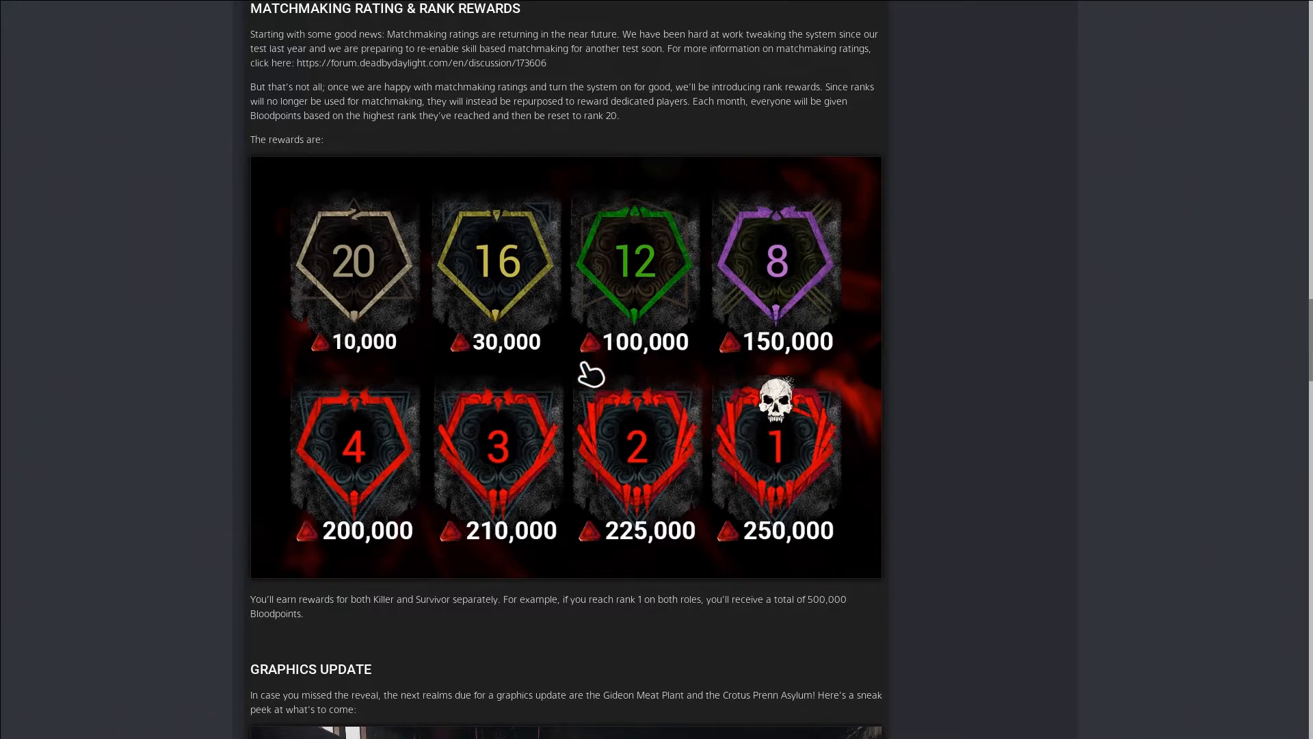
mouse_move(683, 375)
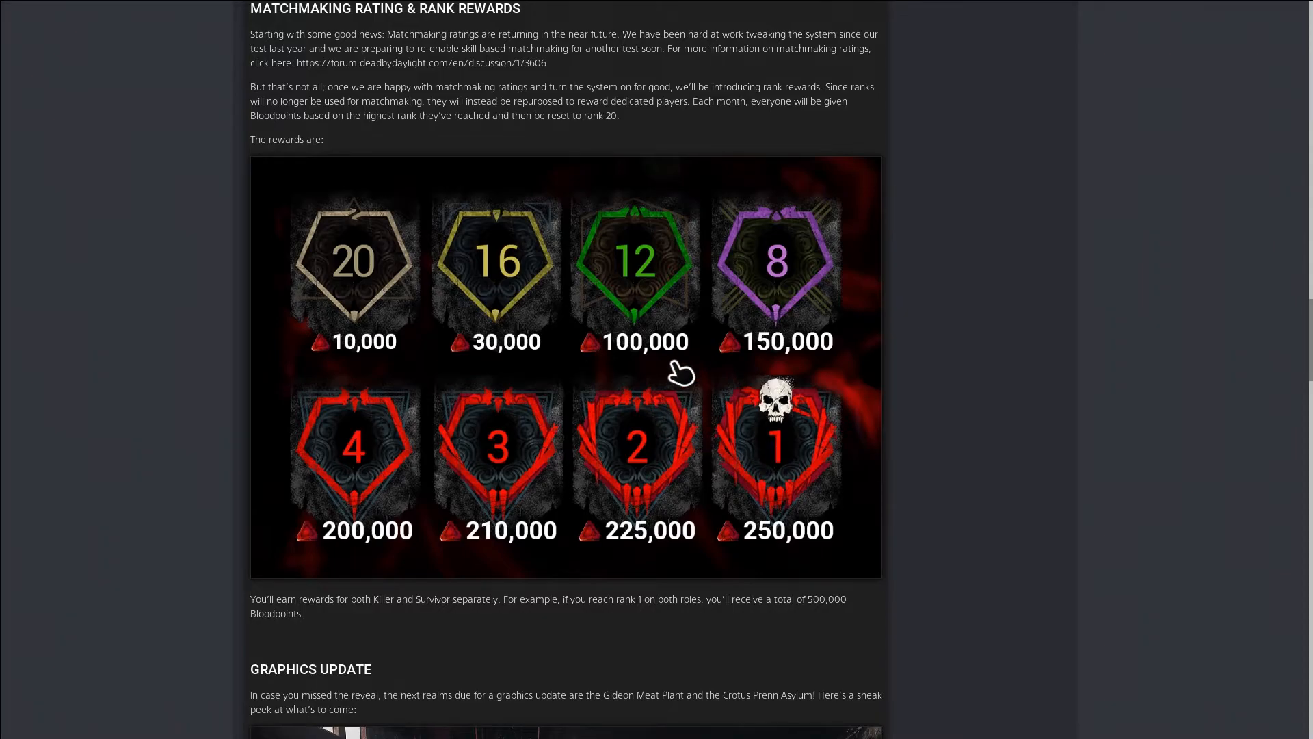
Scroll through the Graphics Update realm previews to the Miscellaneous section on The Wraith
scroll(down, 3)
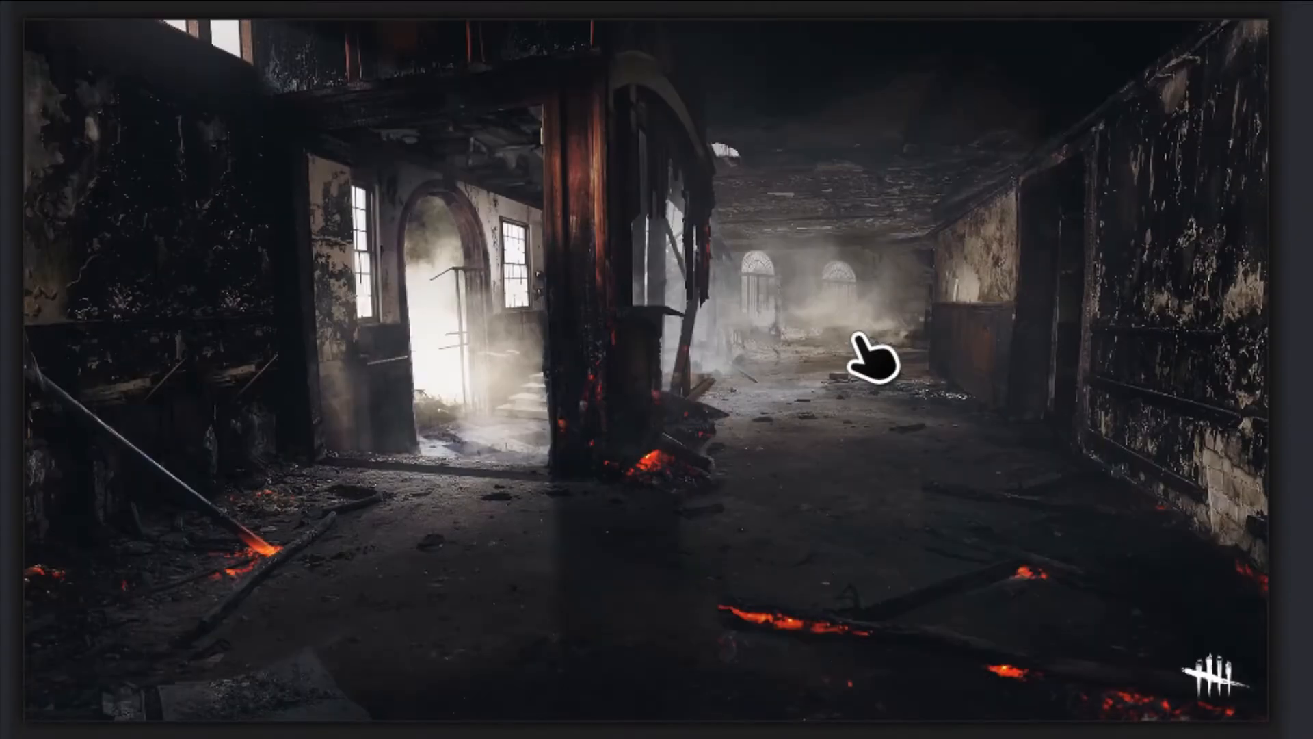
mouse_move(502, 402)
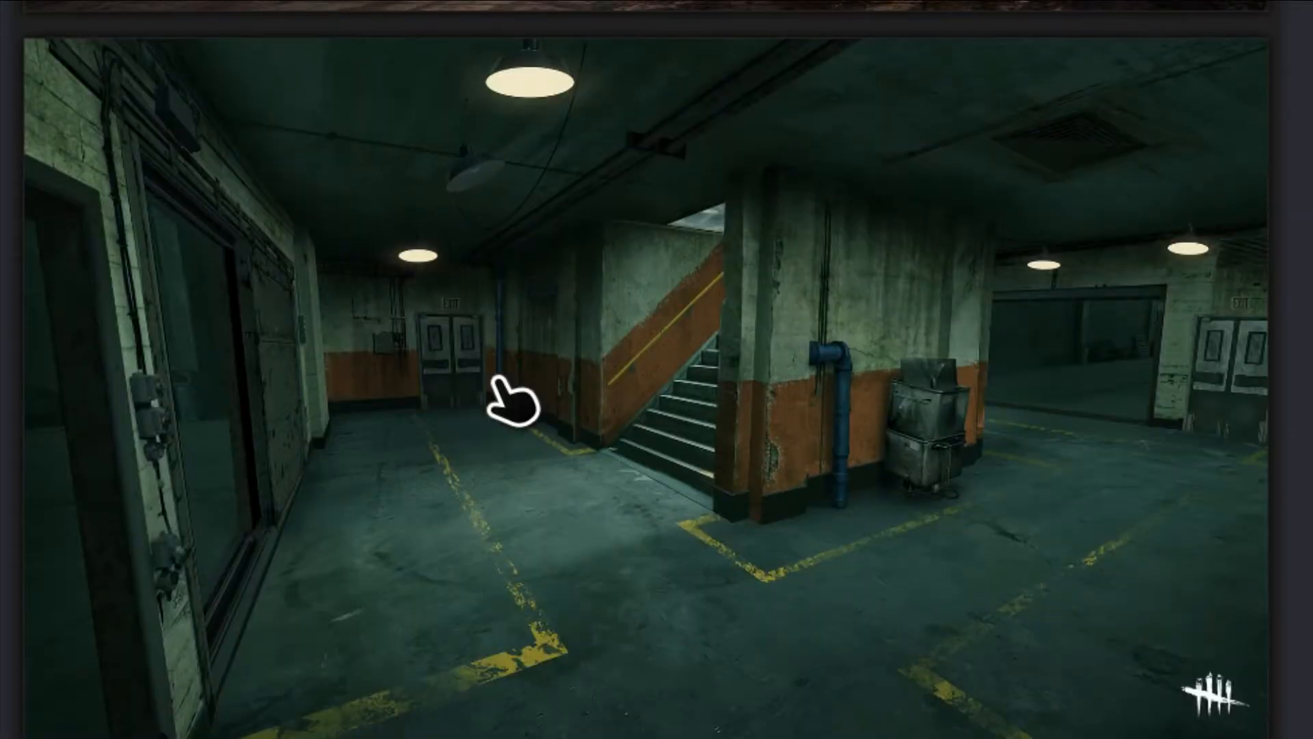
mouse_move(865, 493)
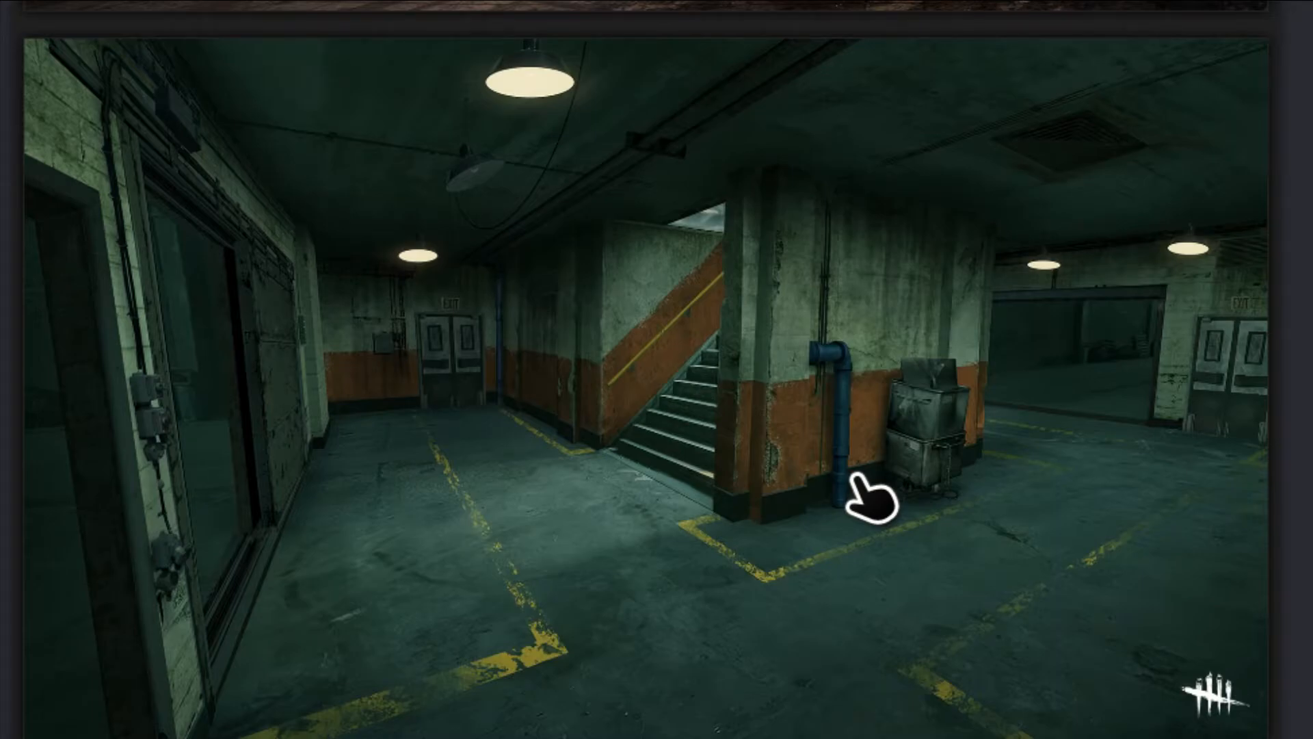
mouse_move(366, 587)
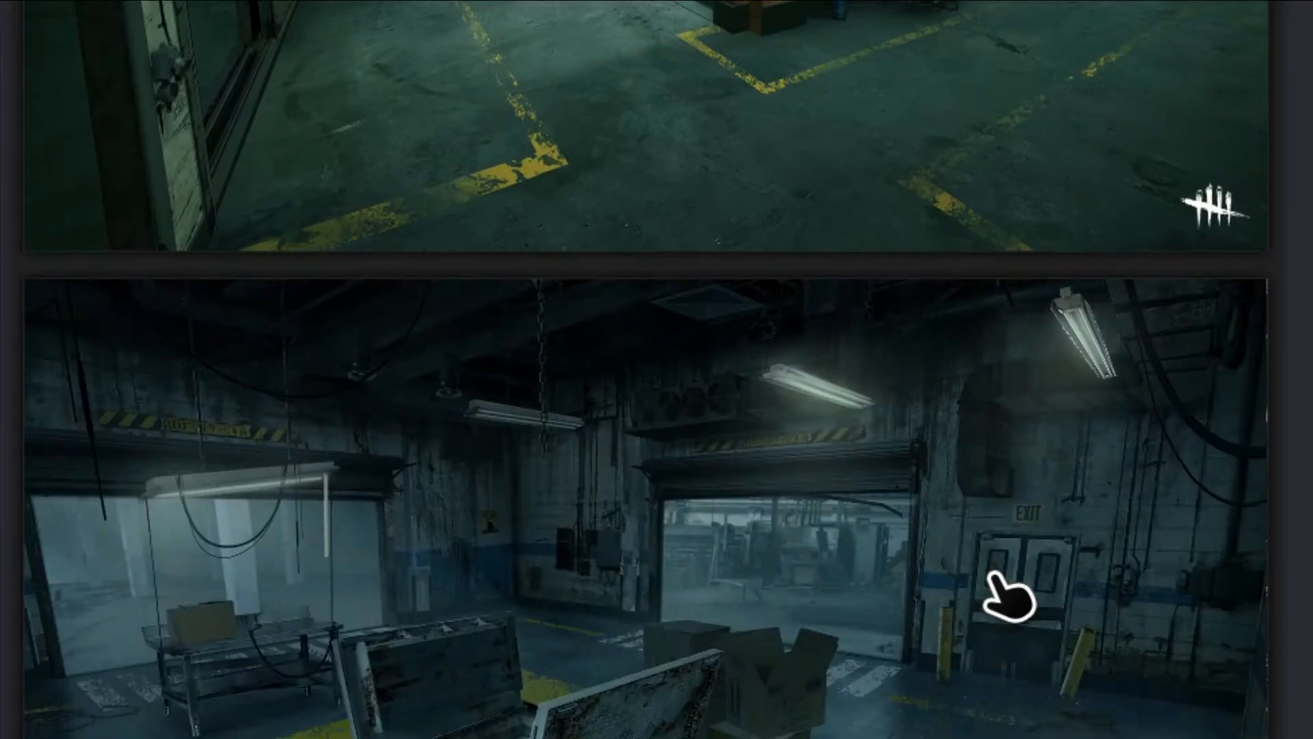
scroll(down, 3)
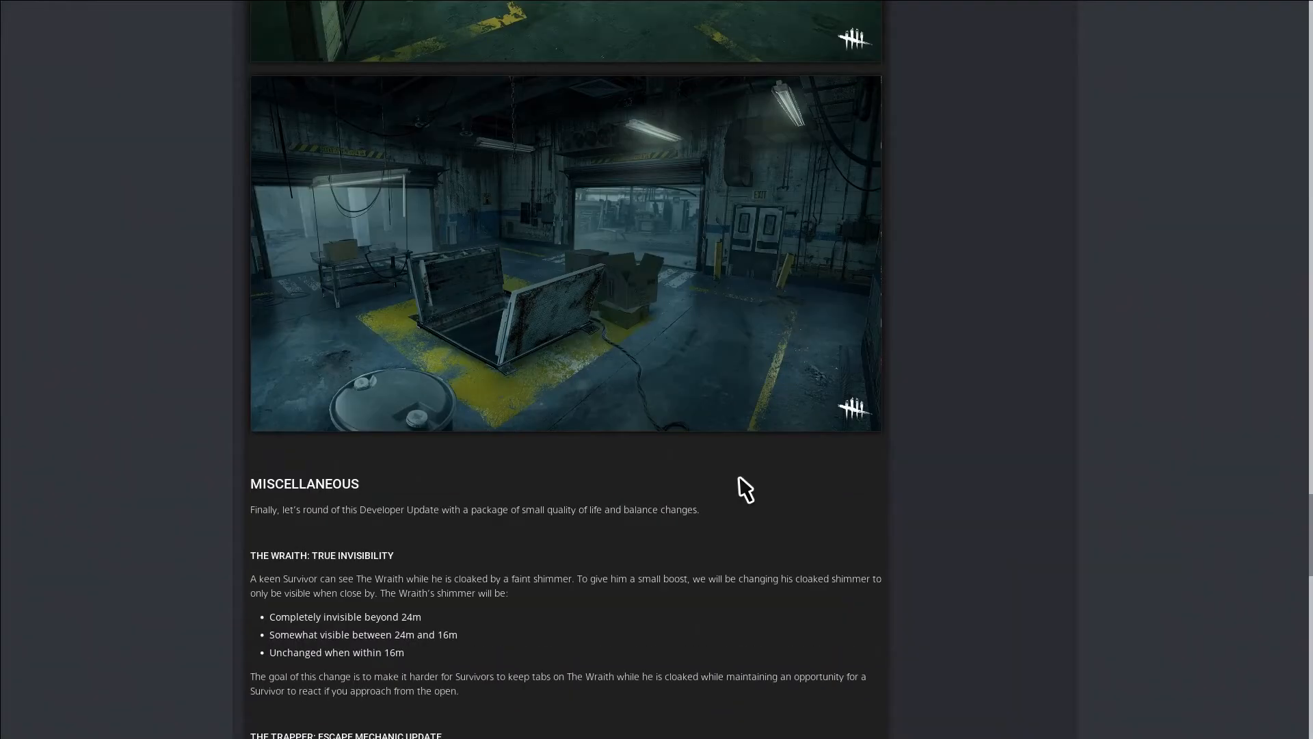
Scroll to The Trapper escape mechanic update and Deep Wound Adjustments sections
scroll(down, 3)
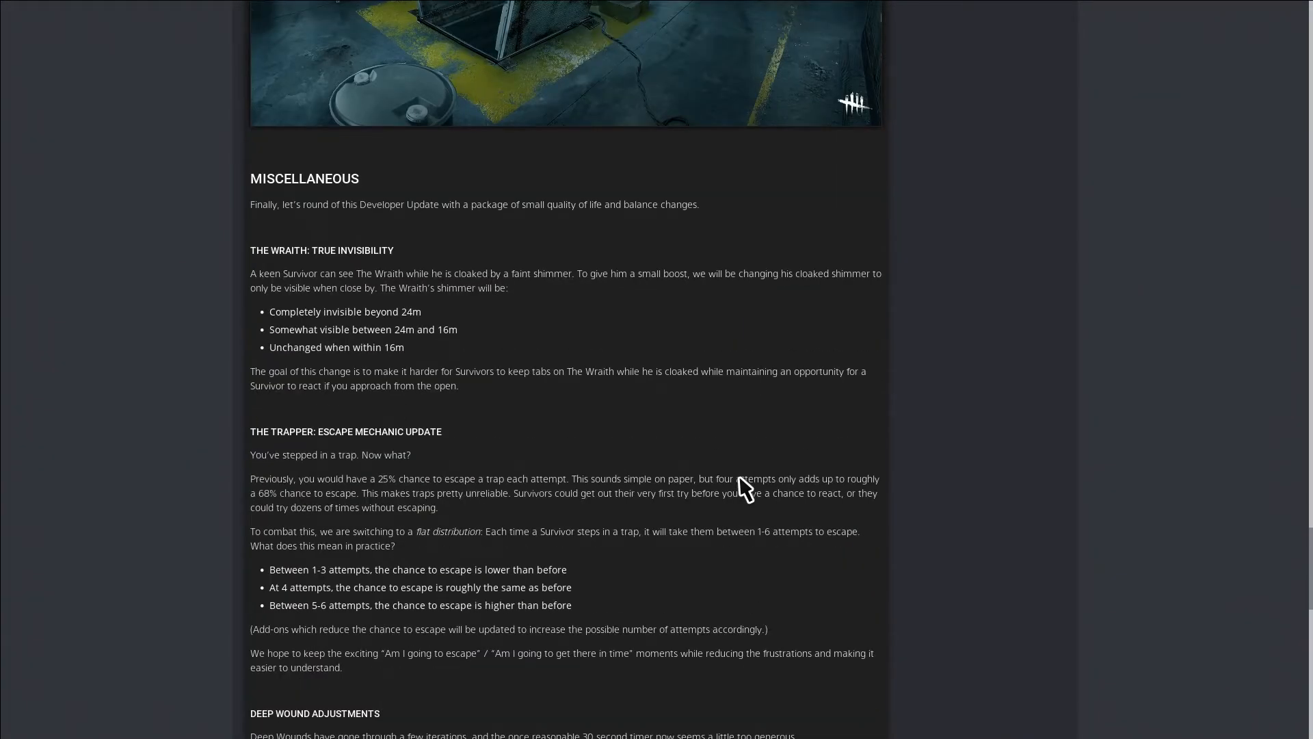
mouse_move(464, 339)
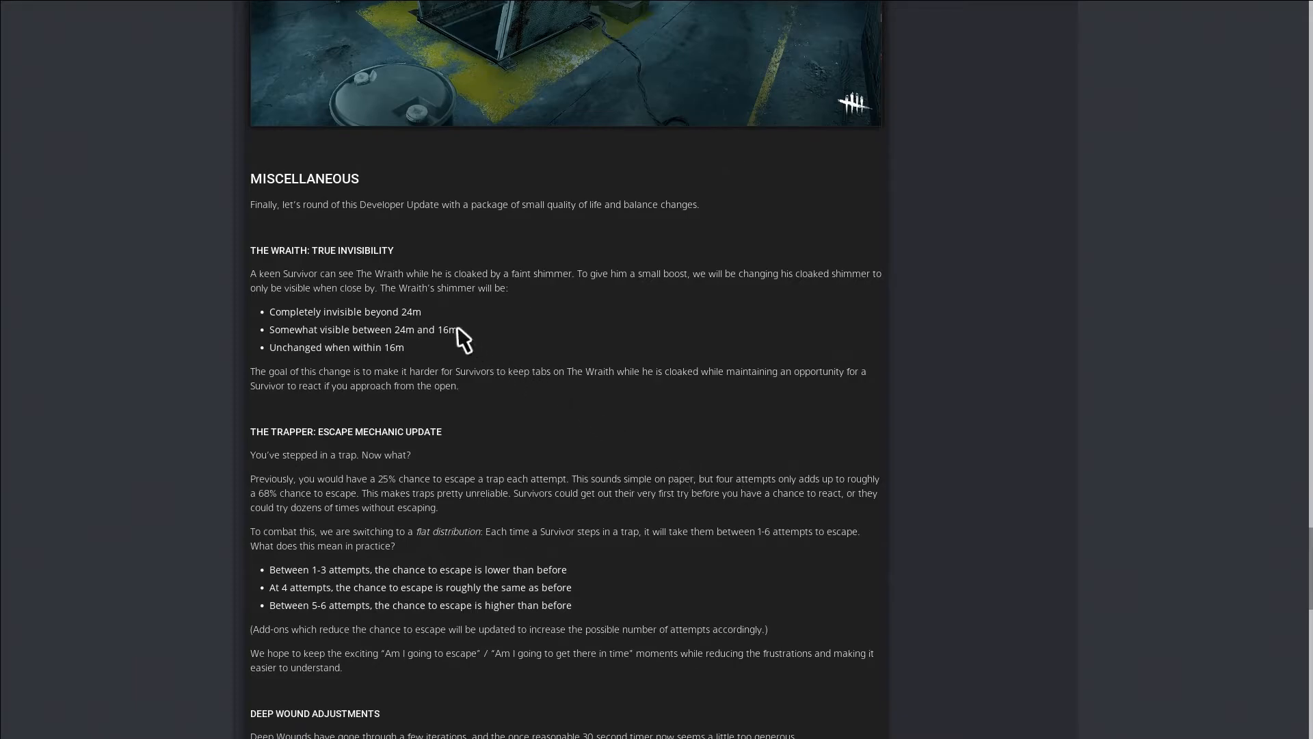
mouse_move(401, 335)
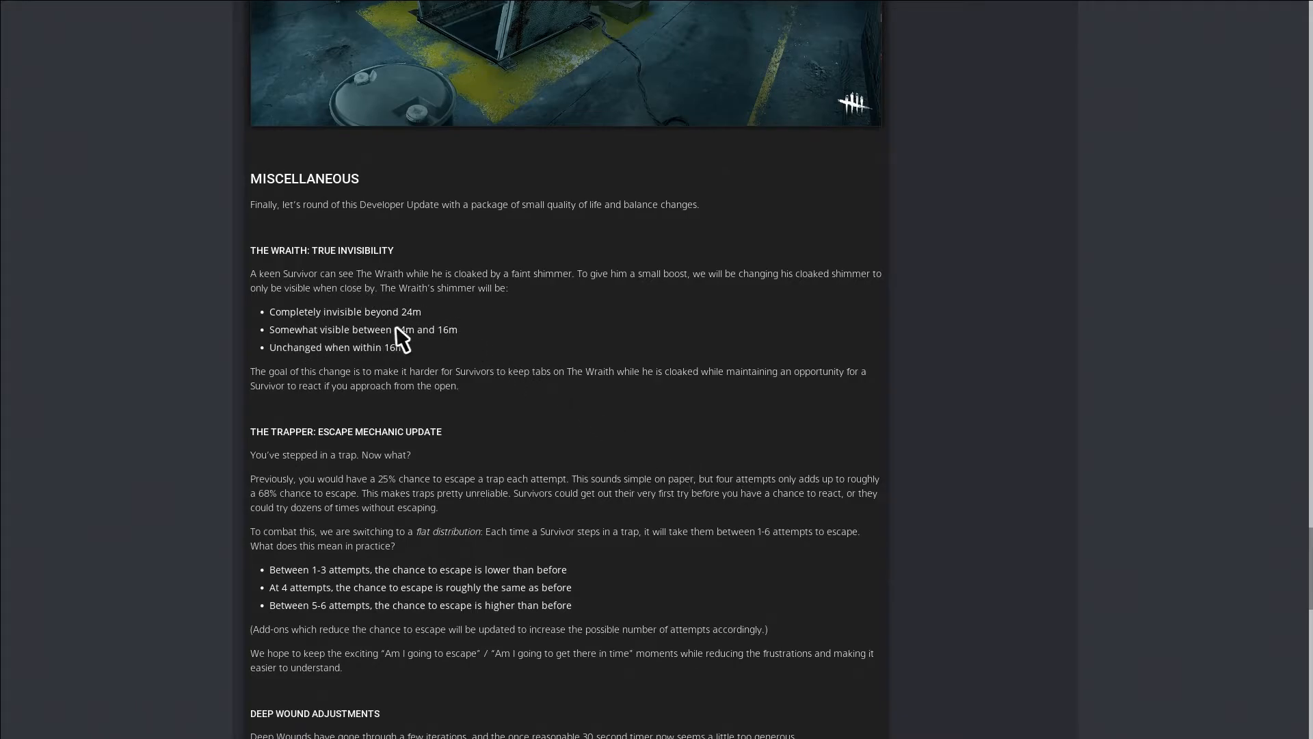
mouse_move(379, 316)
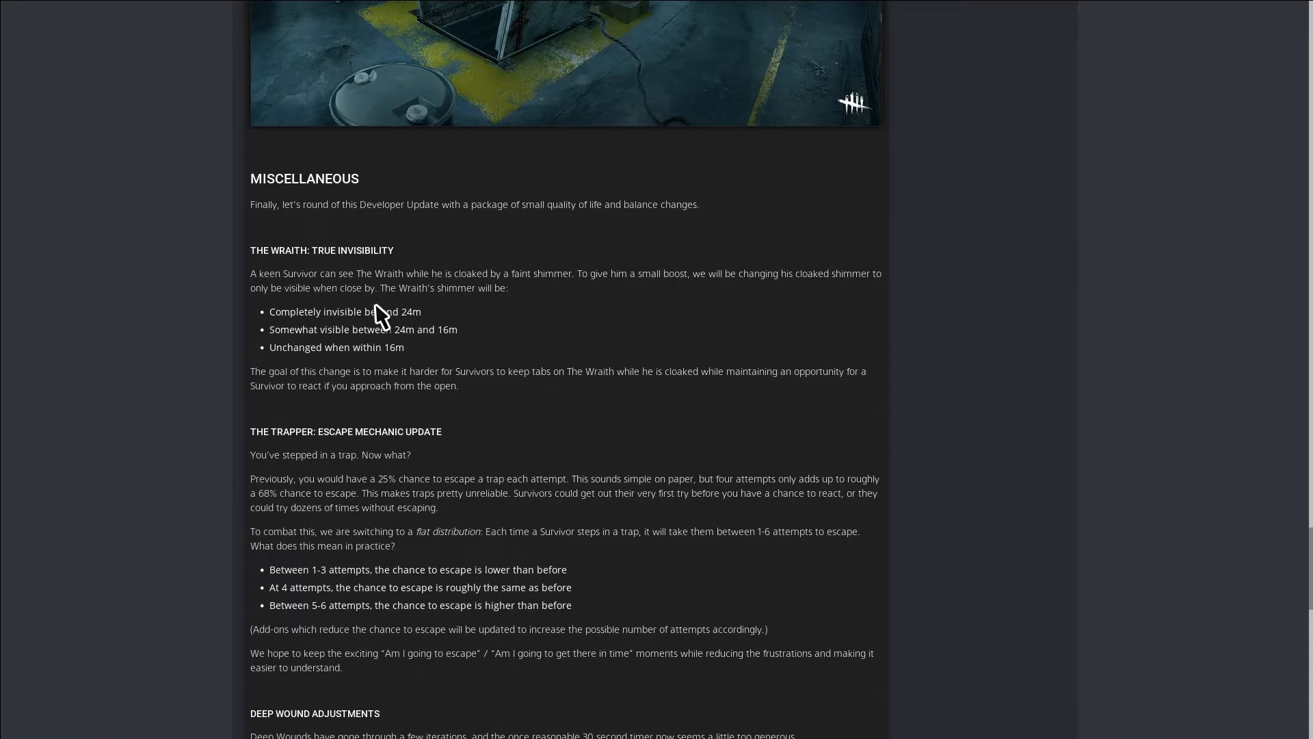
mouse_move(376, 330)
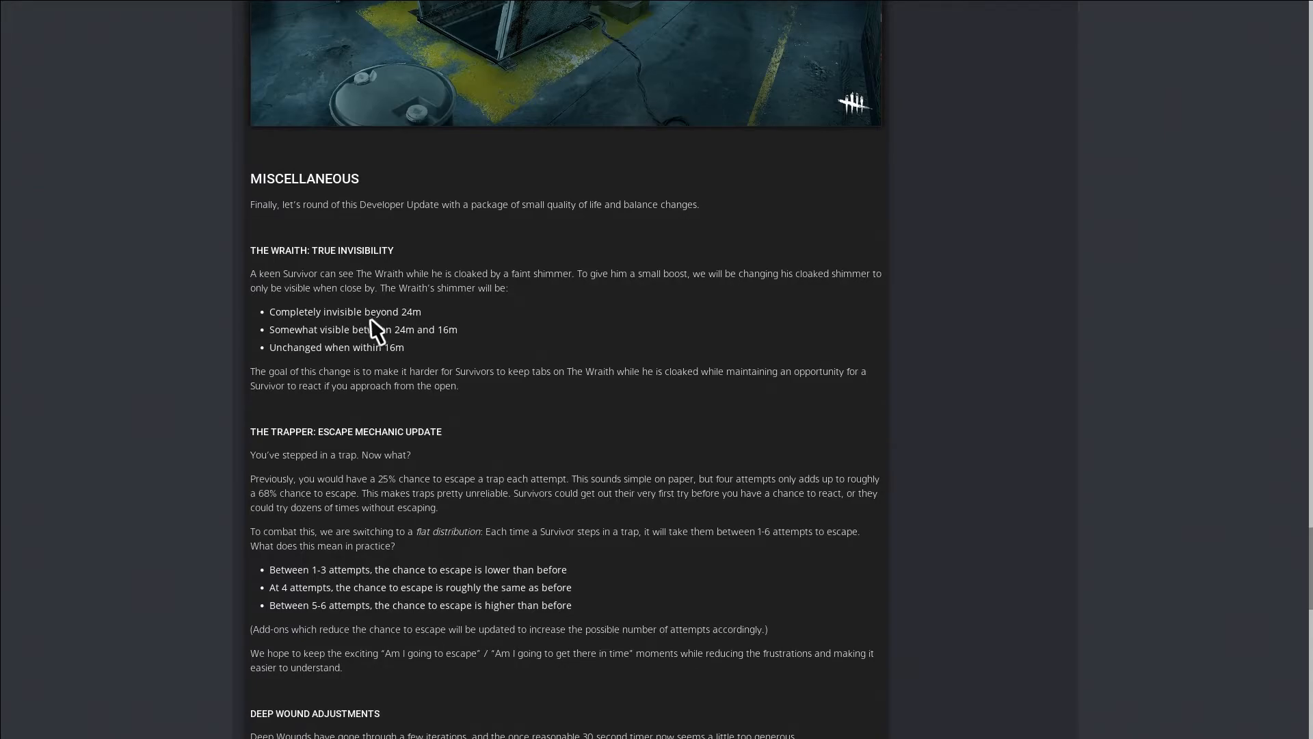
mouse_move(429, 338)
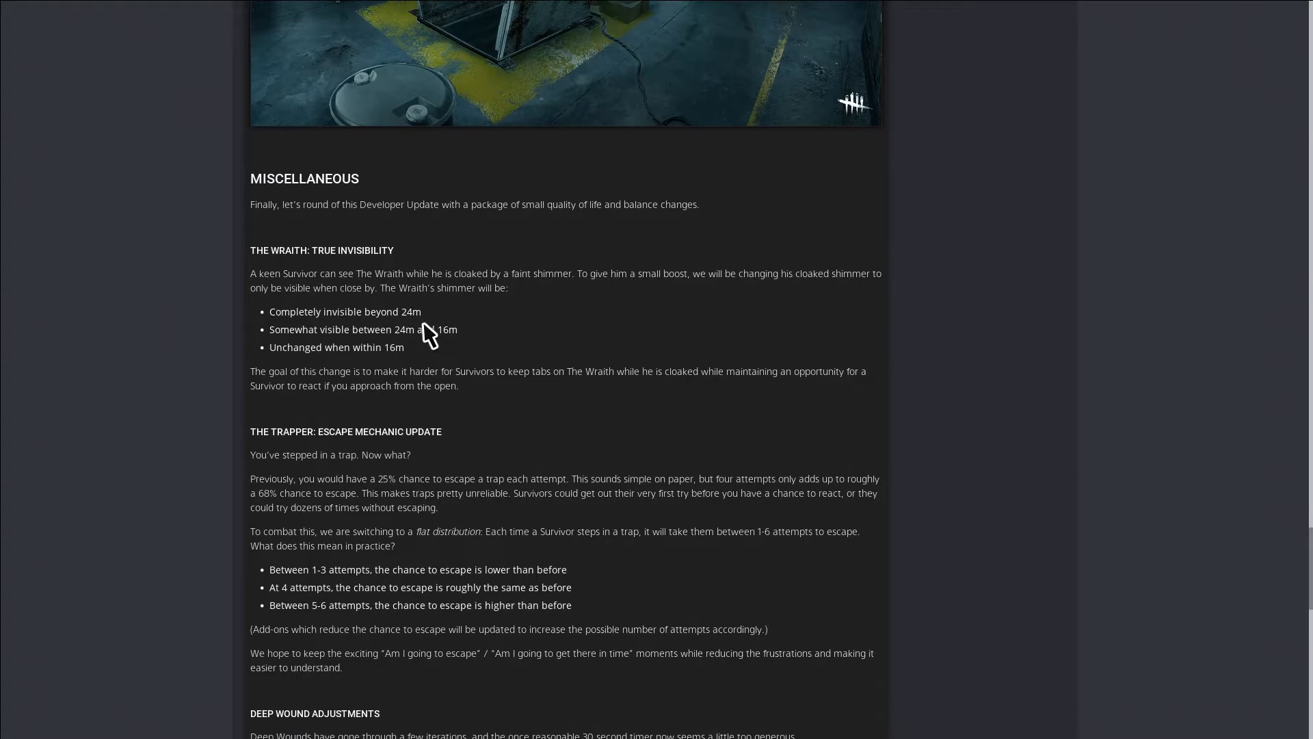
scroll(down, 3)
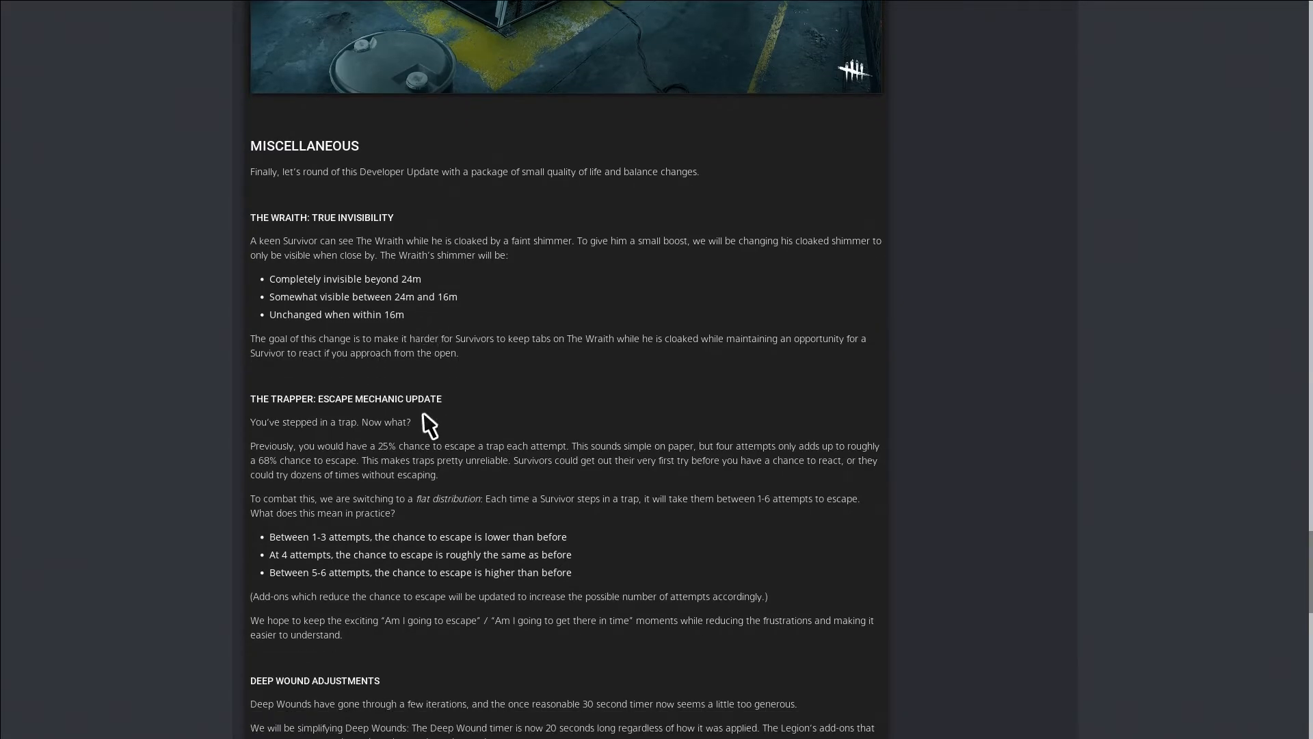
mouse_move(430, 417)
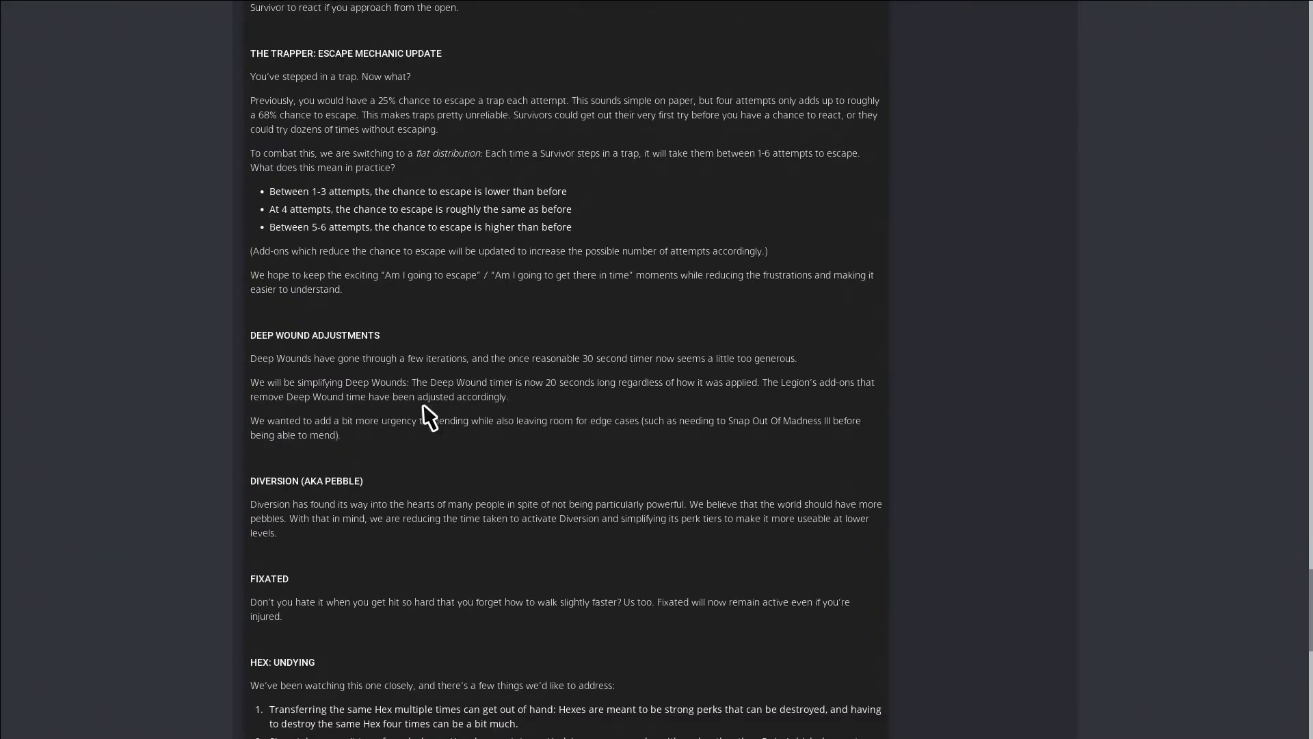
mouse_move(297, 357)
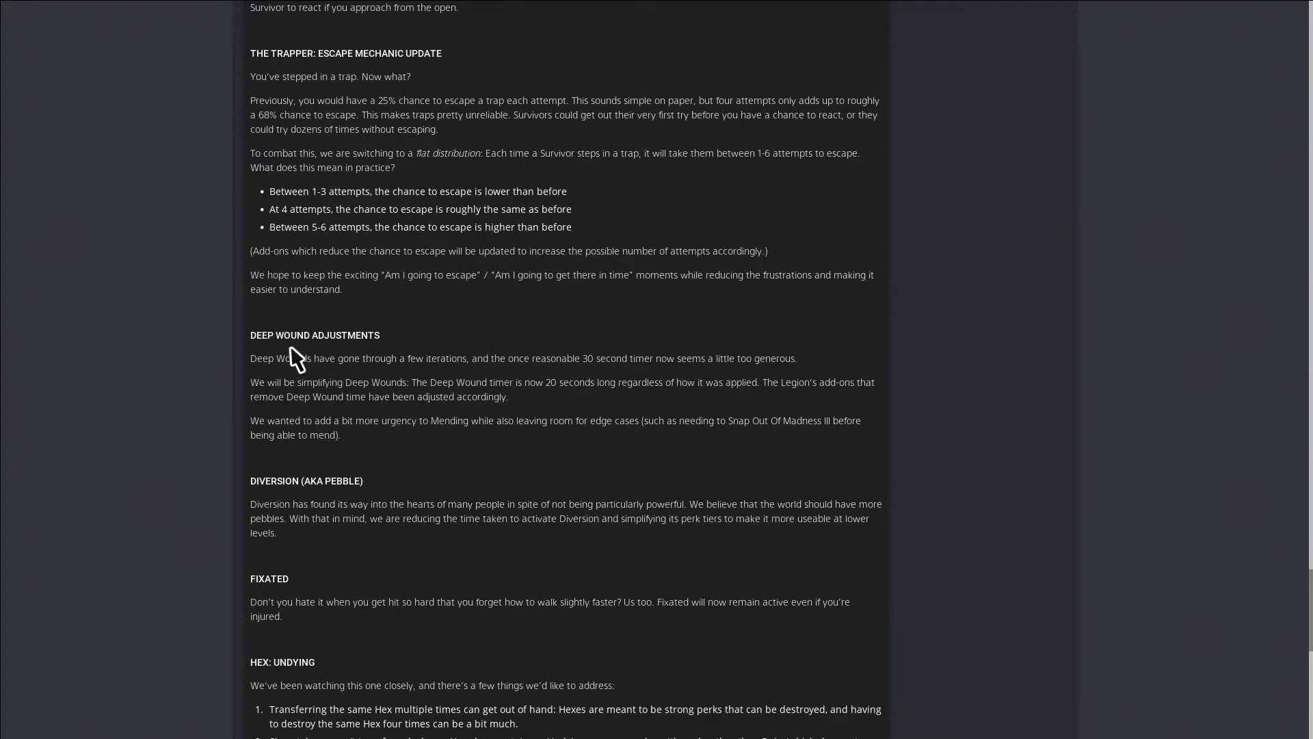
mouse_move(318, 413)
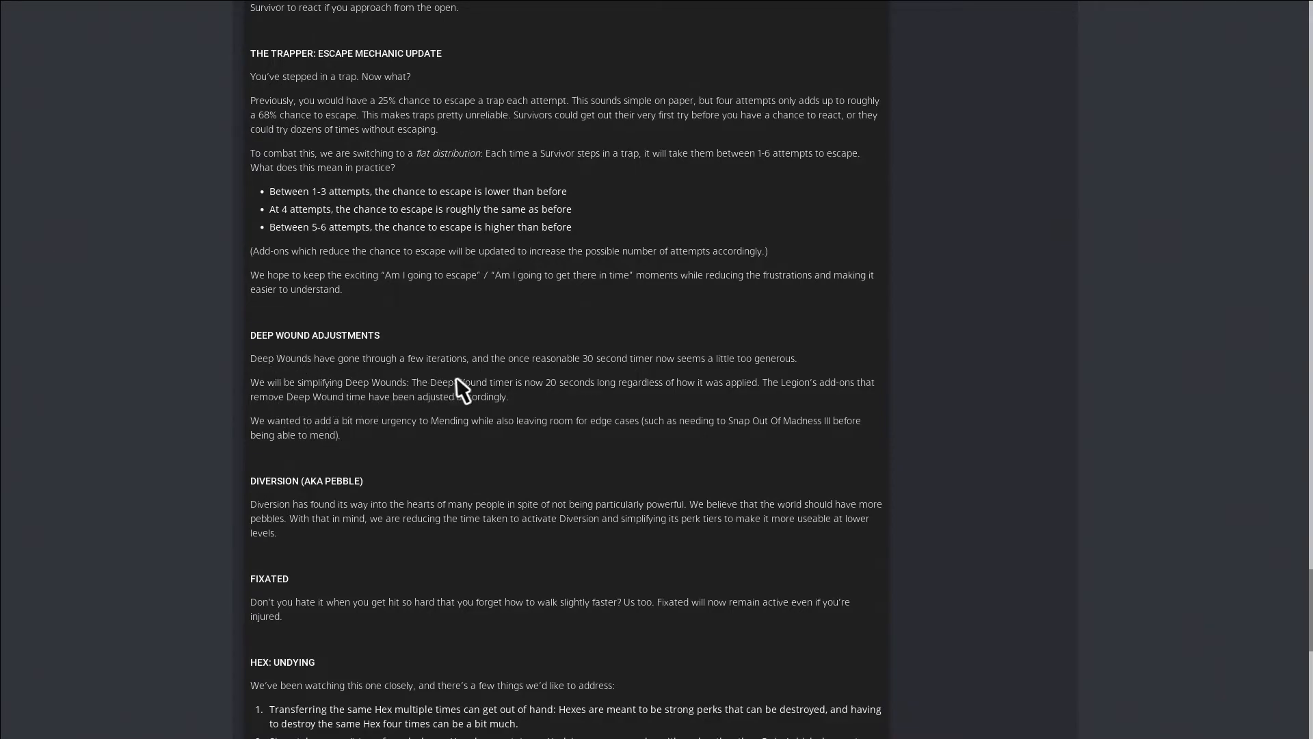
mouse_move(563, 374)
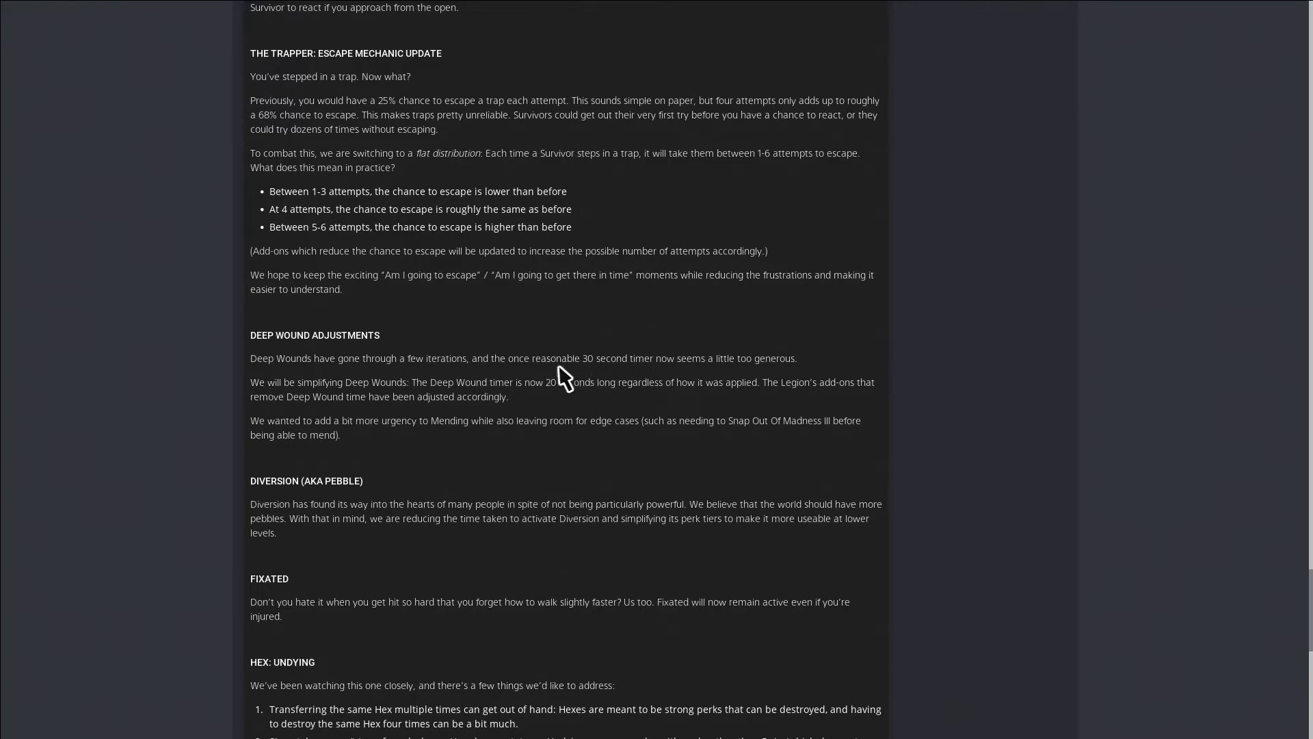
mouse_move(734, 379)
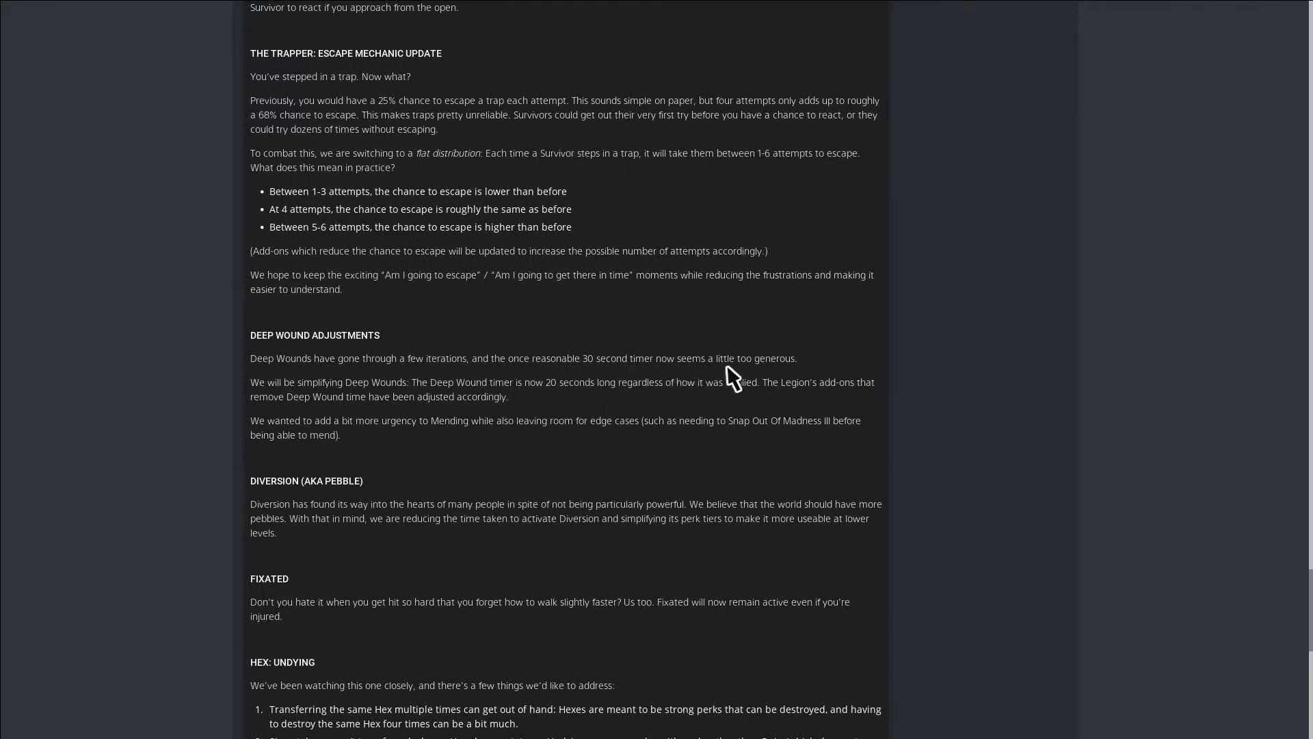
mouse_move(317, 406)
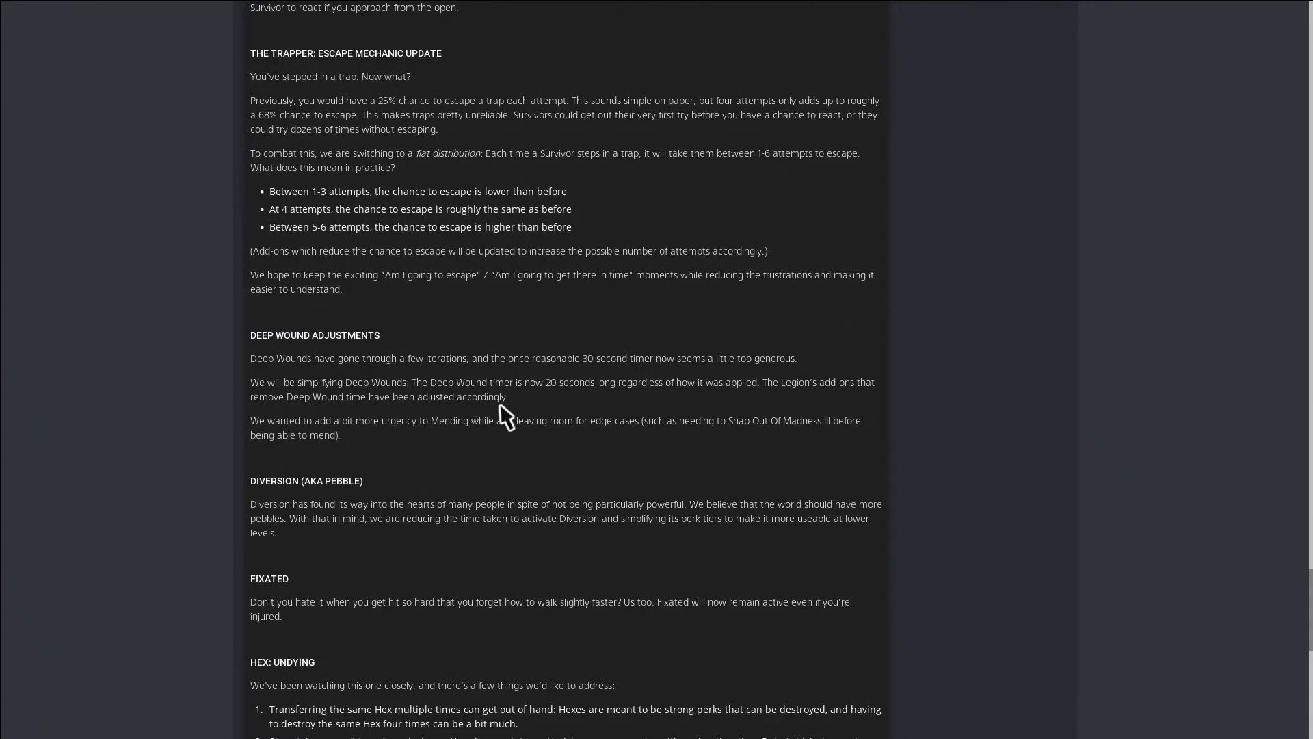
mouse_move(599, 402)
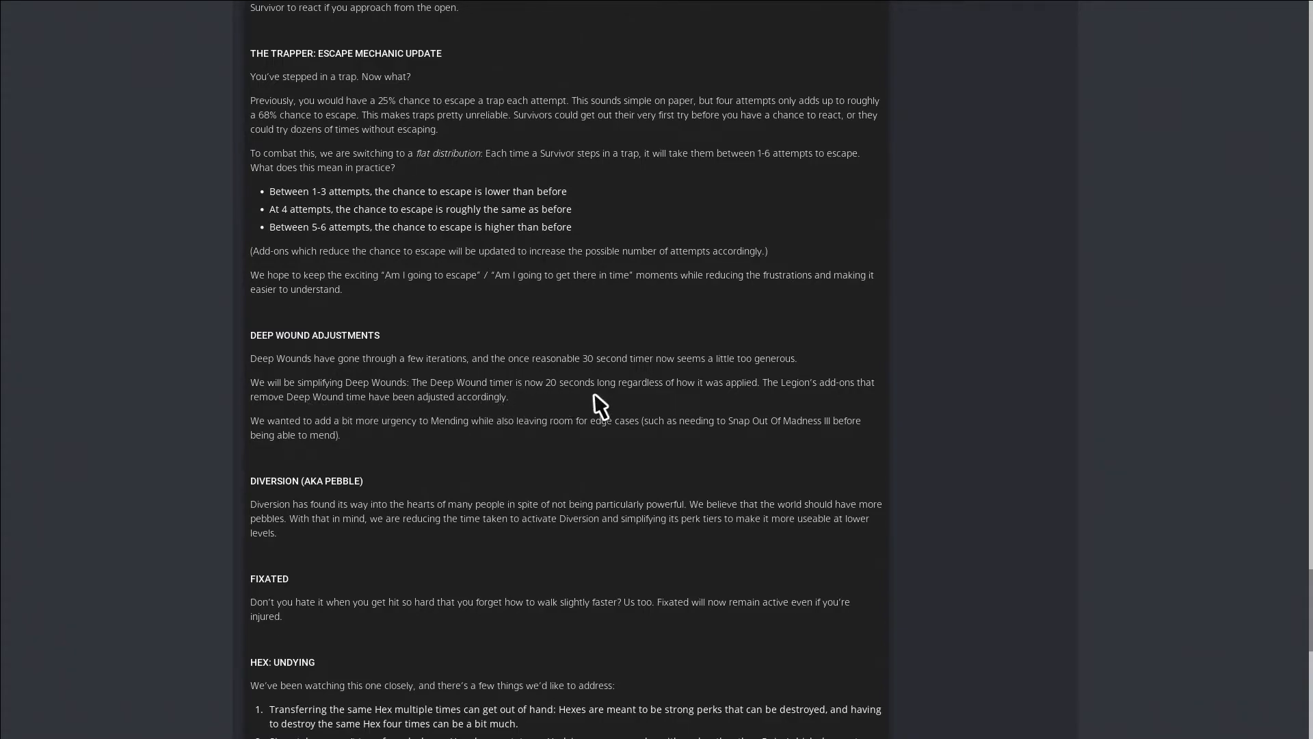
mouse_move(557, 398)
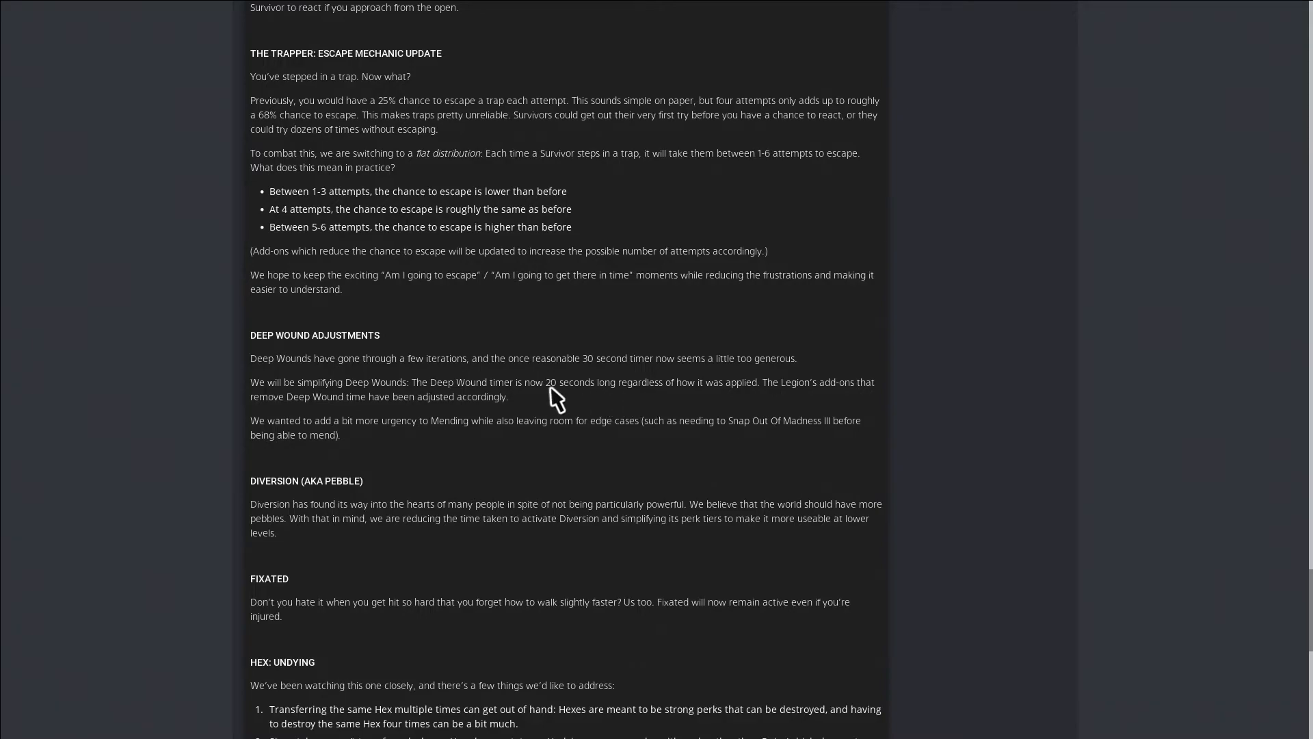
mouse_move(651, 411)
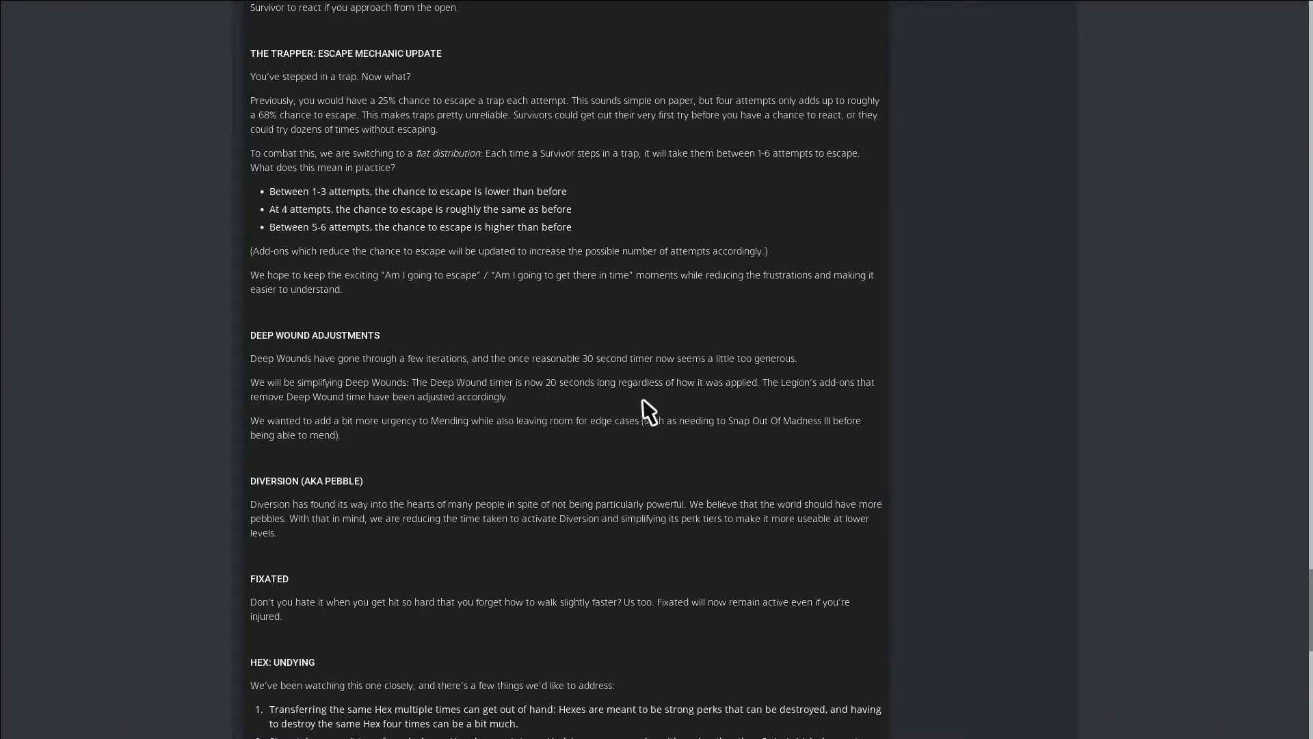
mouse_move(833, 408)
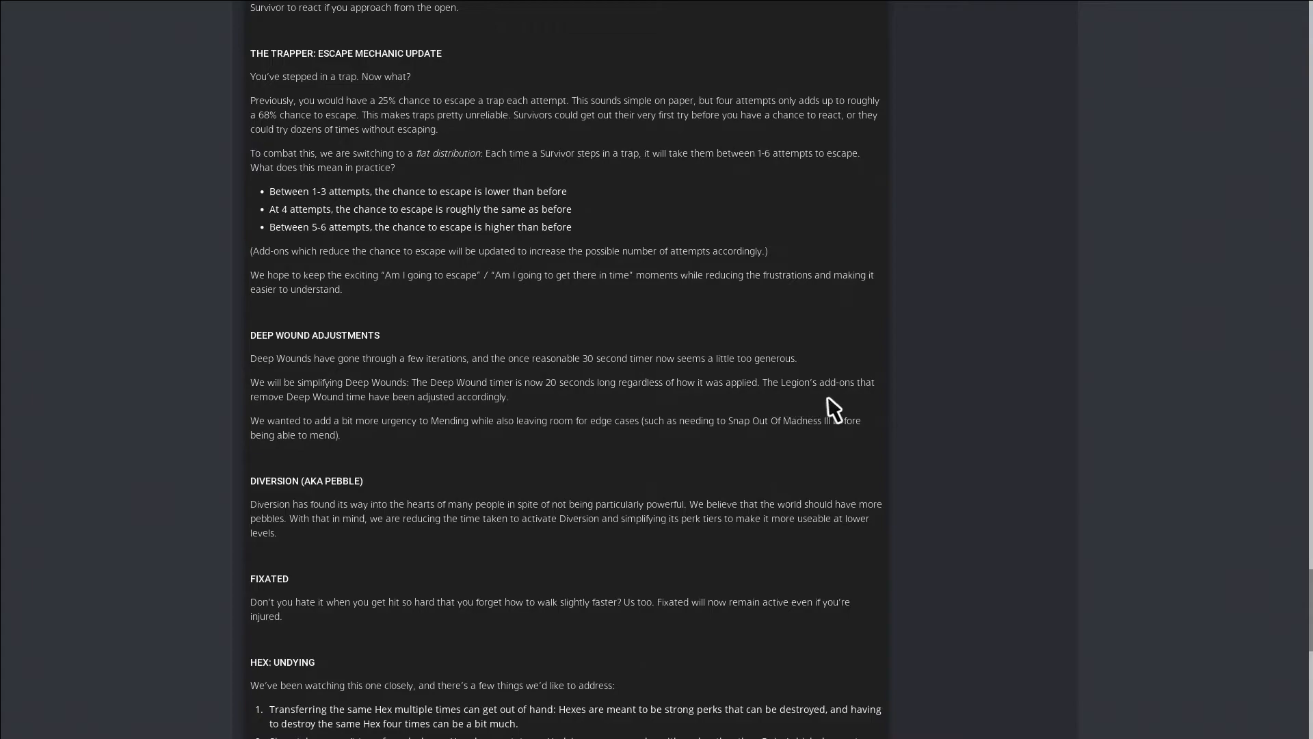
mouse_move(515, 401)
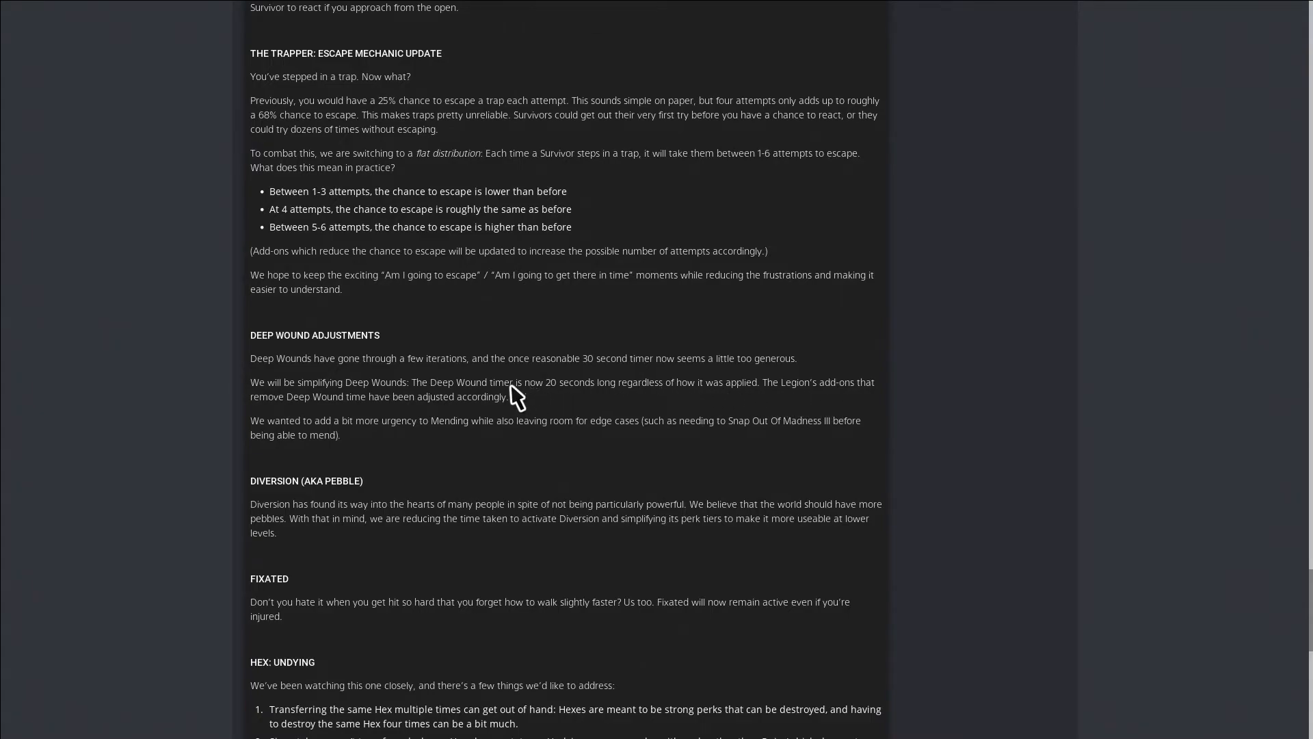
mouse_move(352, 470)
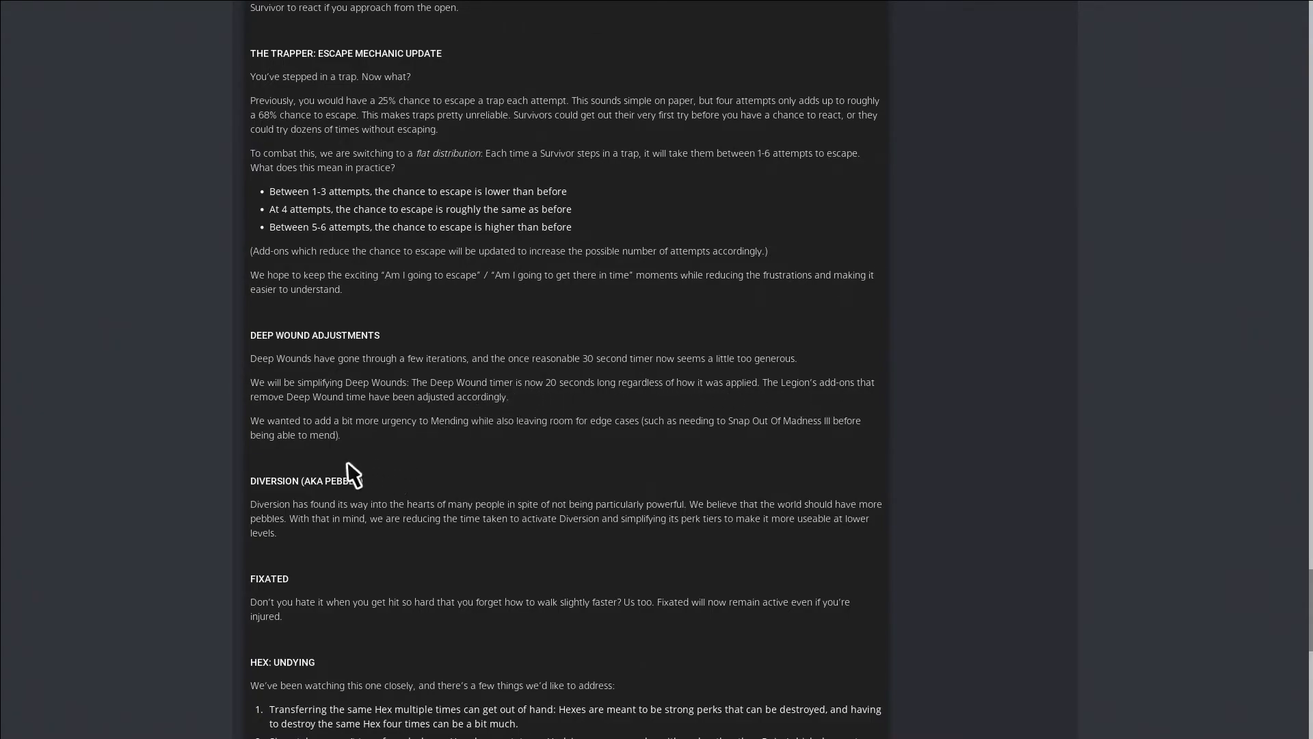
mouse_move(465, 446)
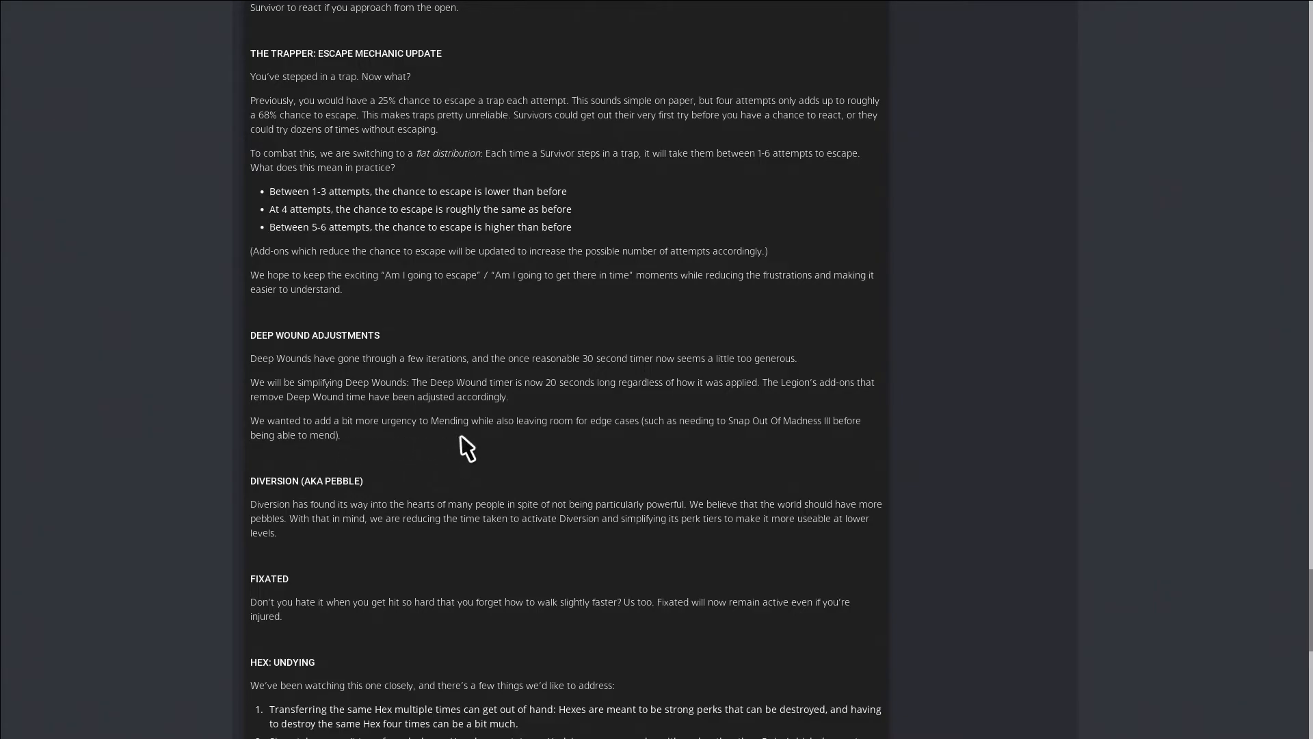
mouse_move(652, 449)
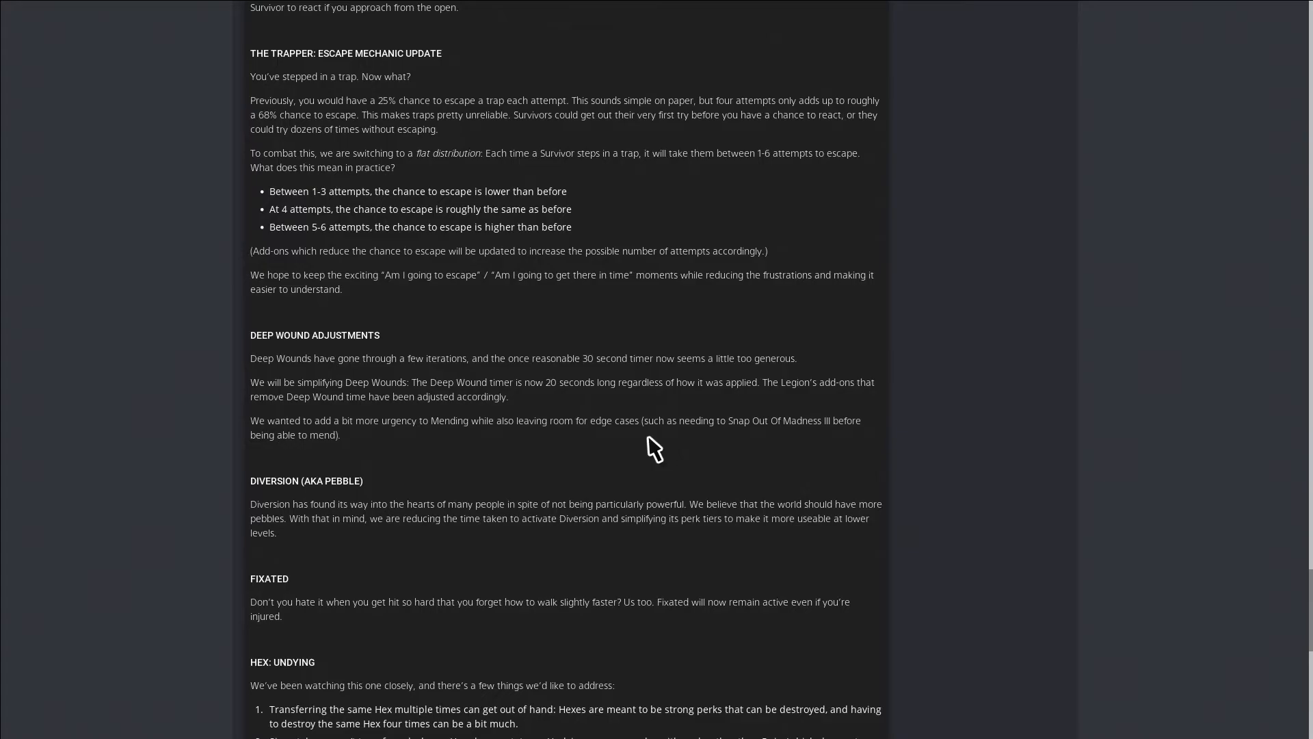
Scroll to the Fixated and Hex: Undying changes down to the Iron Maiden heading
scroll(down, 3)
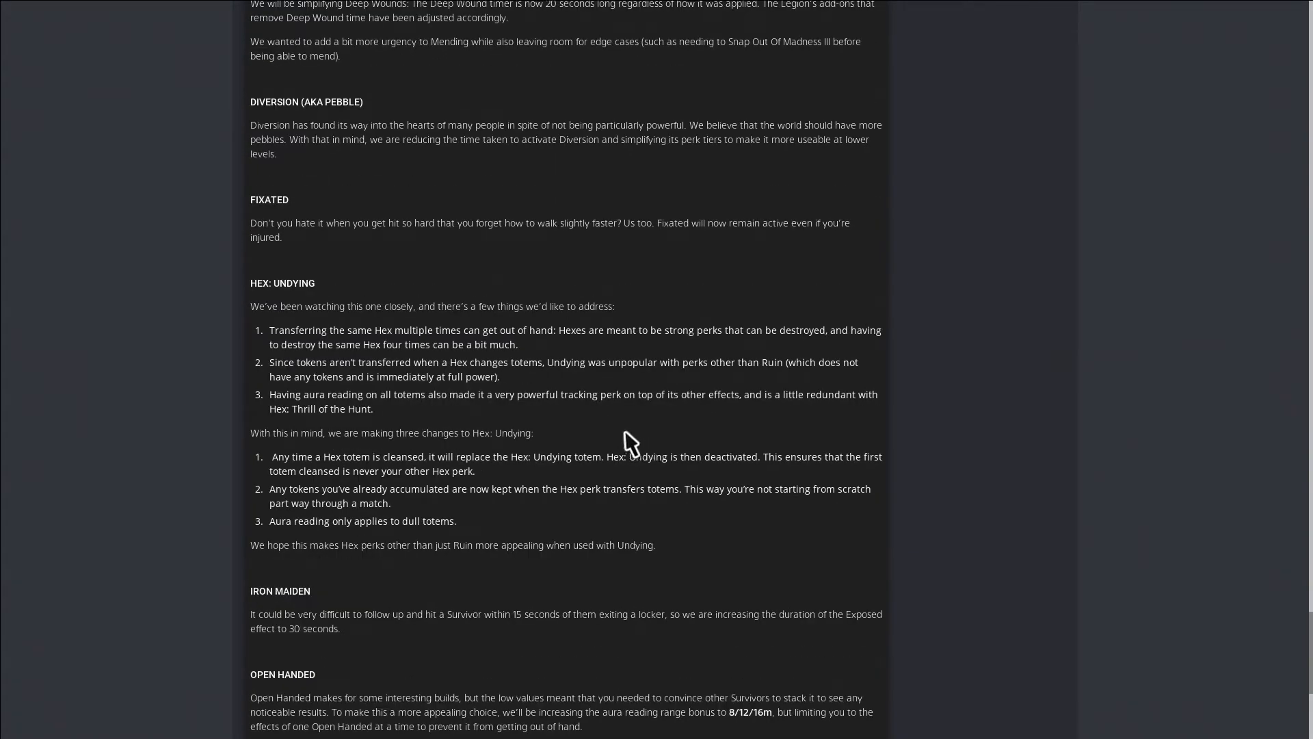
scroll(down, 3)
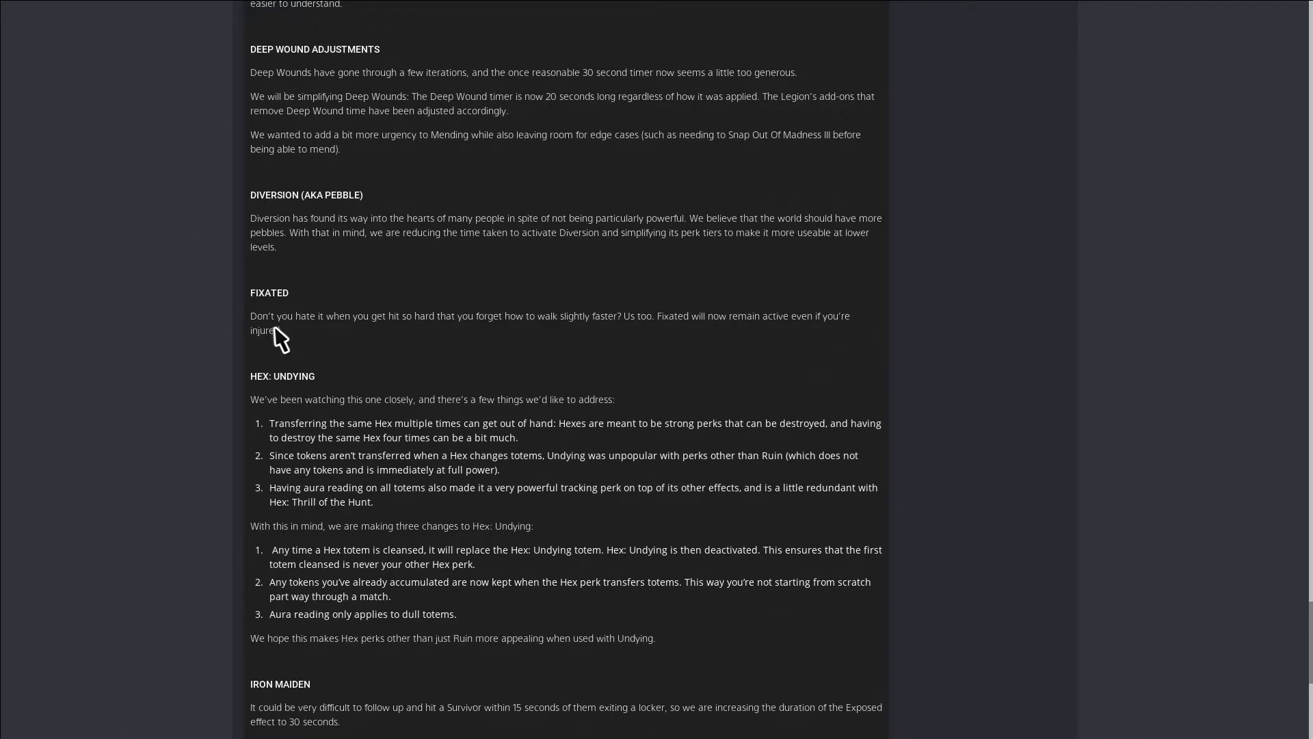
mouse_move(398, 339)
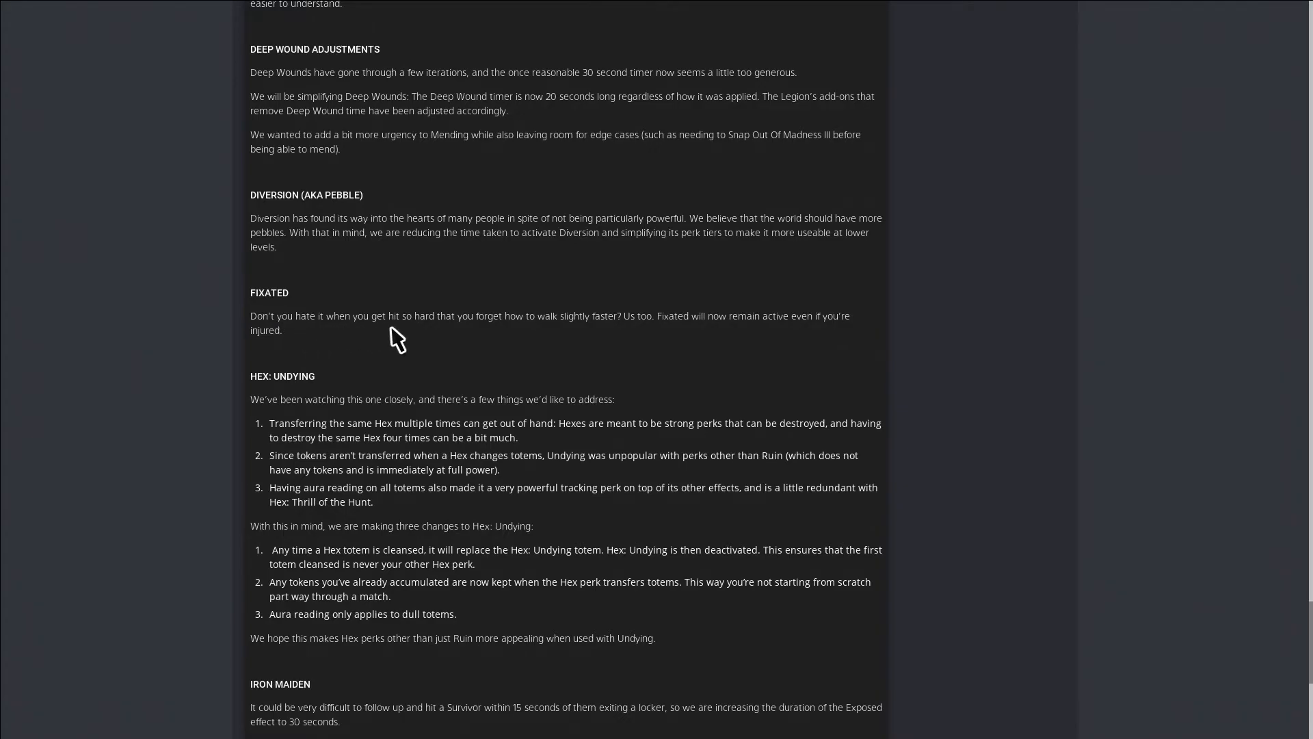
mouse_move(350, 335)
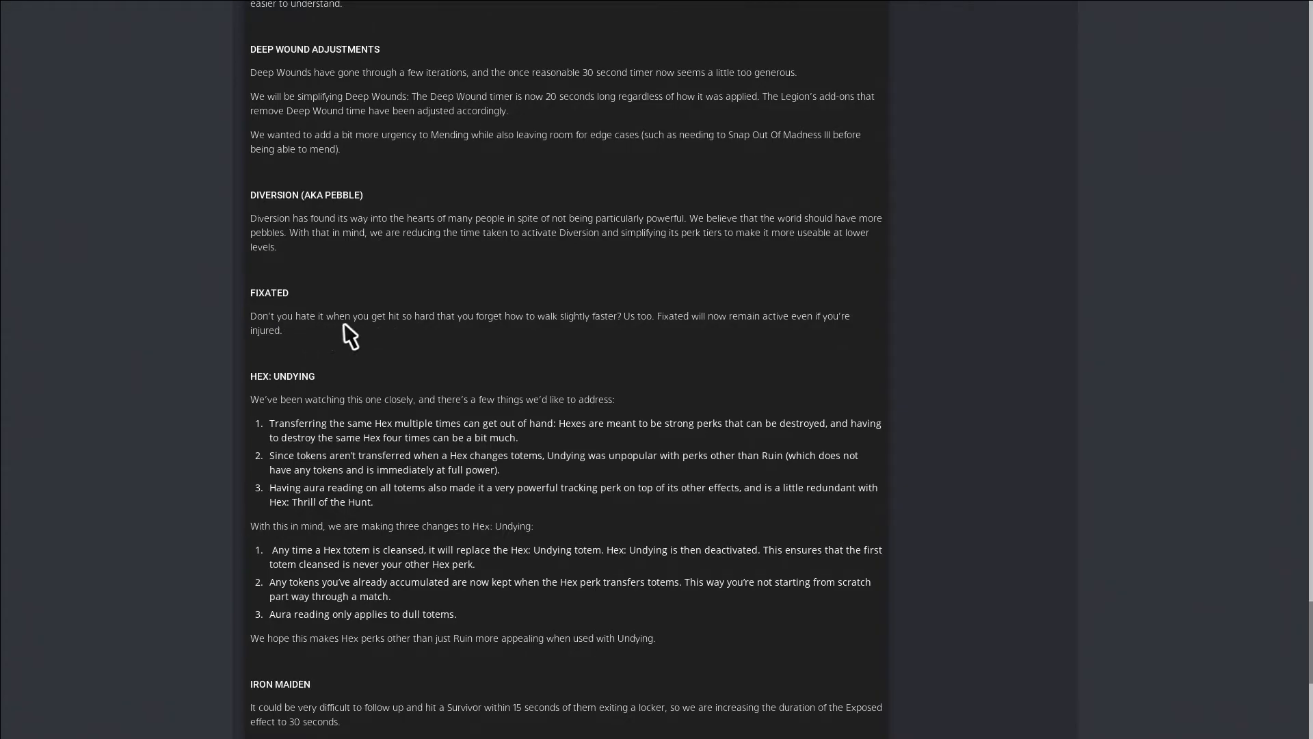
mouse_move(494, 336)
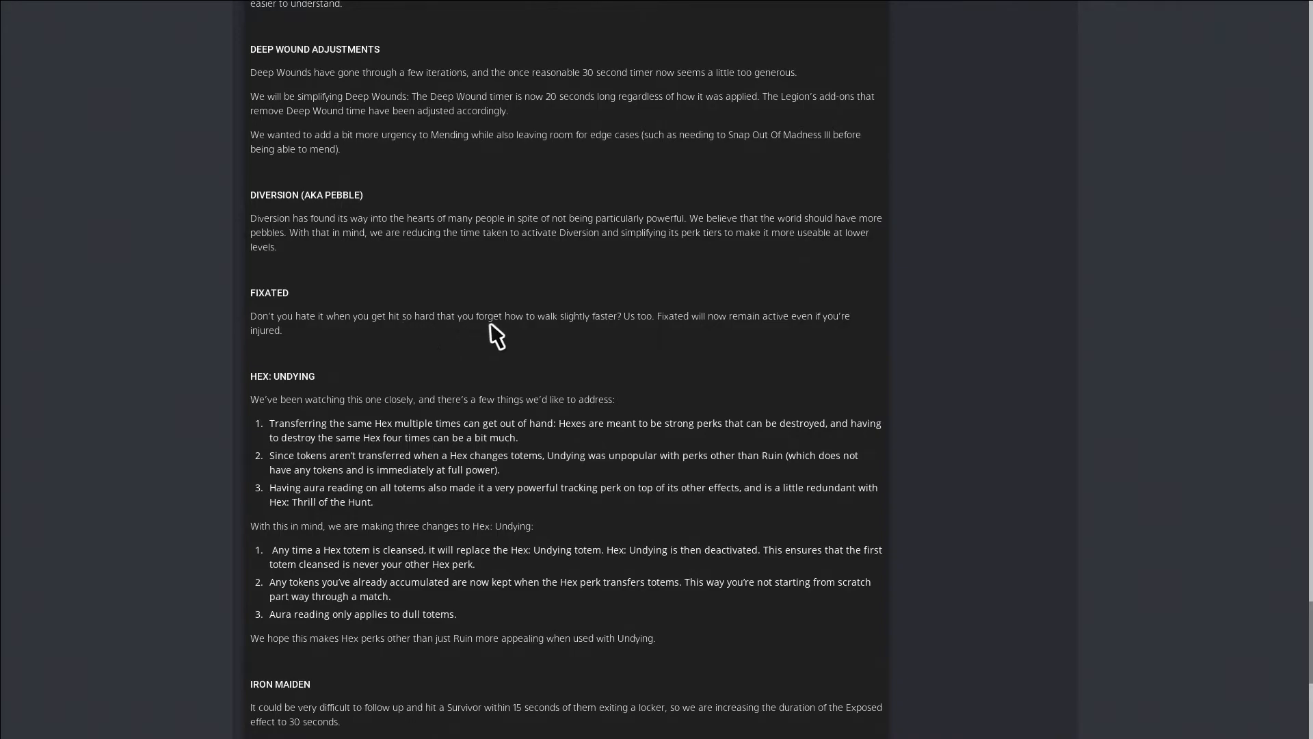
mouse_move(685, 333)
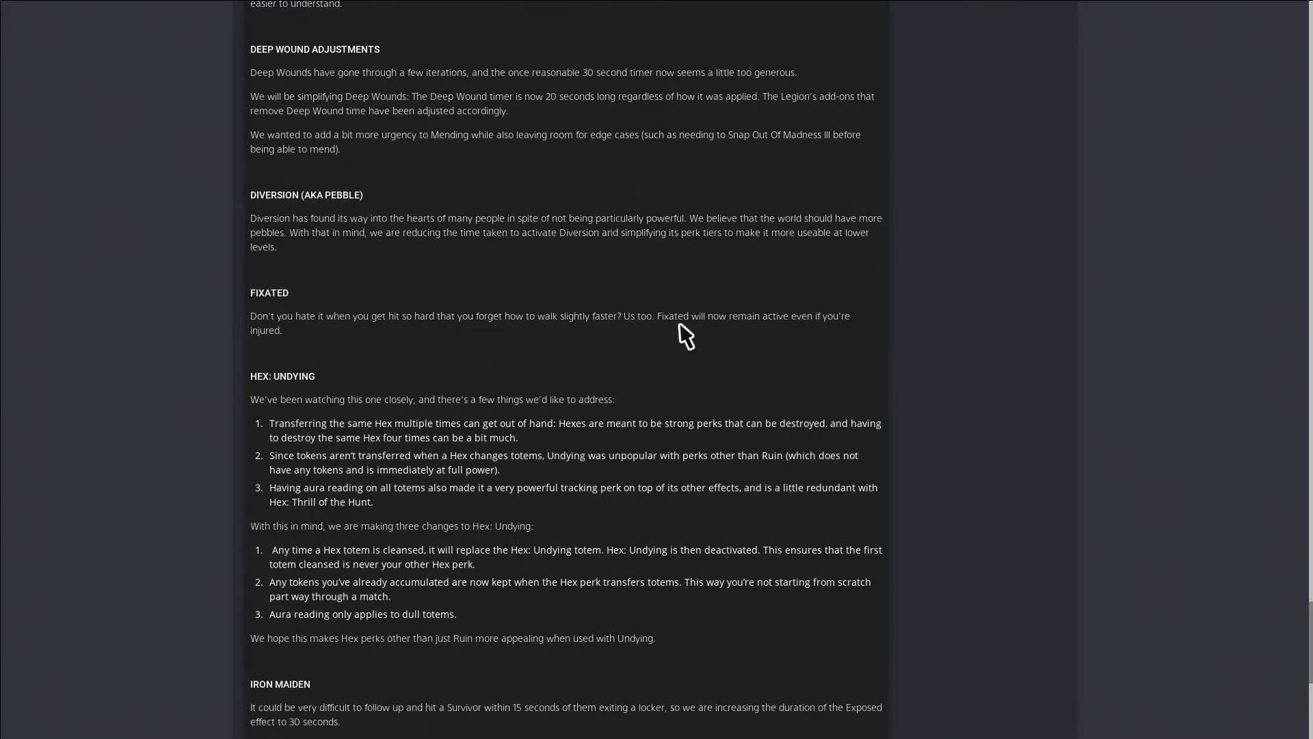
mouse_move(818, 337)
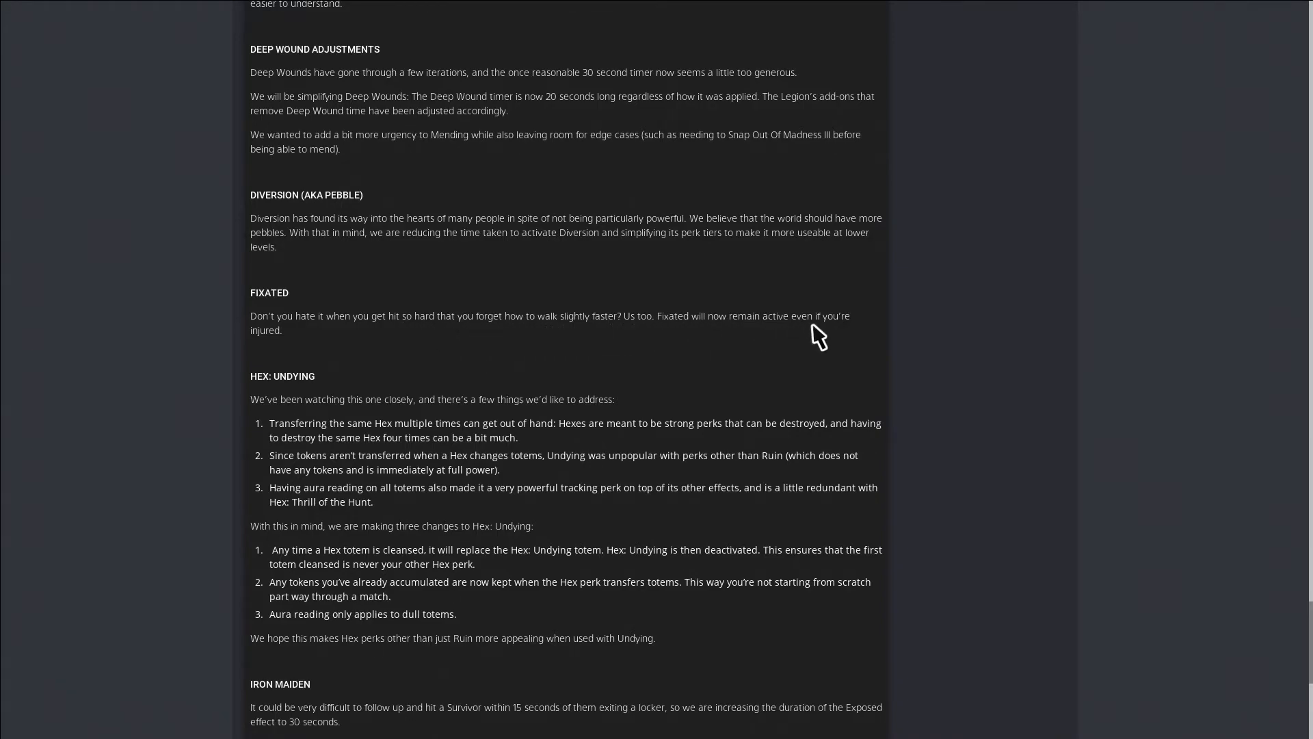
mouse_move(580, 324)
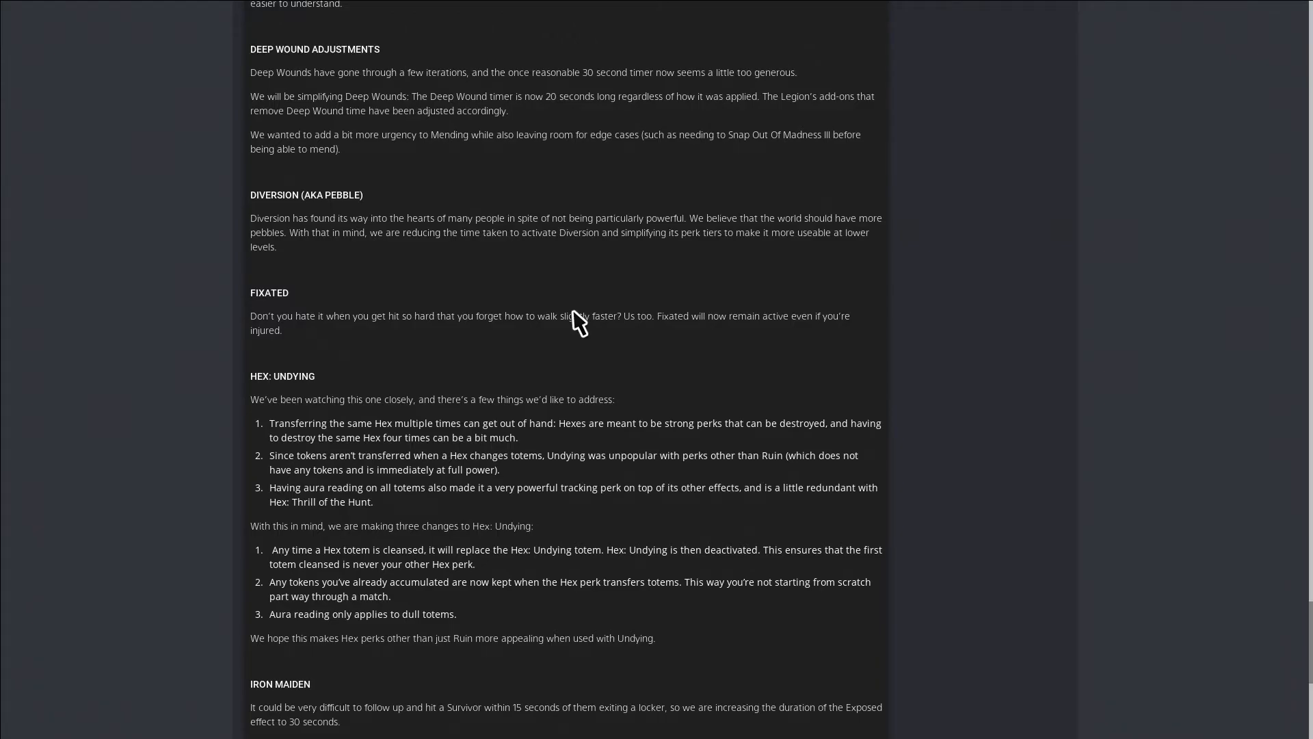
Scroll through the Diversion, Fixated and Hex: Undying perk changes in the post
scroll(down, 3)
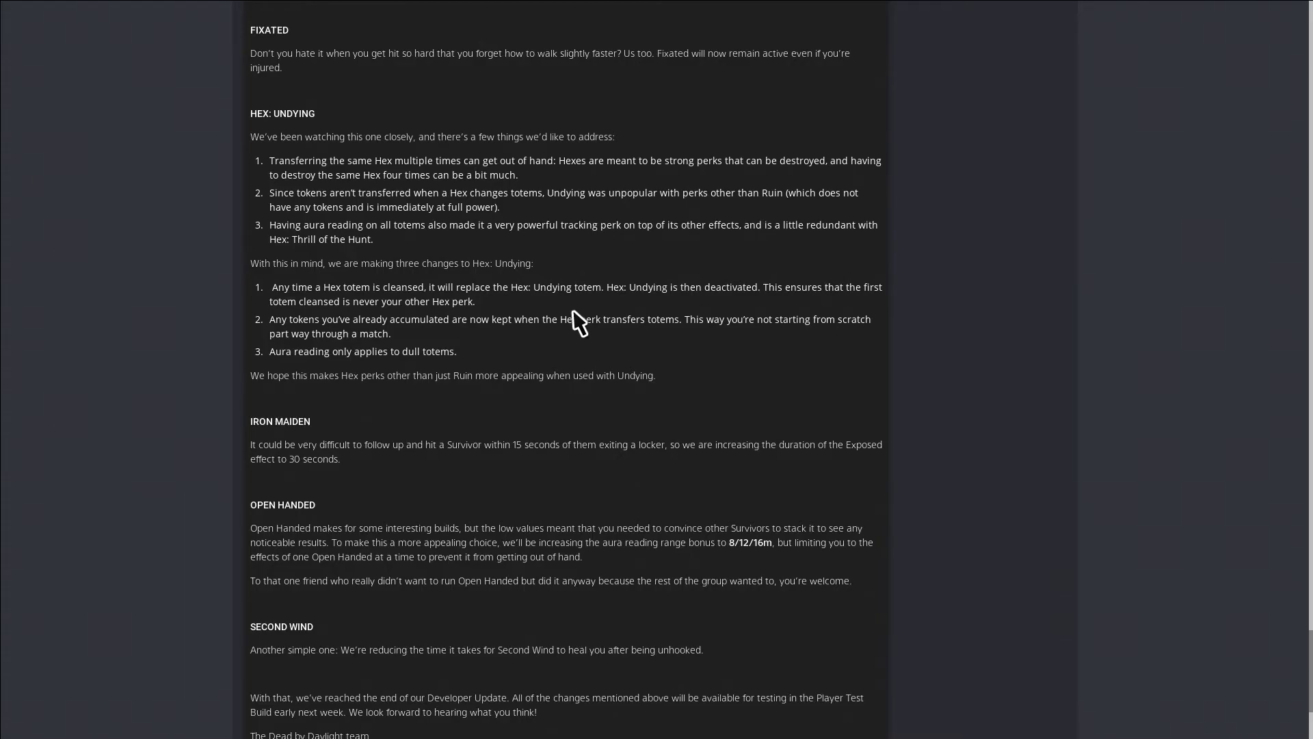
scroll(up, 3)
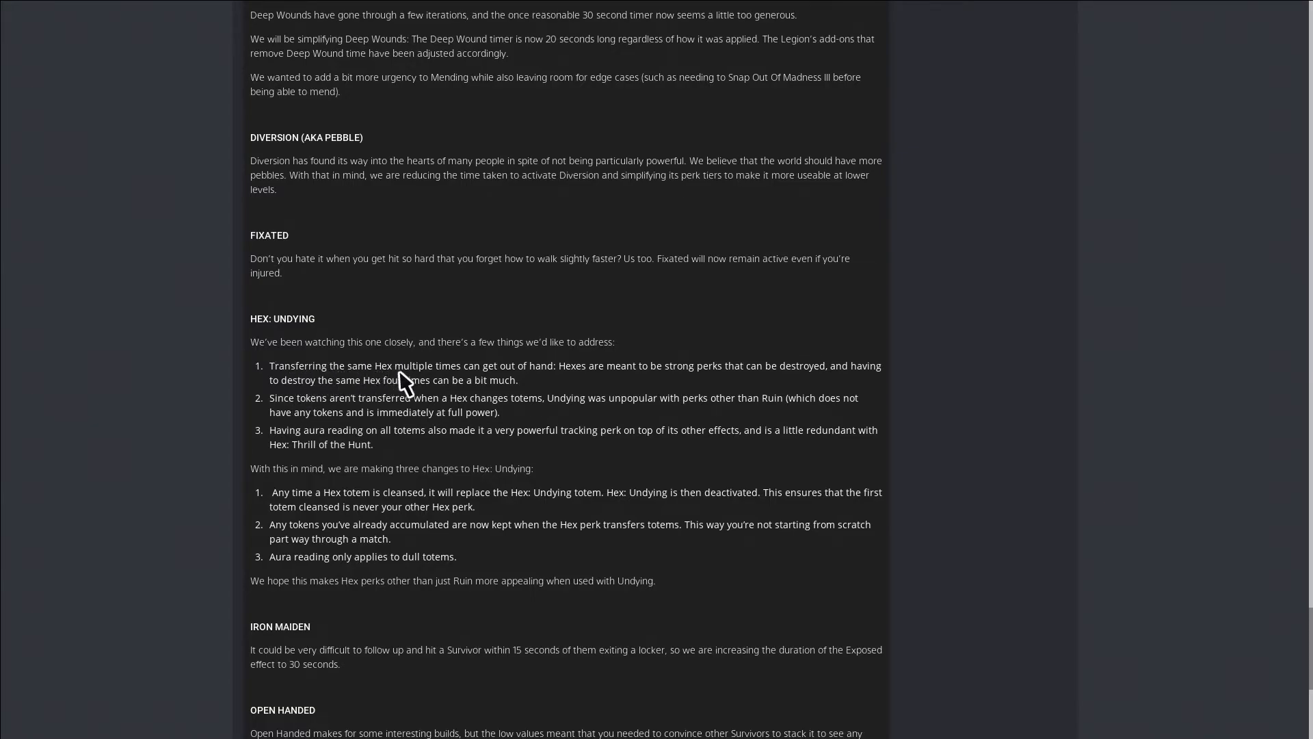
mouse_move(561, 383)
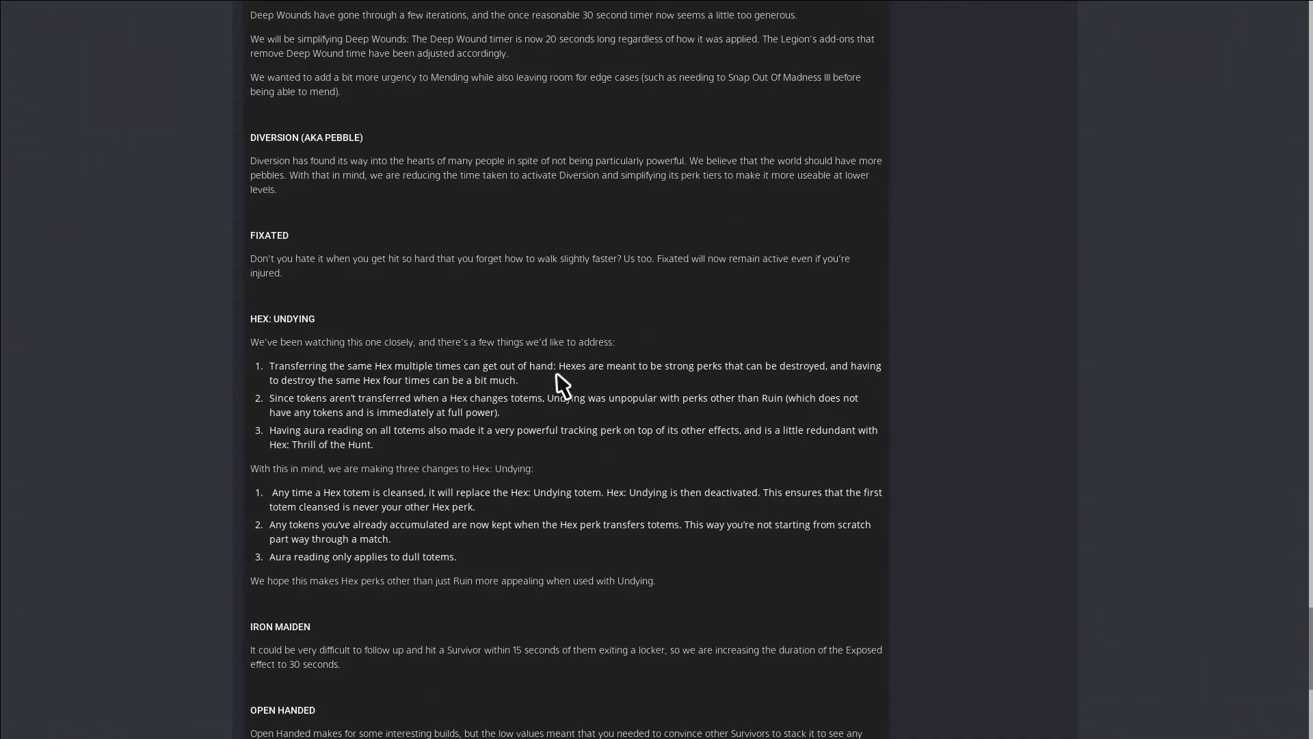
mouse_move(676, 386)
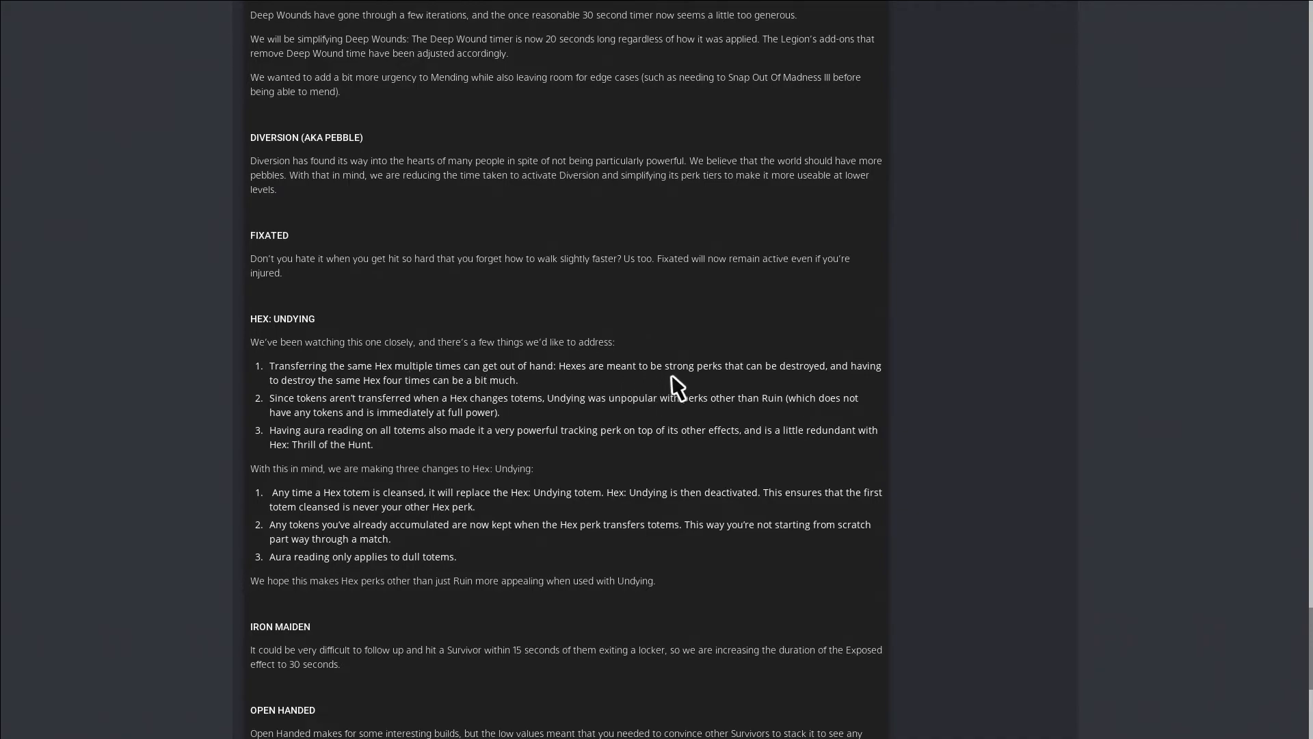
mouse_move(849, 388)
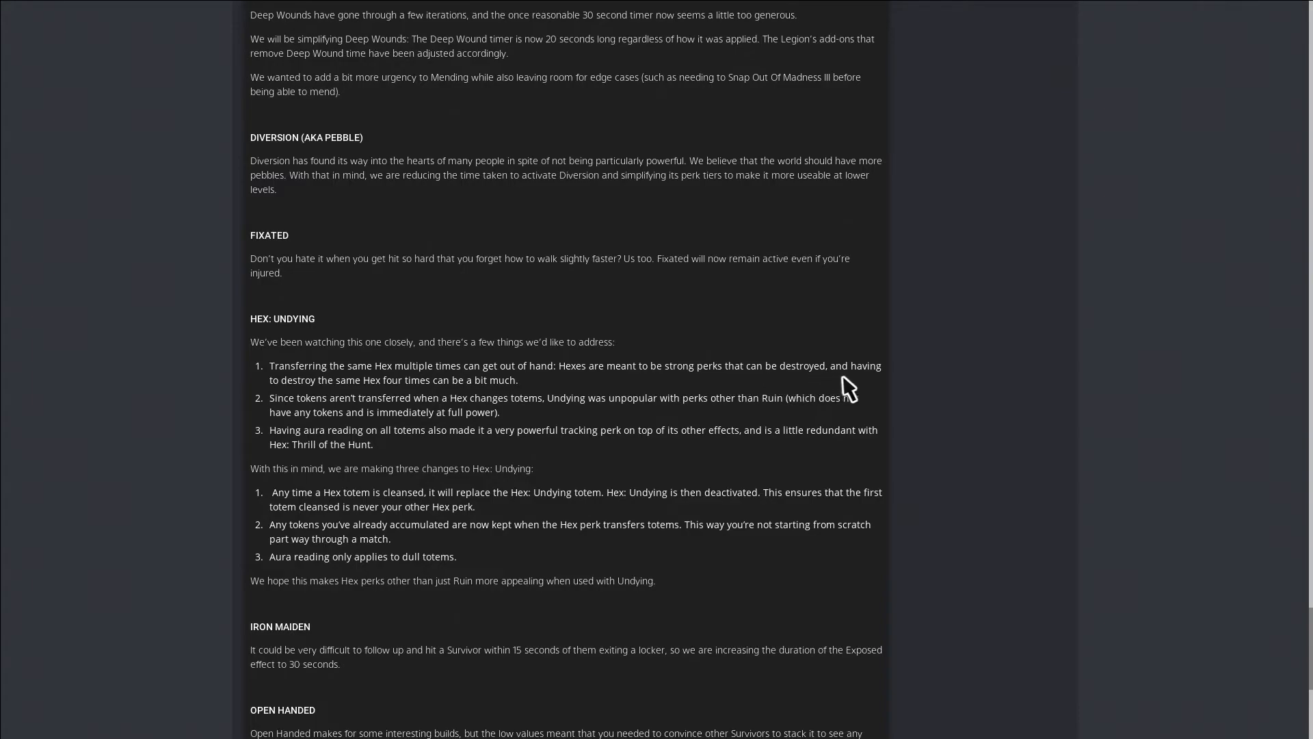
mouse_move(392, 409)
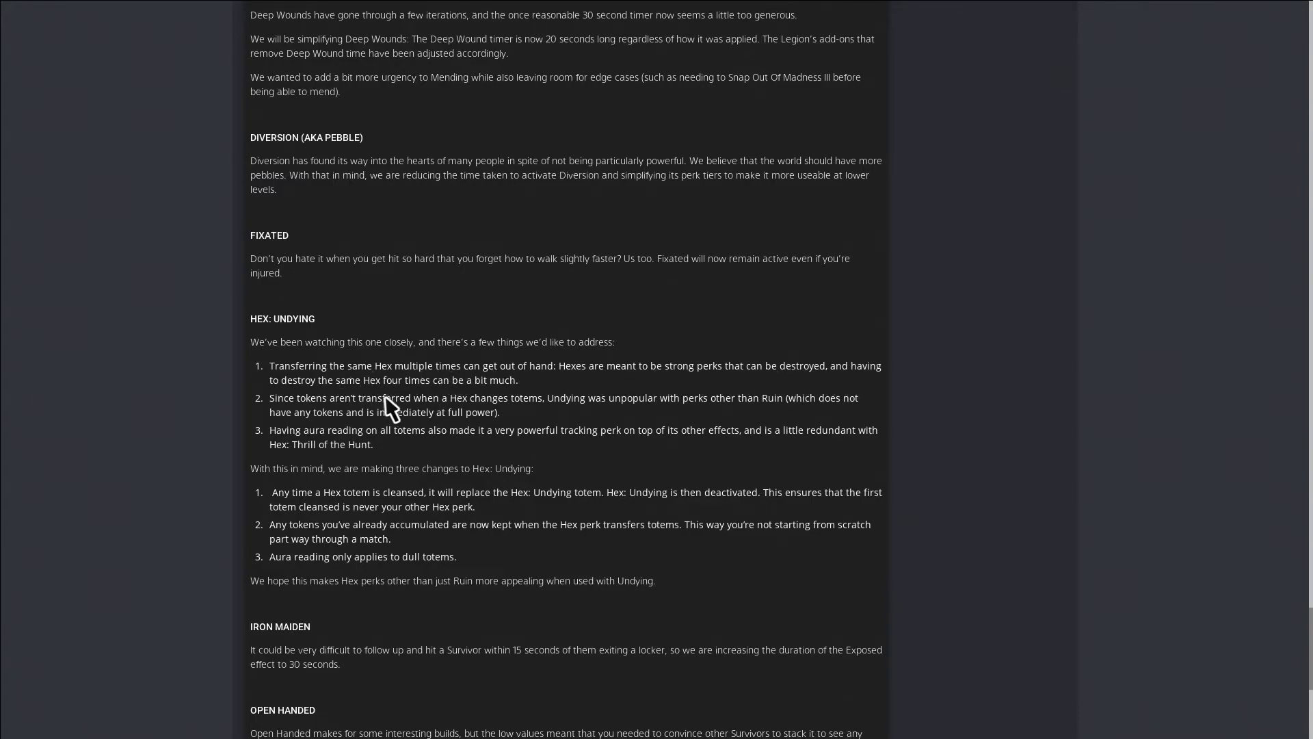
mouse_move(448, 394)
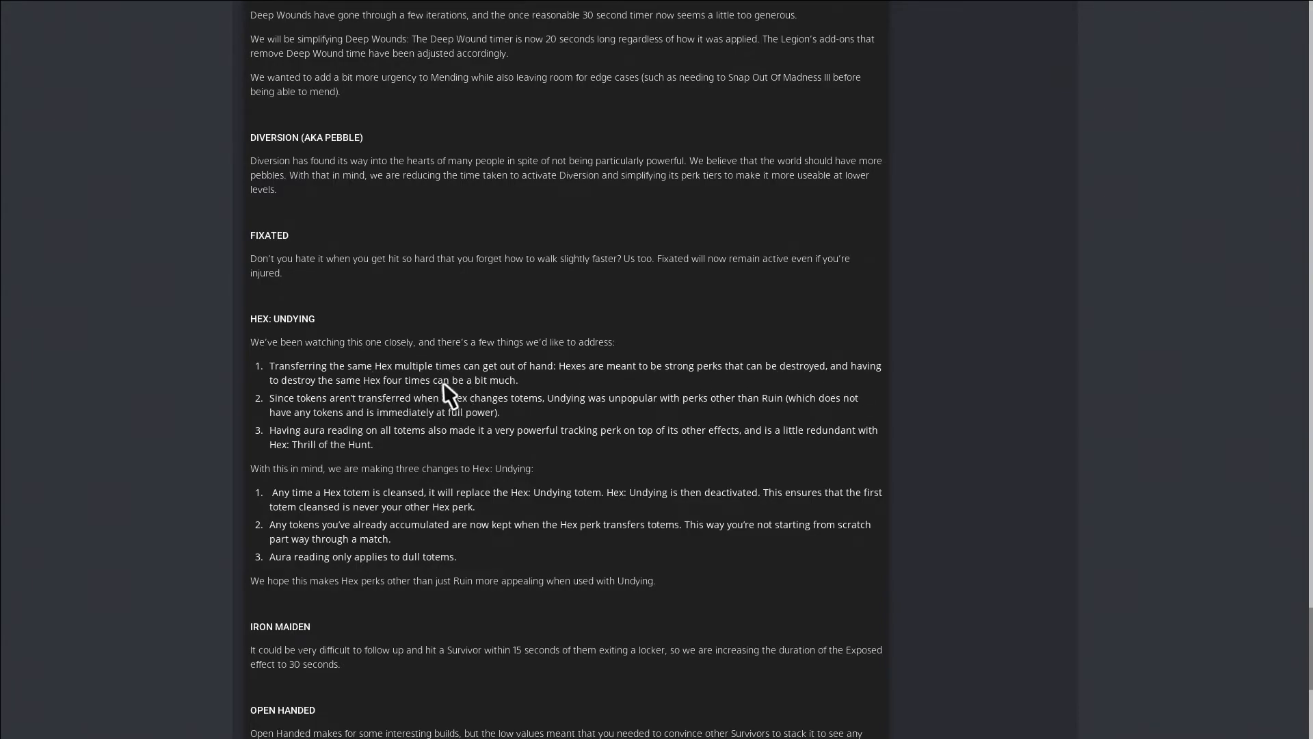
mouse_move(382, 417)
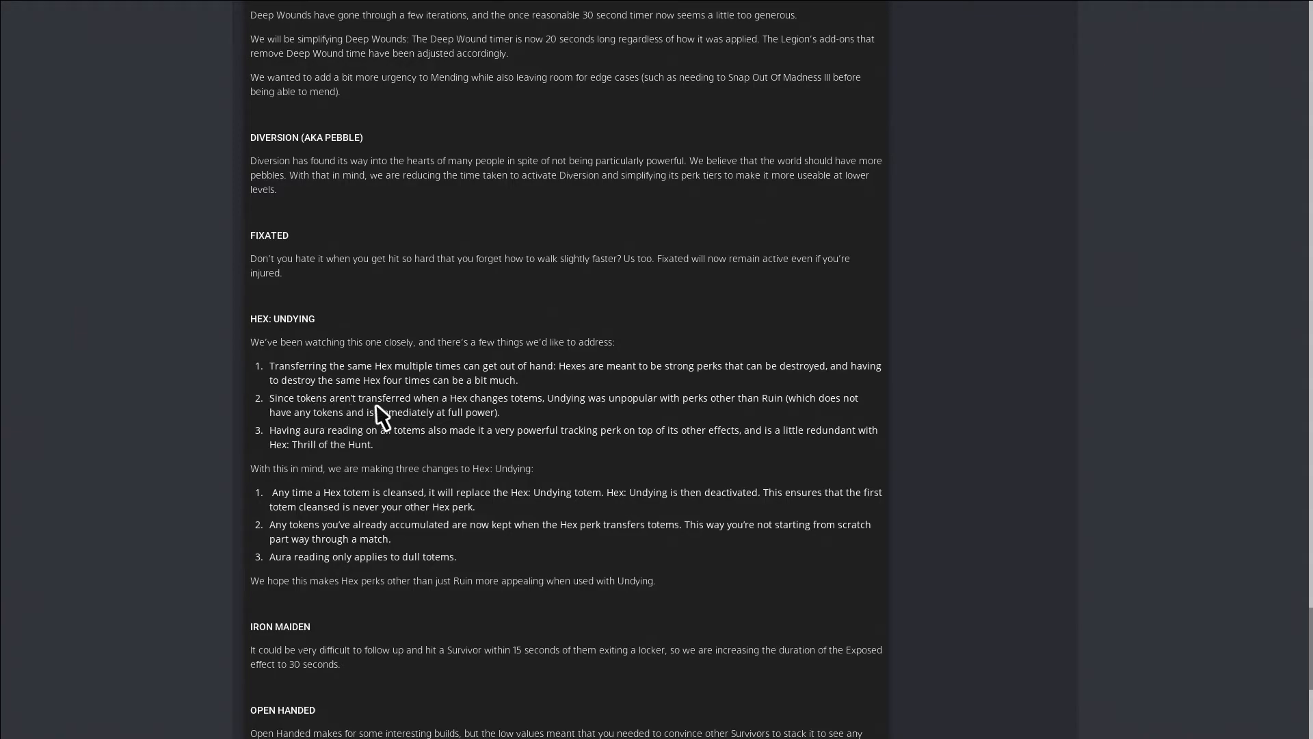
mouse_move(372, 410)
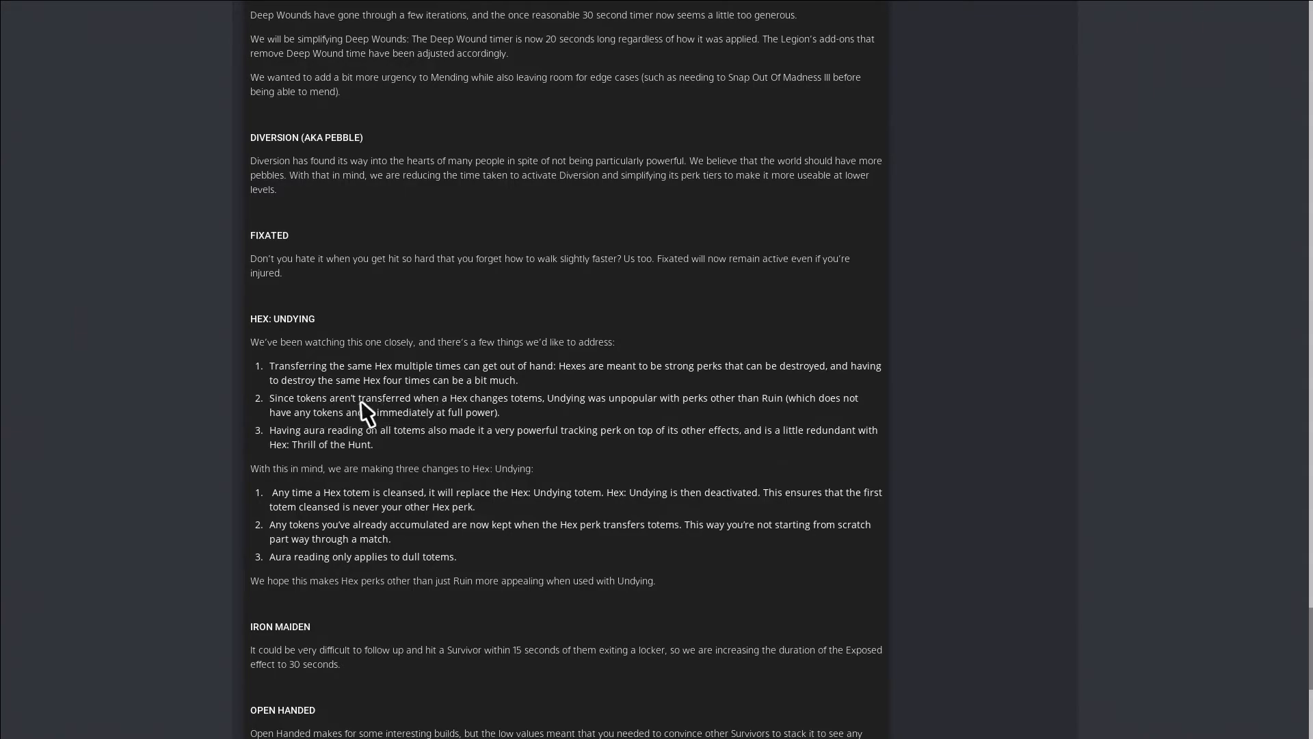
mouse_move(501, 422)
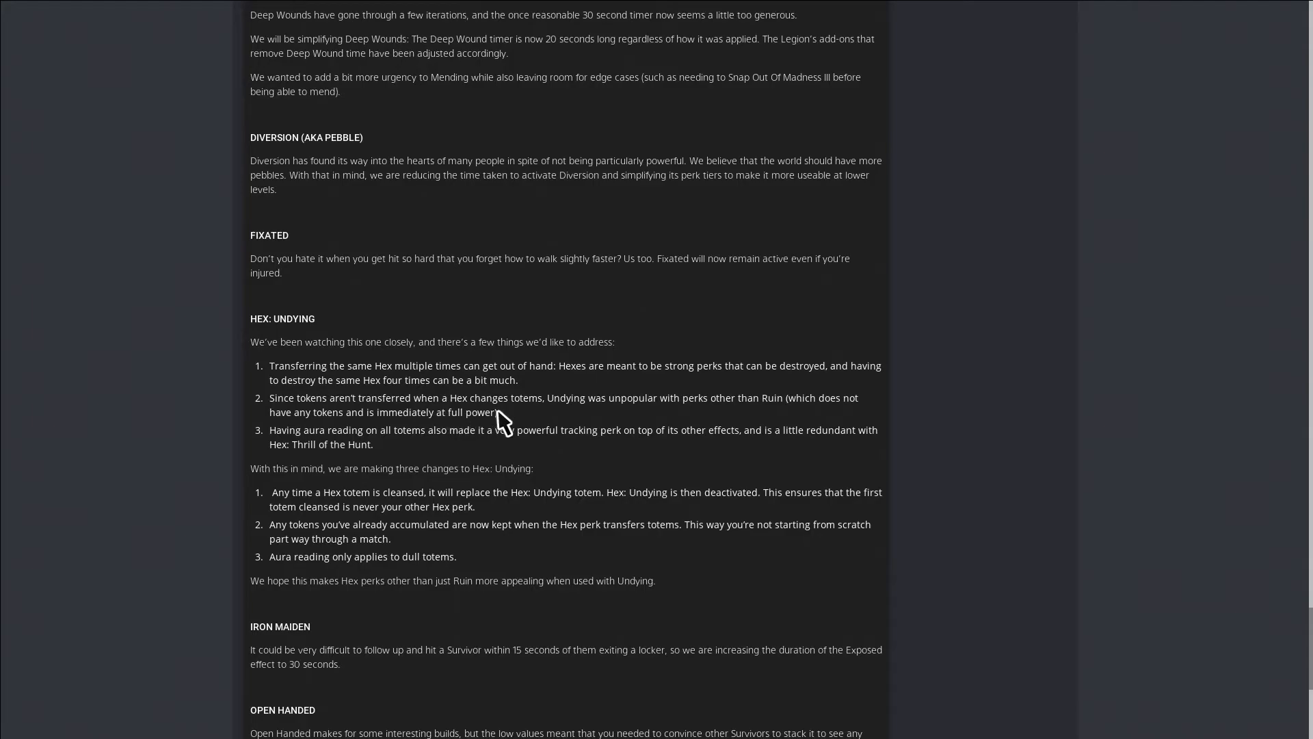
mouse_move(642, 419)
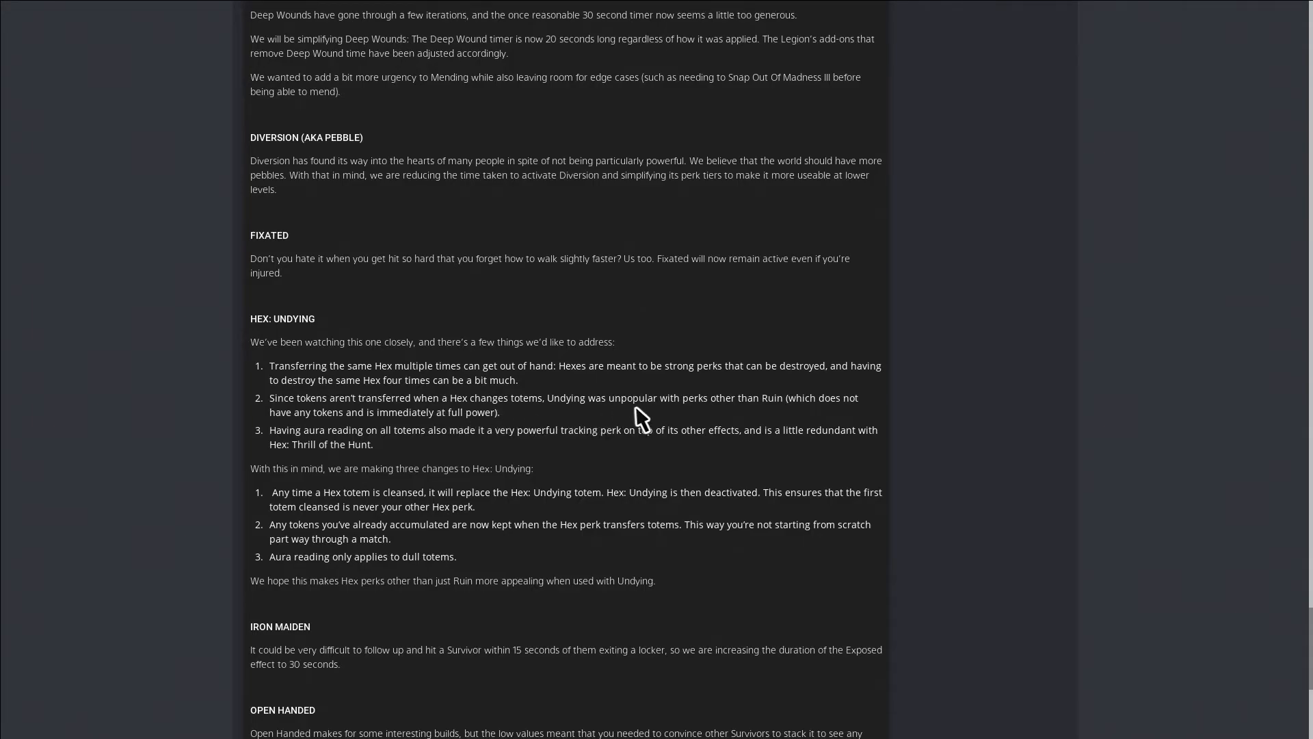
mouse_move(777, 417)
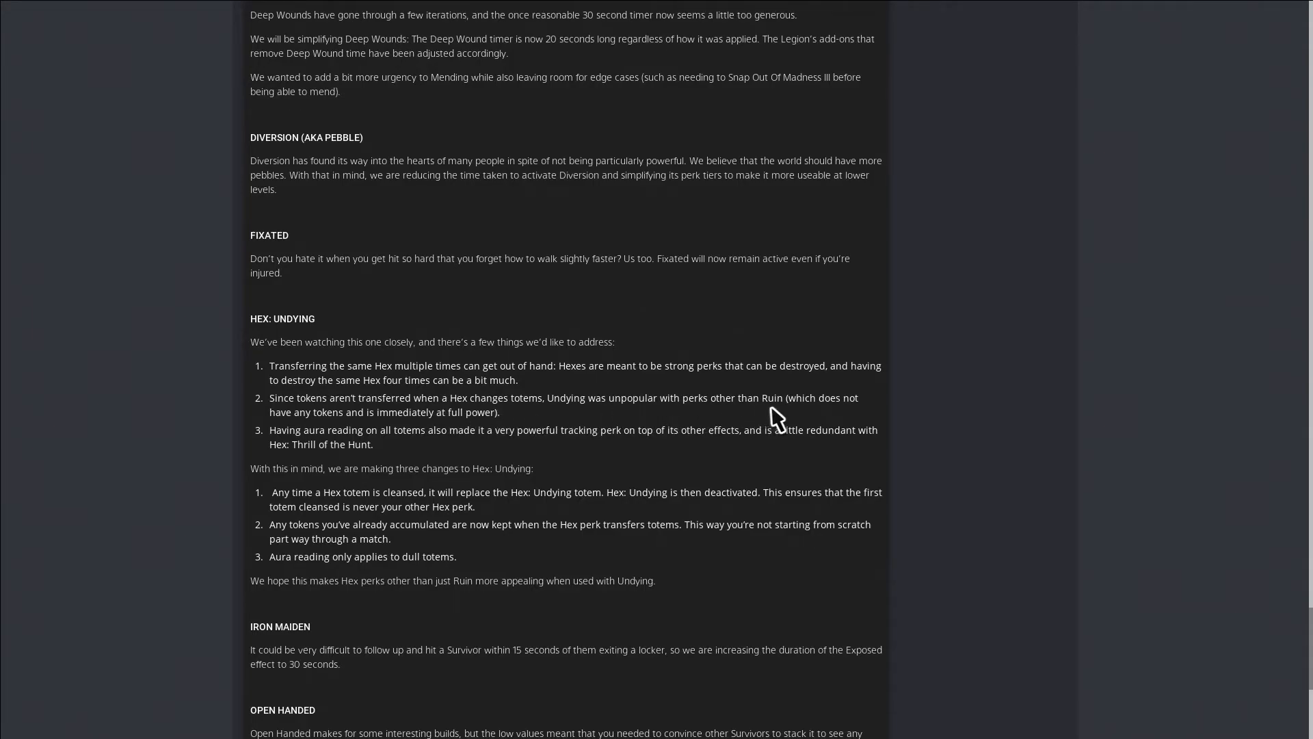
mouse_move(436, 428)
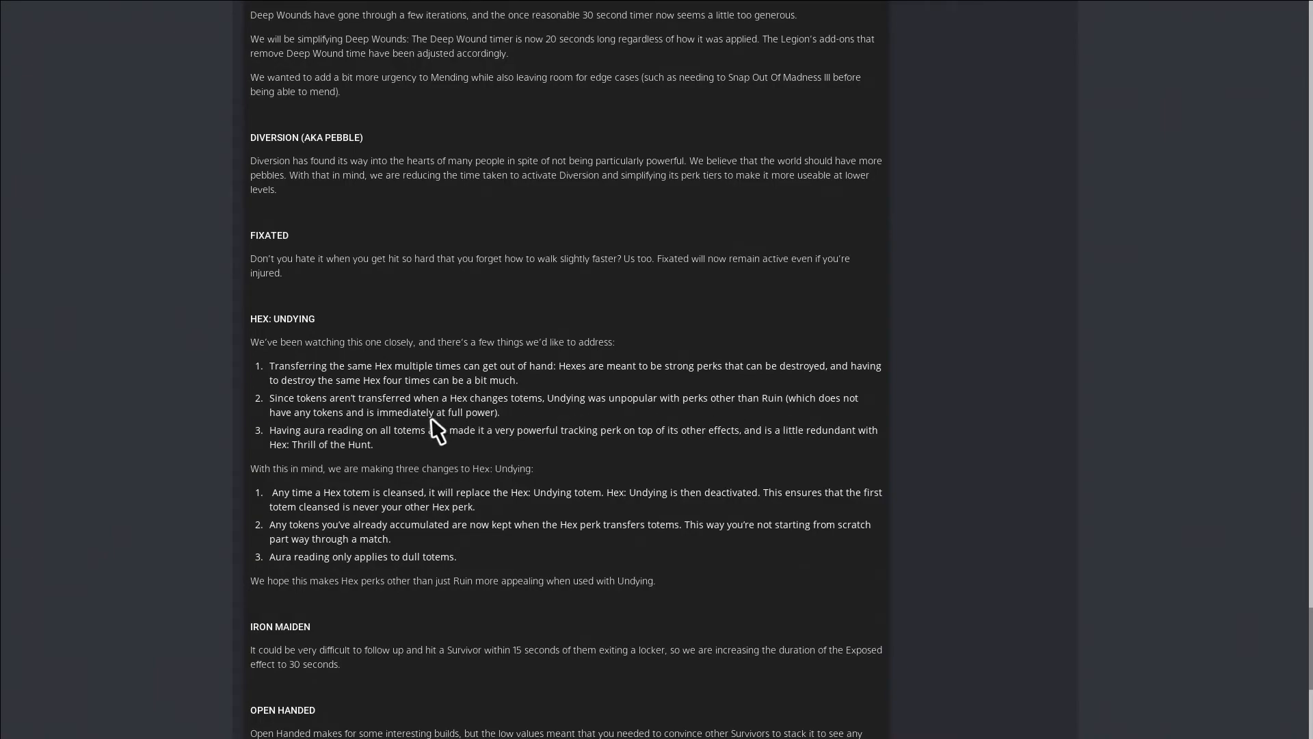
mouse_move(413, 434)
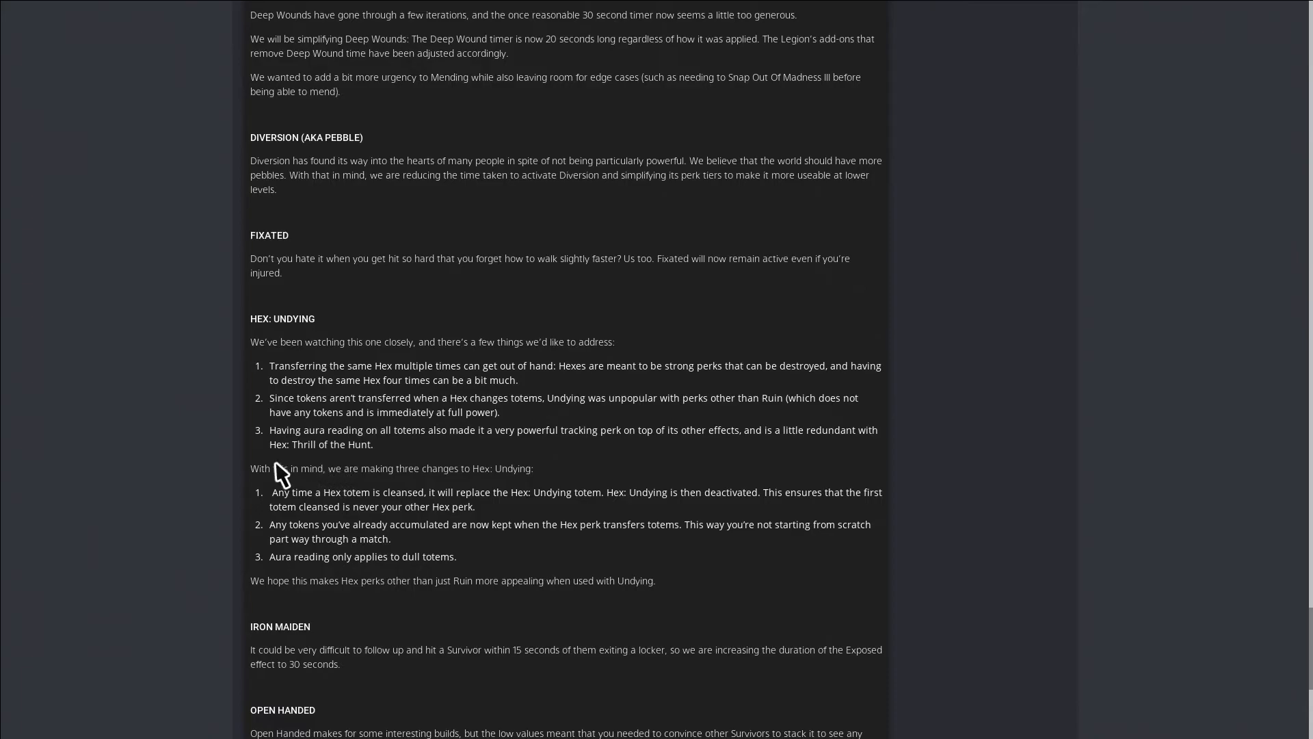
mouse_move(406, 451)
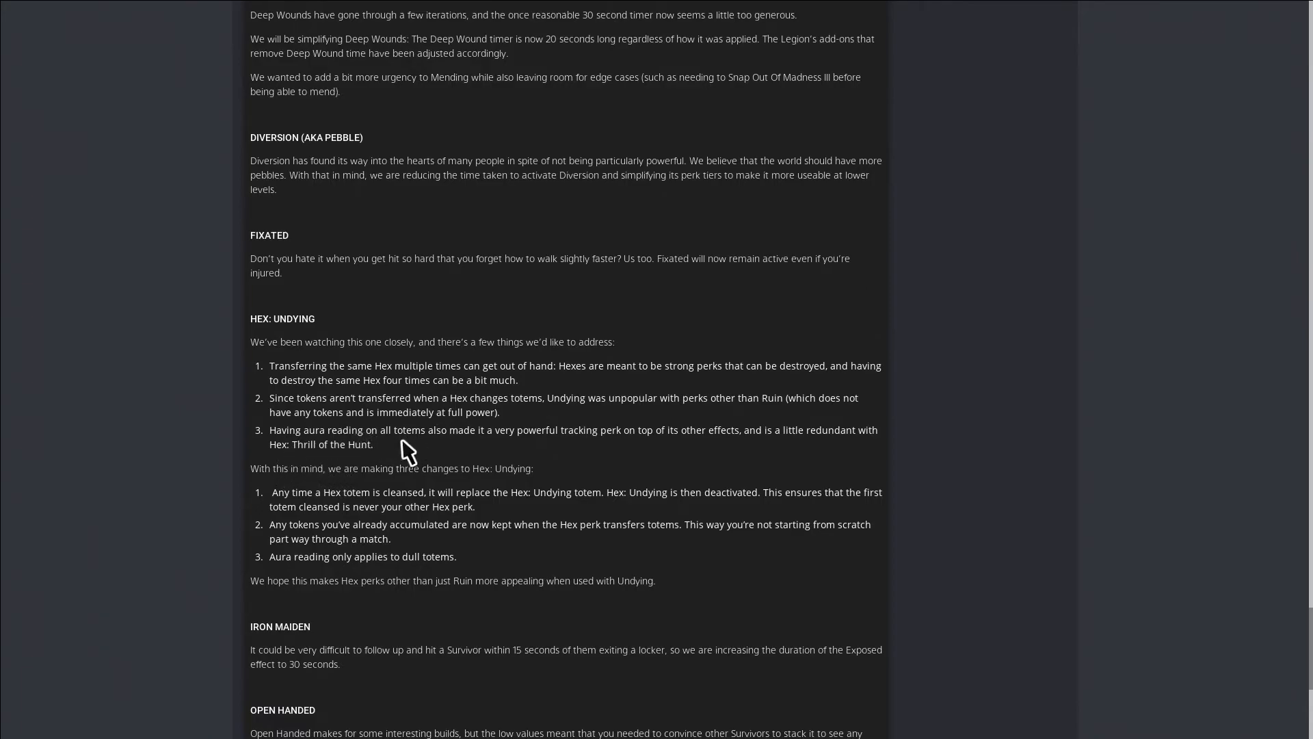
mouse_move(560, 450)
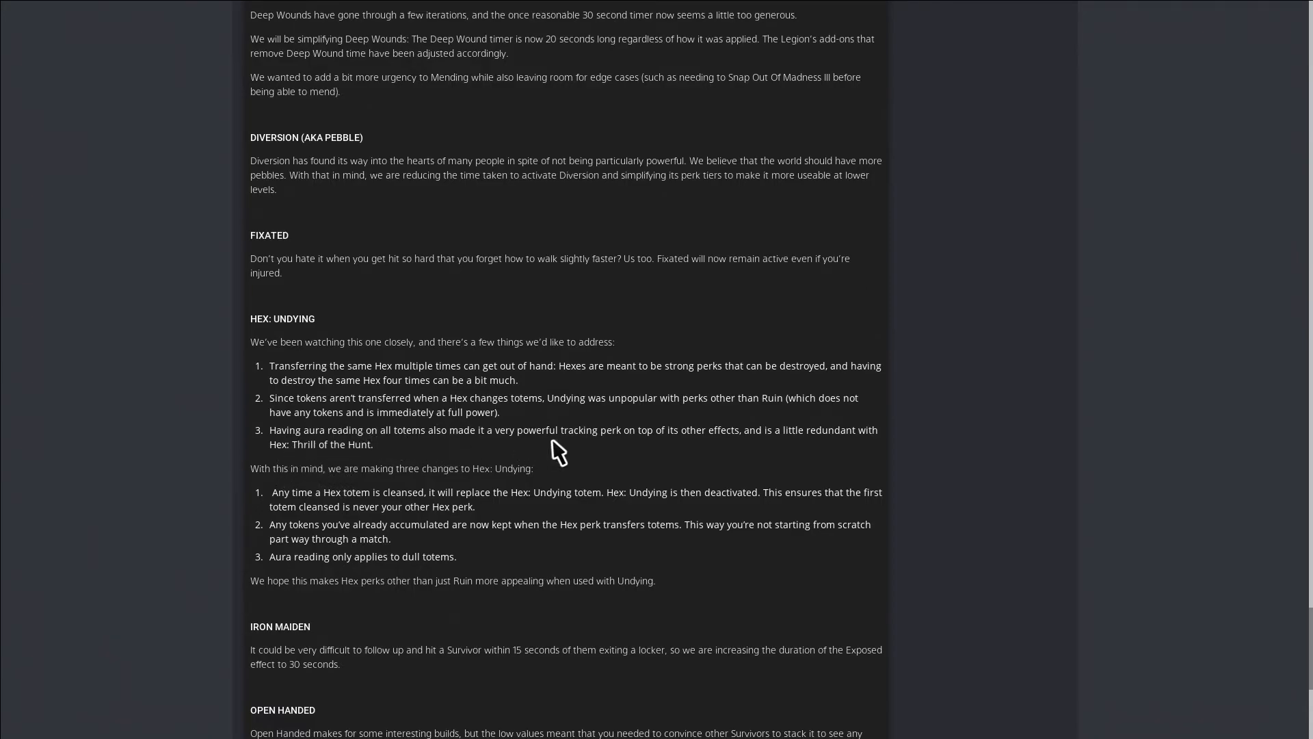
mouse_move(827, 455)
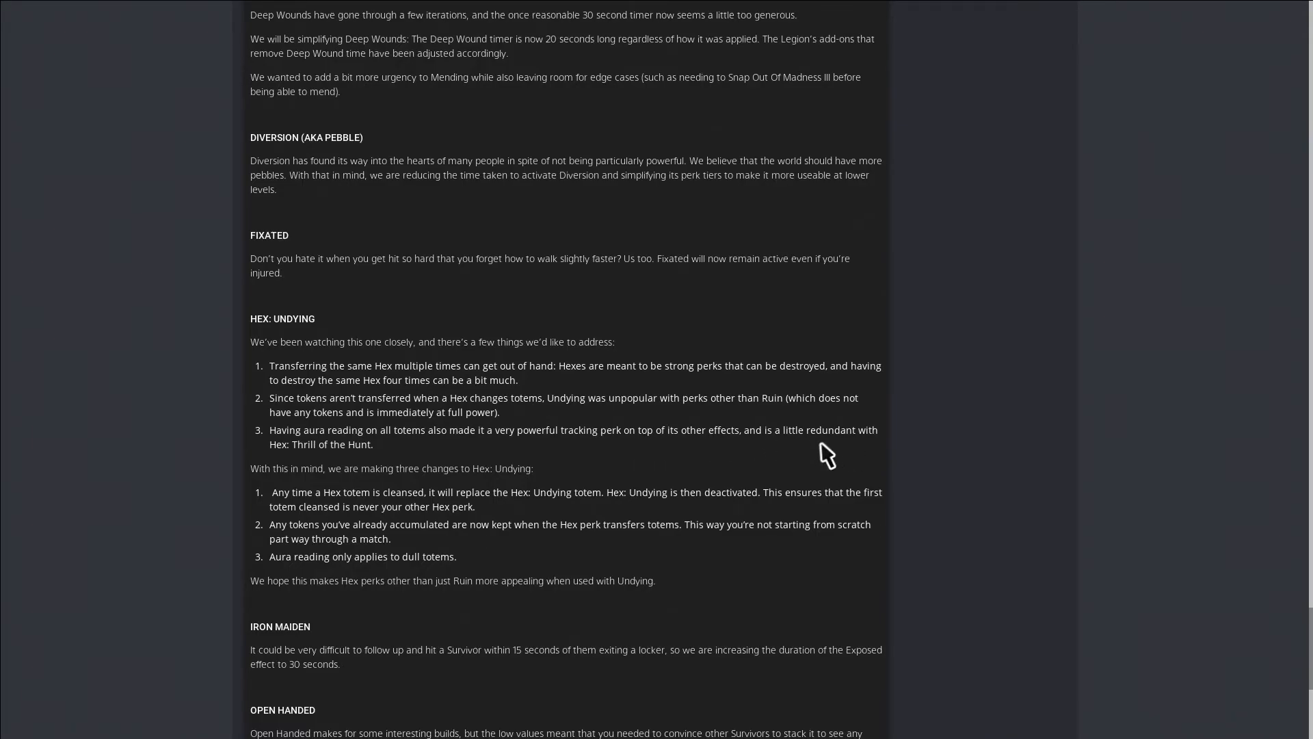
mouse_move(460, 510)
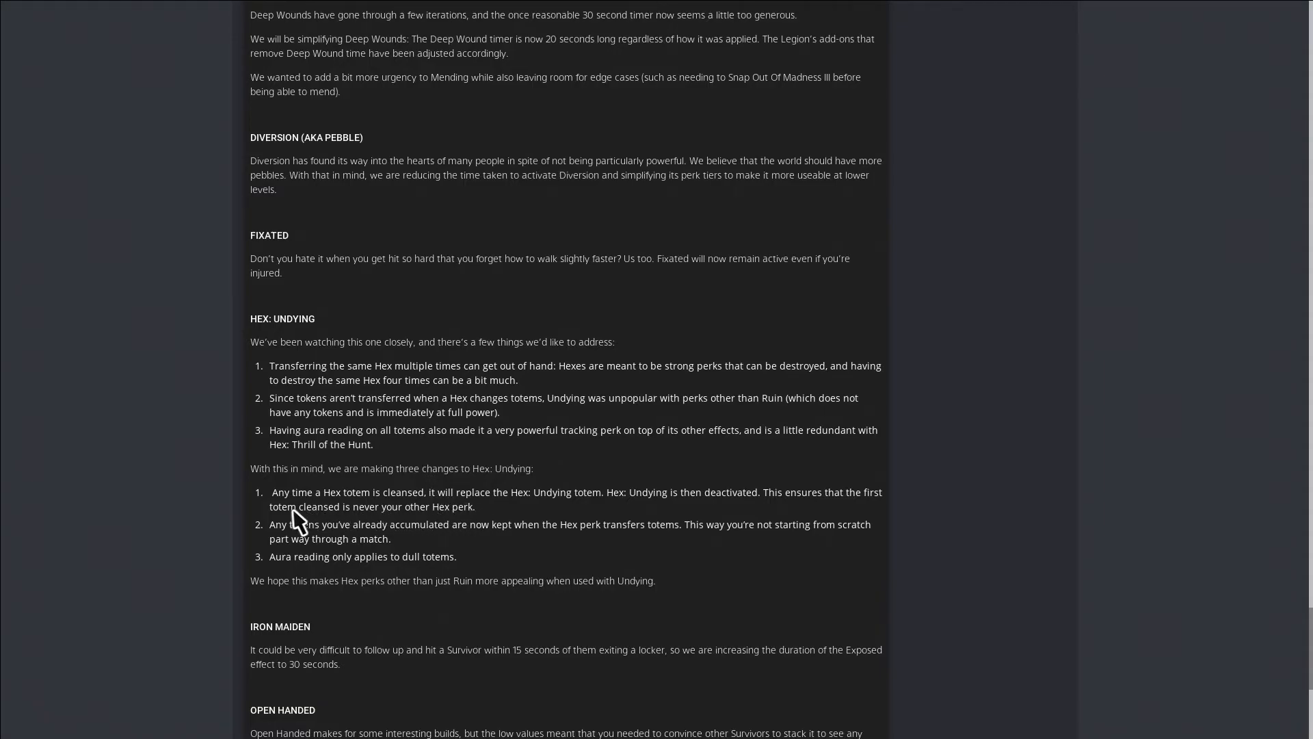
mouse_move(409, 510)
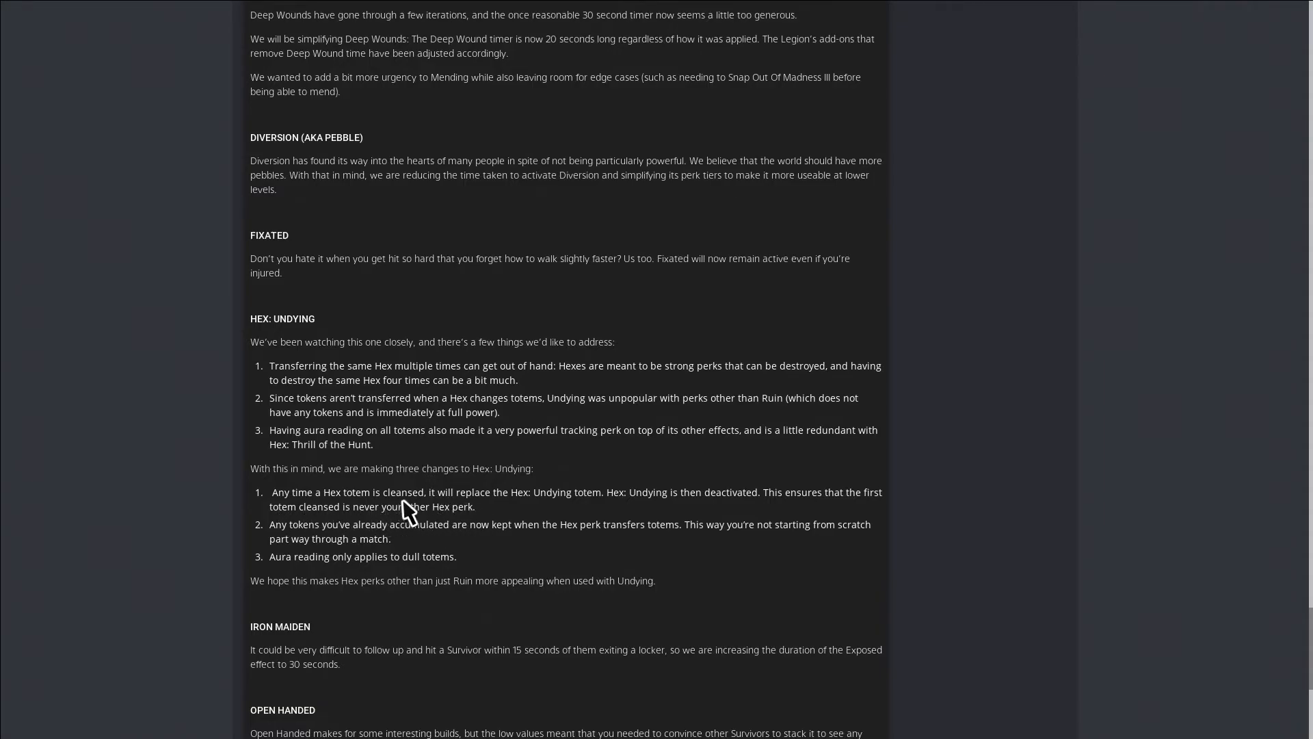
mouse_move(565, 510)
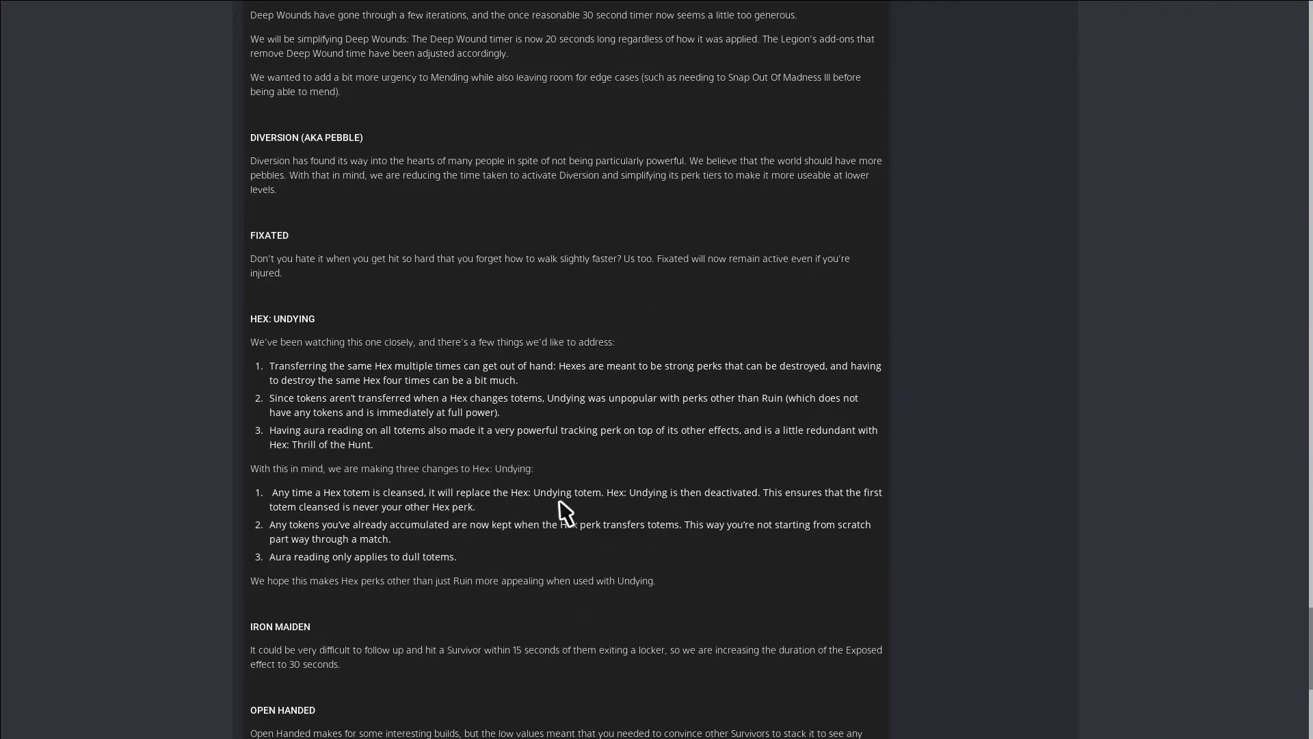
mouse_move(649, 510)
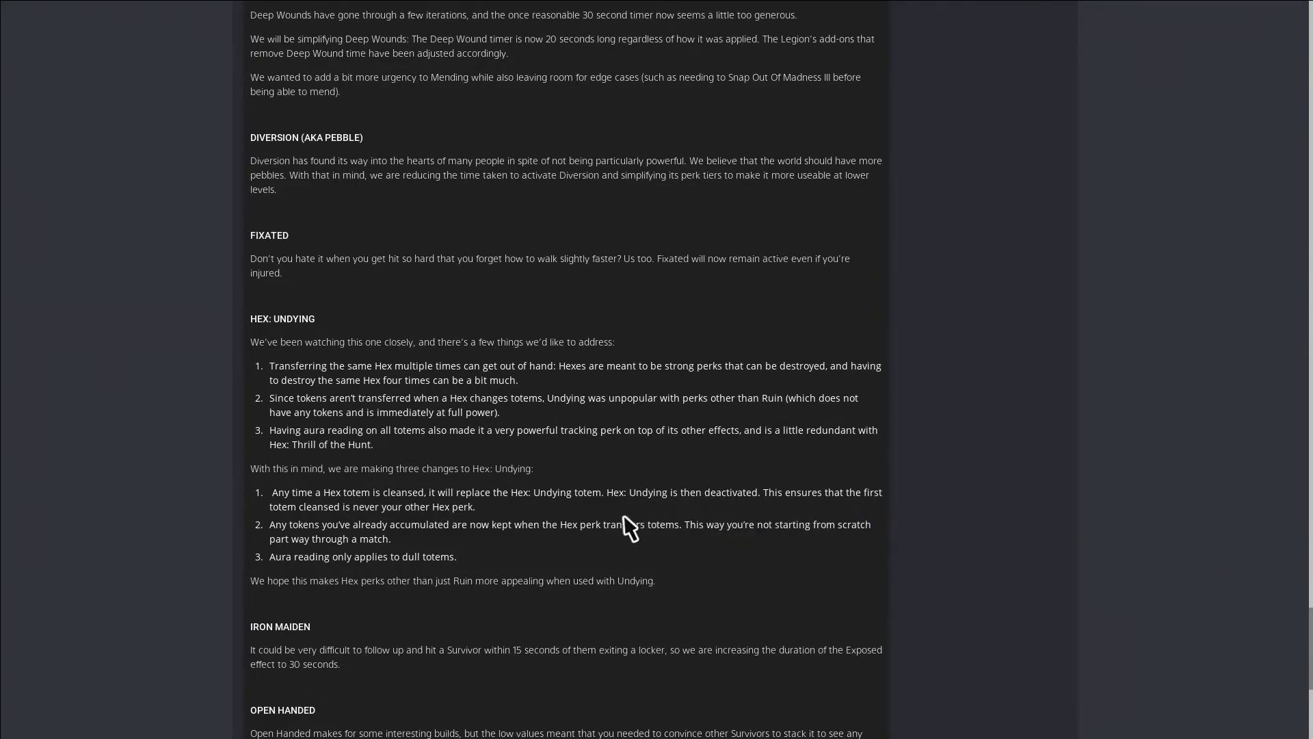
mouse_move(408, 530)
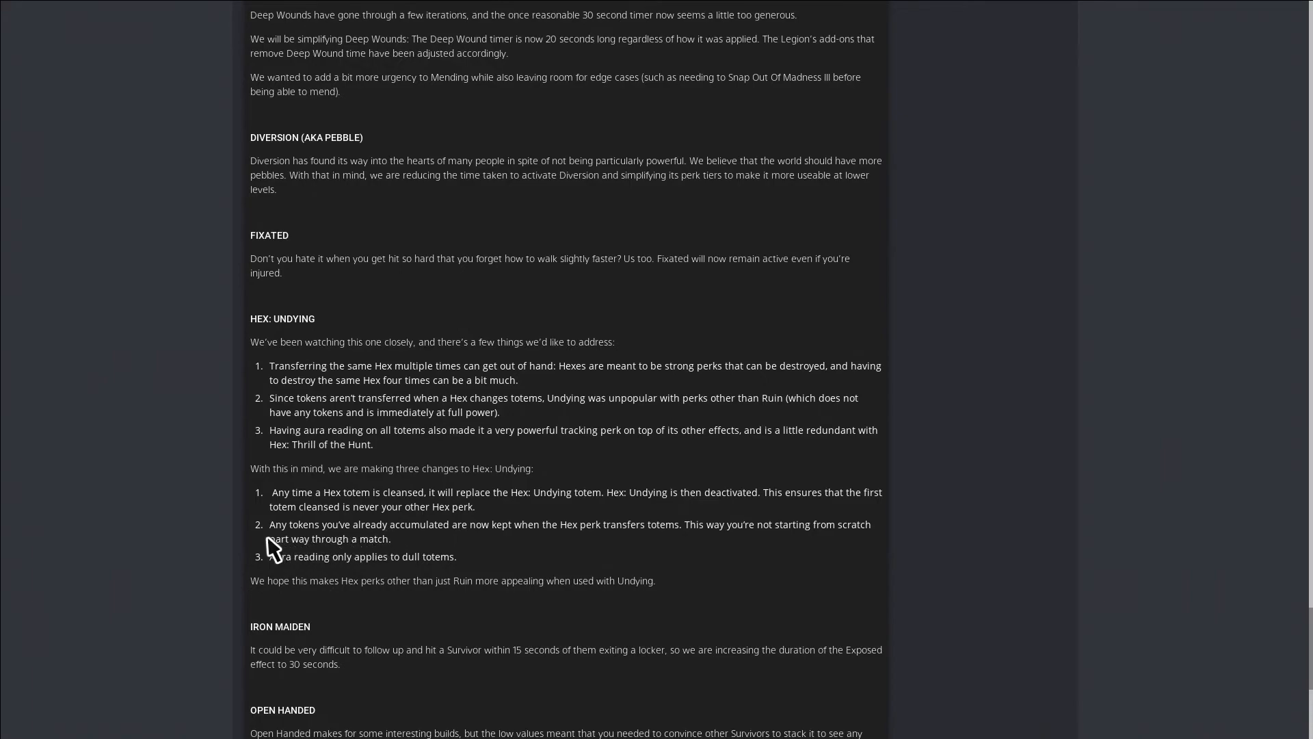
mouse_move(416, 544)
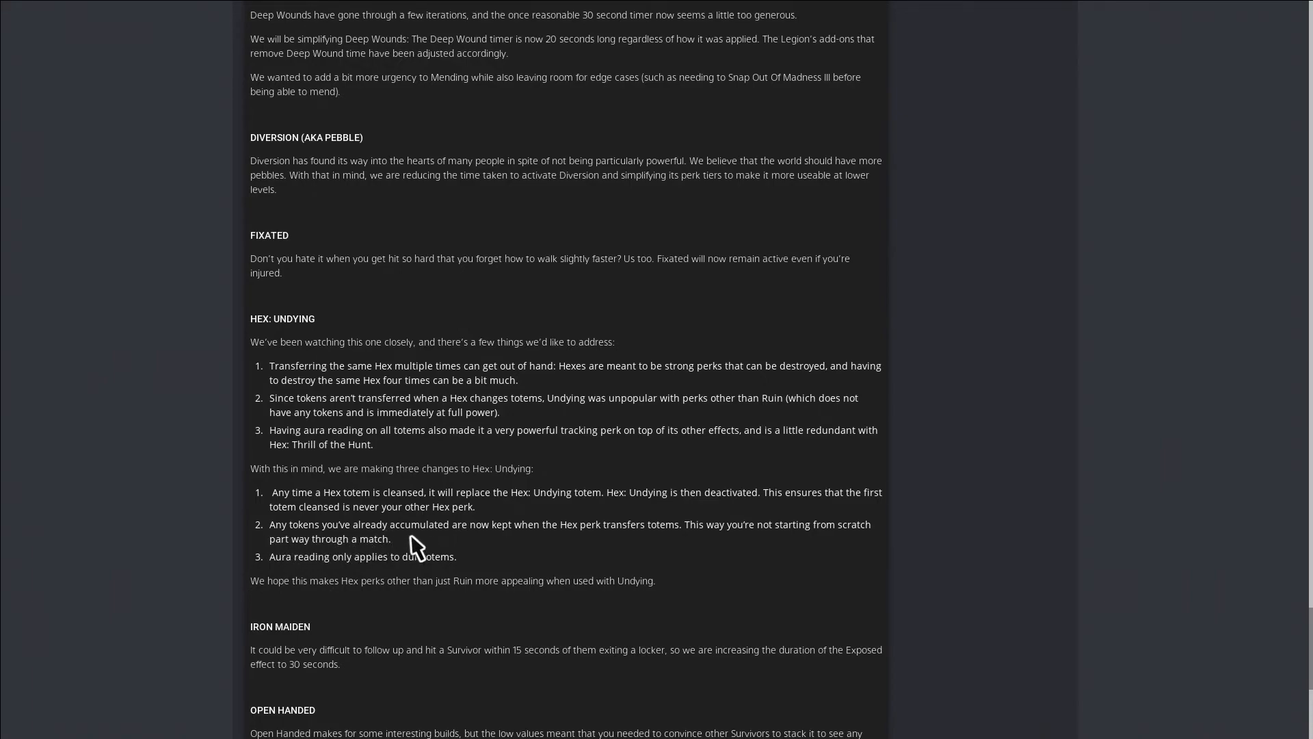
mouse_move(536, 547)
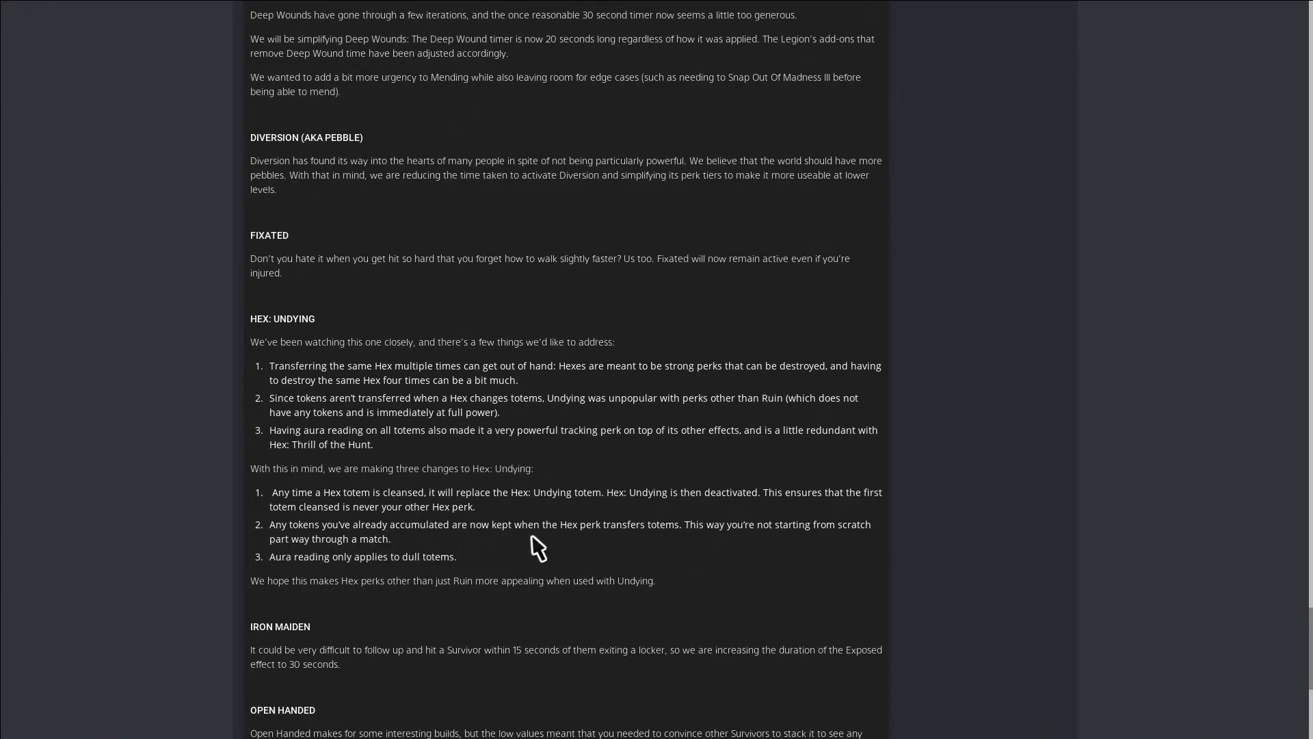
mouse_move(654, 546)
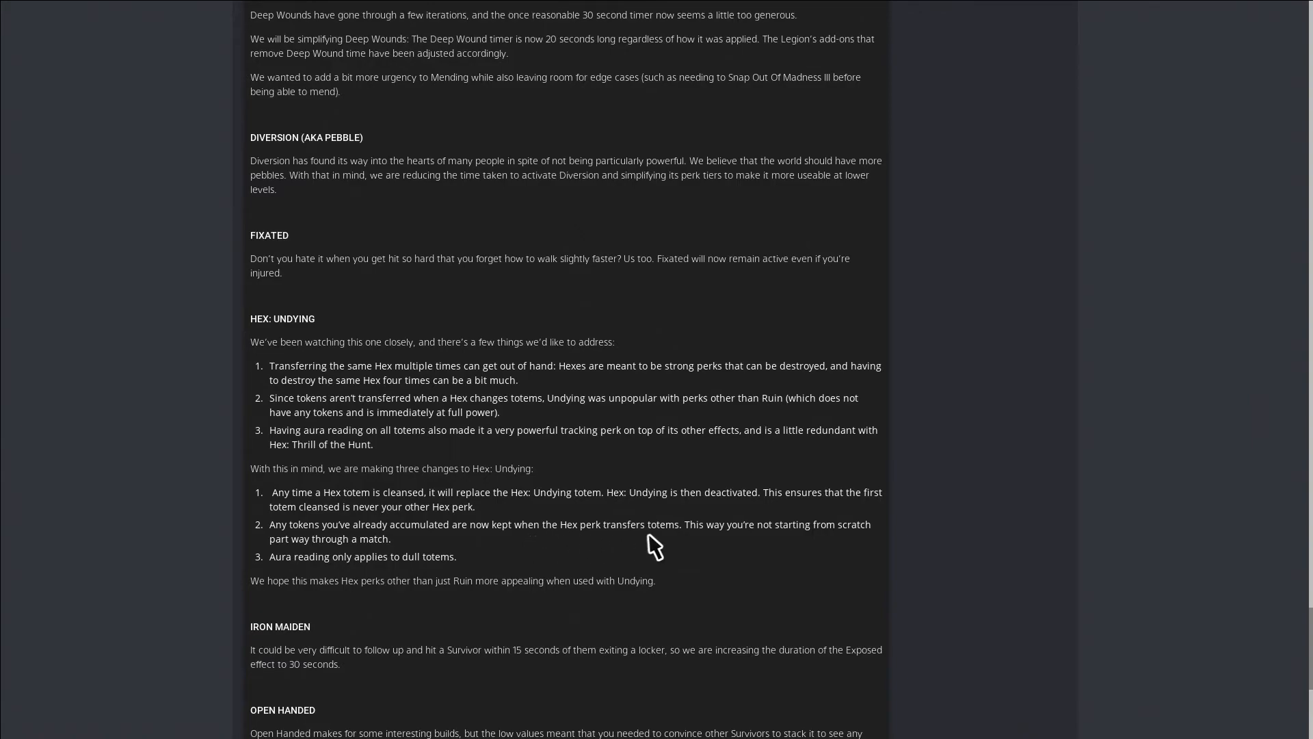
mouse_move(747, 545)
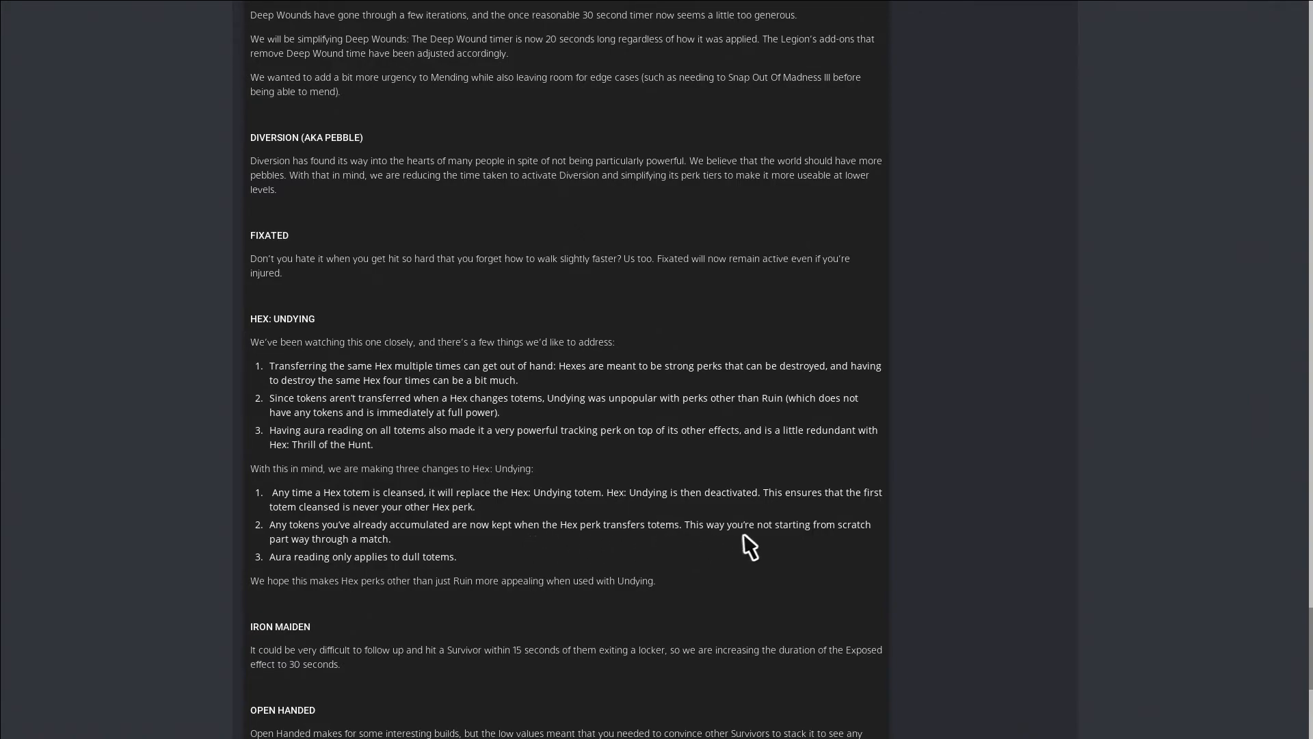
mouse_move(727, 536)
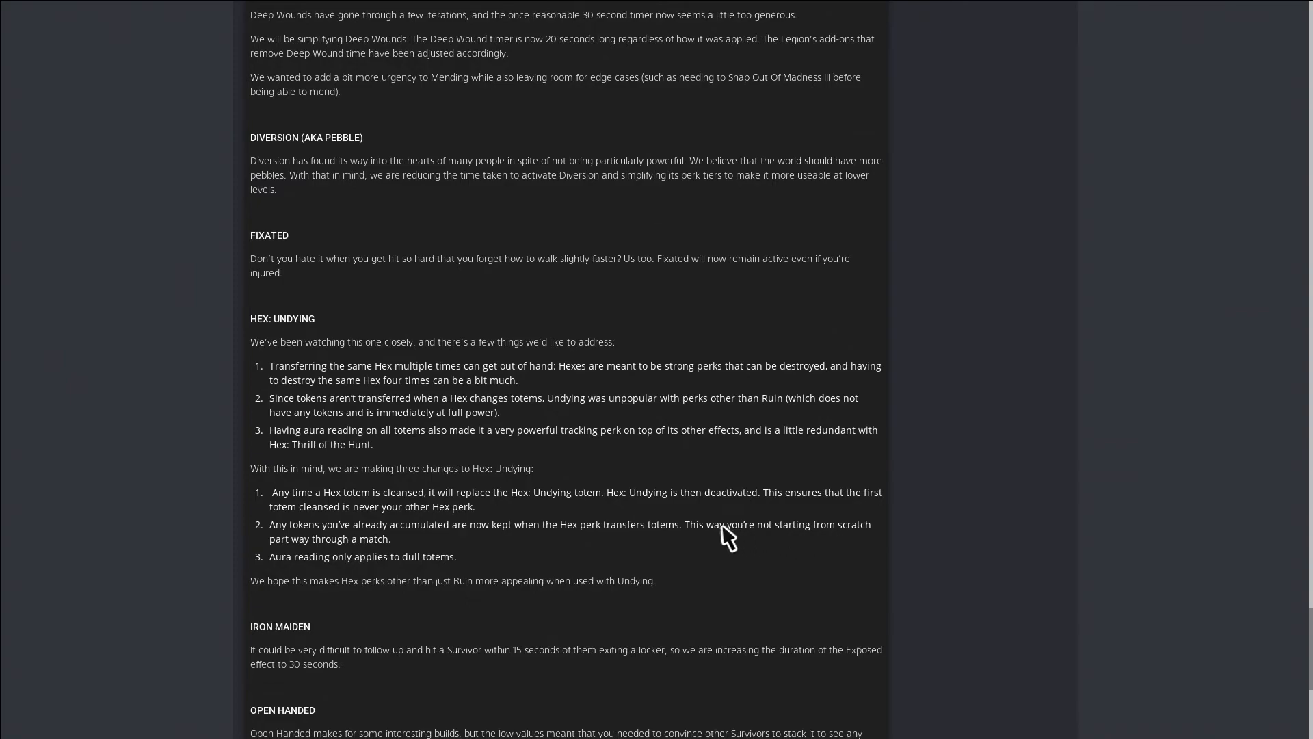
mouse_move(415, 584)
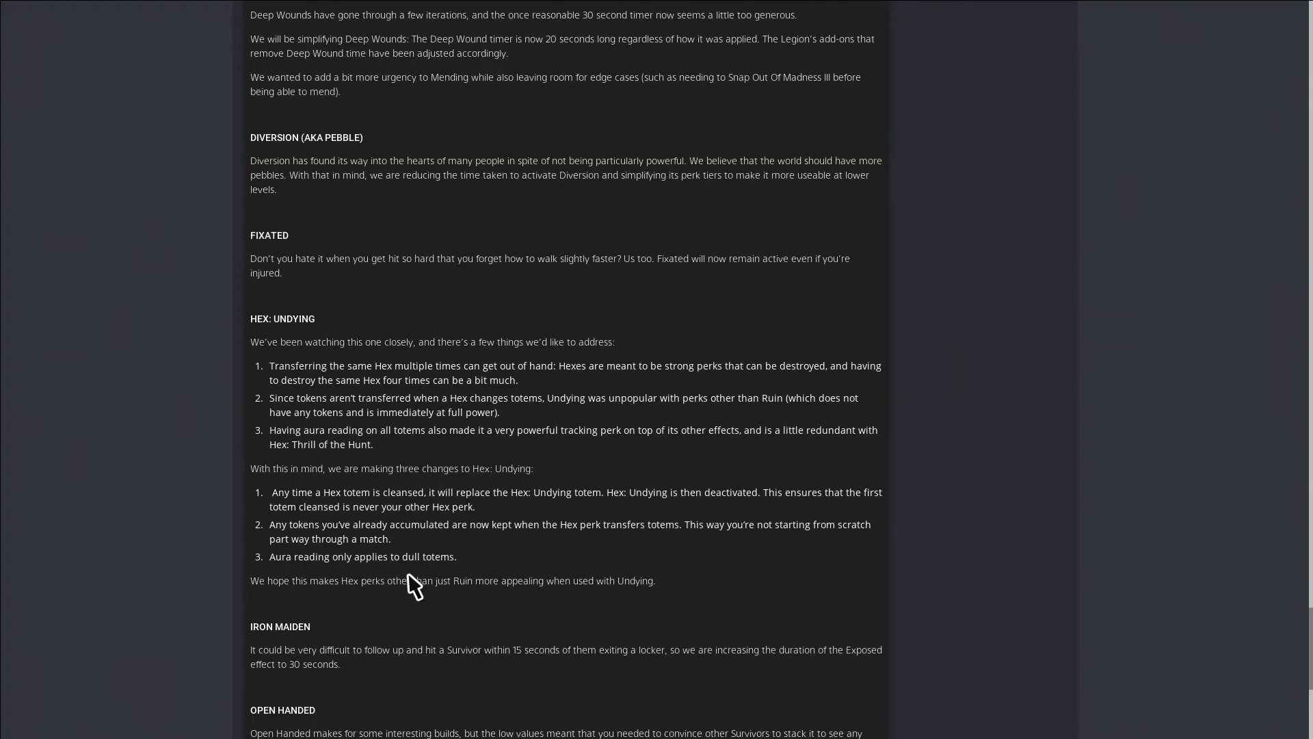
scroll(down, 3)
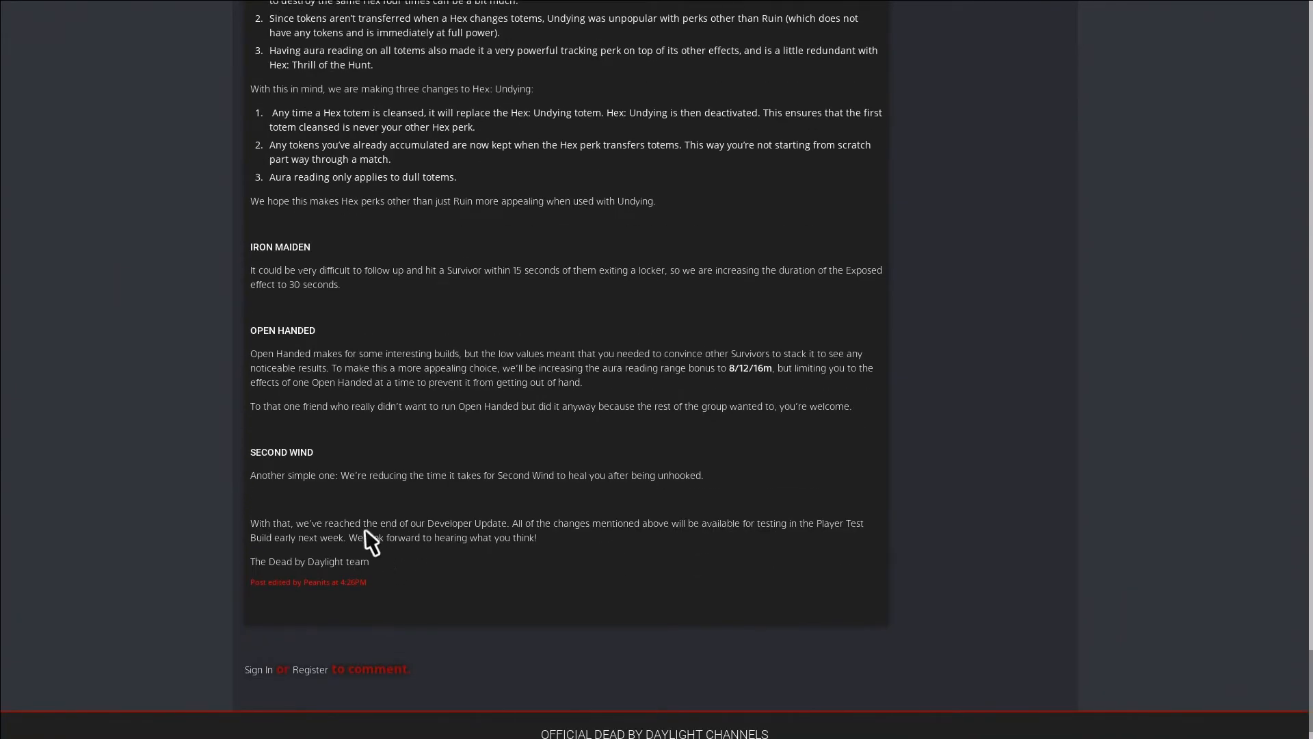
mouse_move(364, 525)
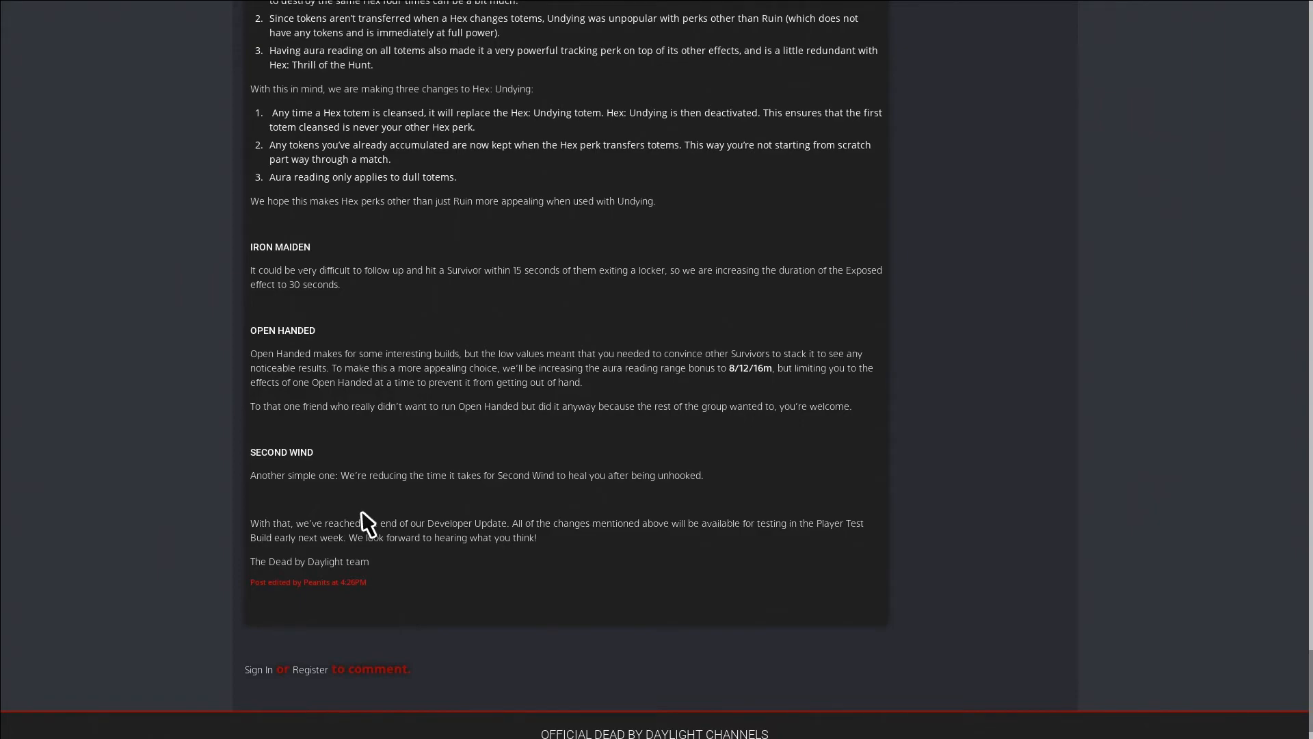
mouse_move(296, 293)
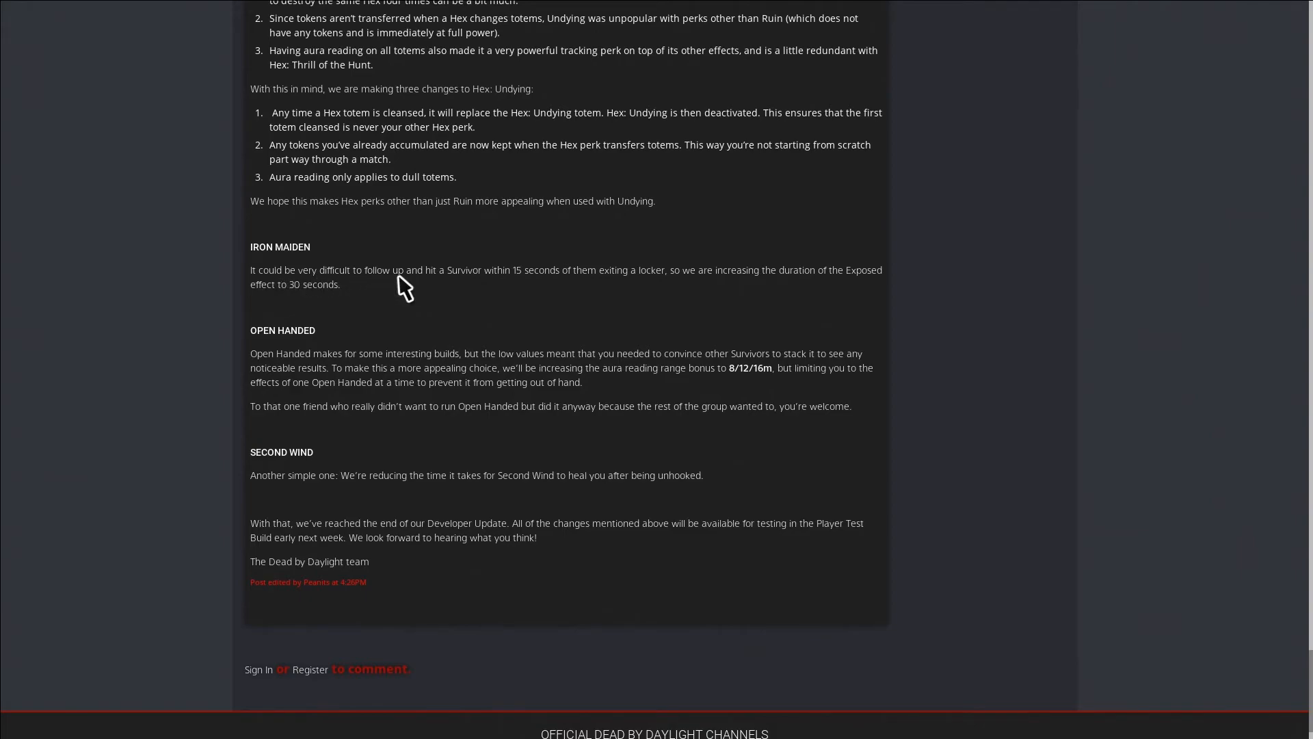
mouse_move(549, 289)
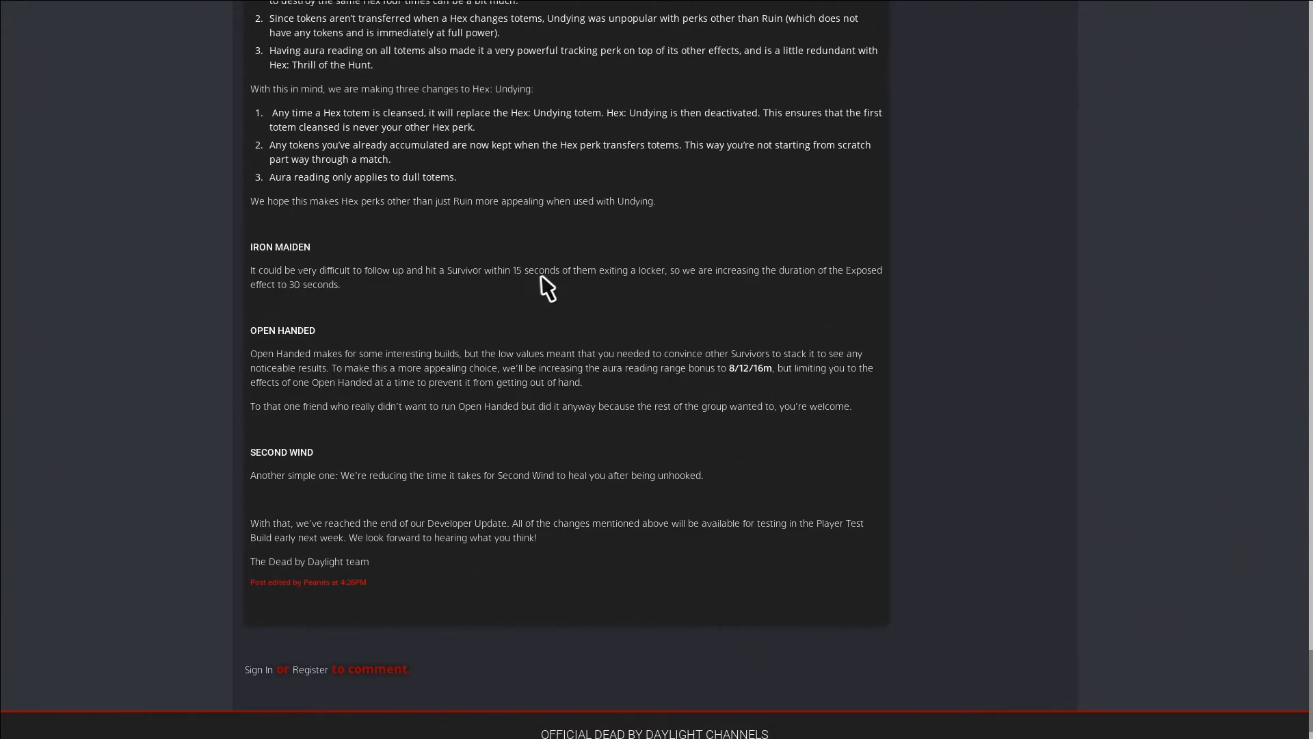
mouse_move(674, 301)
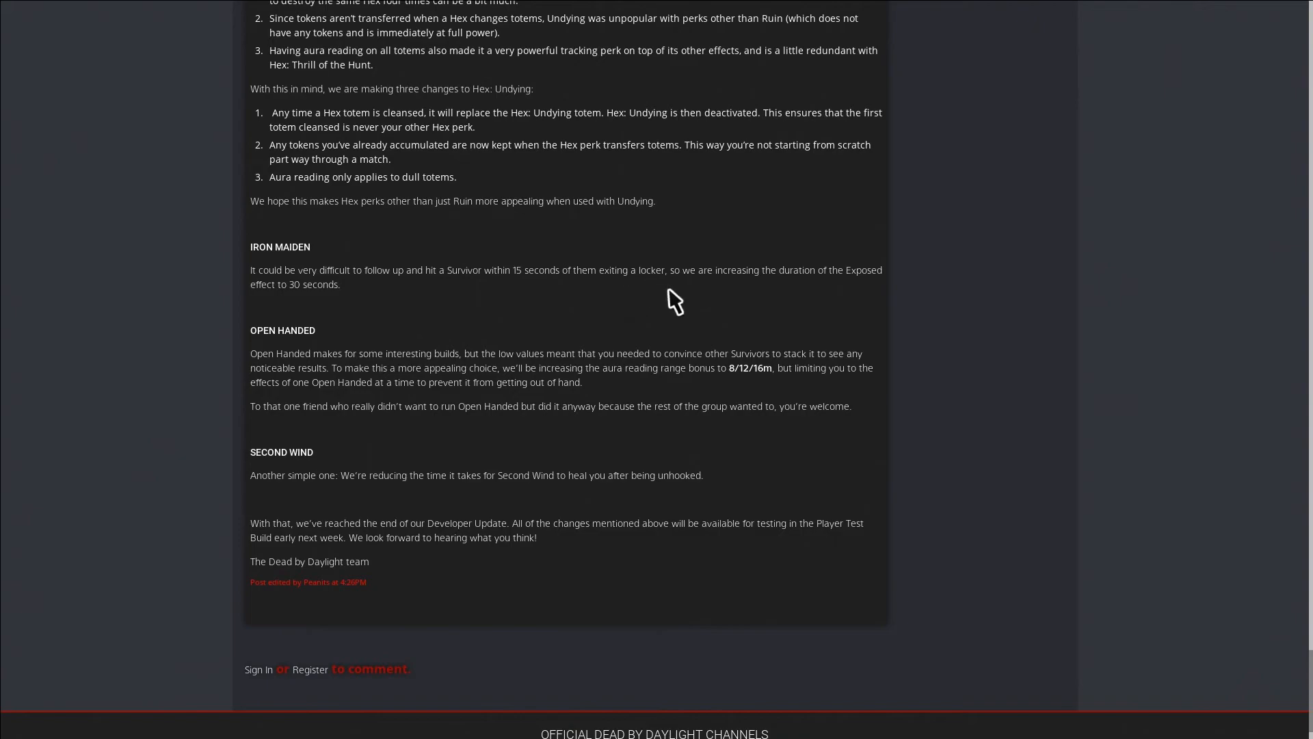
mouse_move(846, 288)
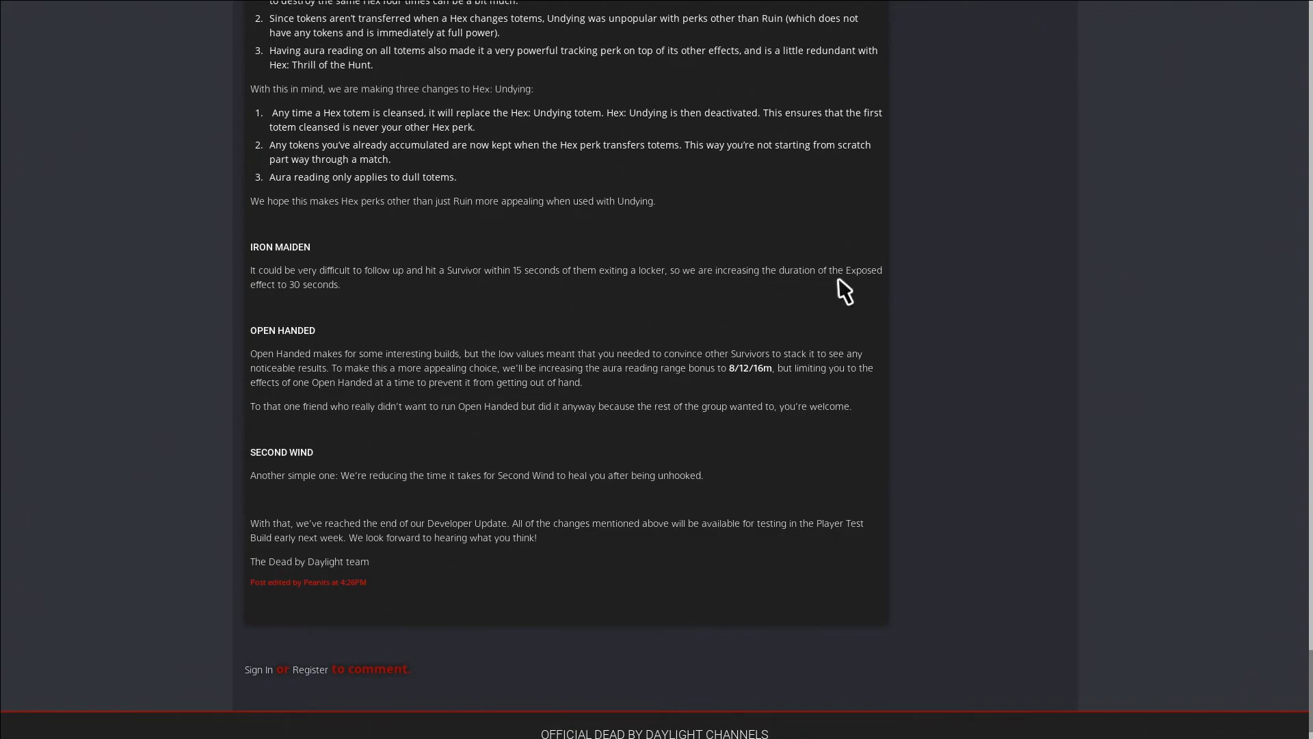
mouse_move(406, 306)
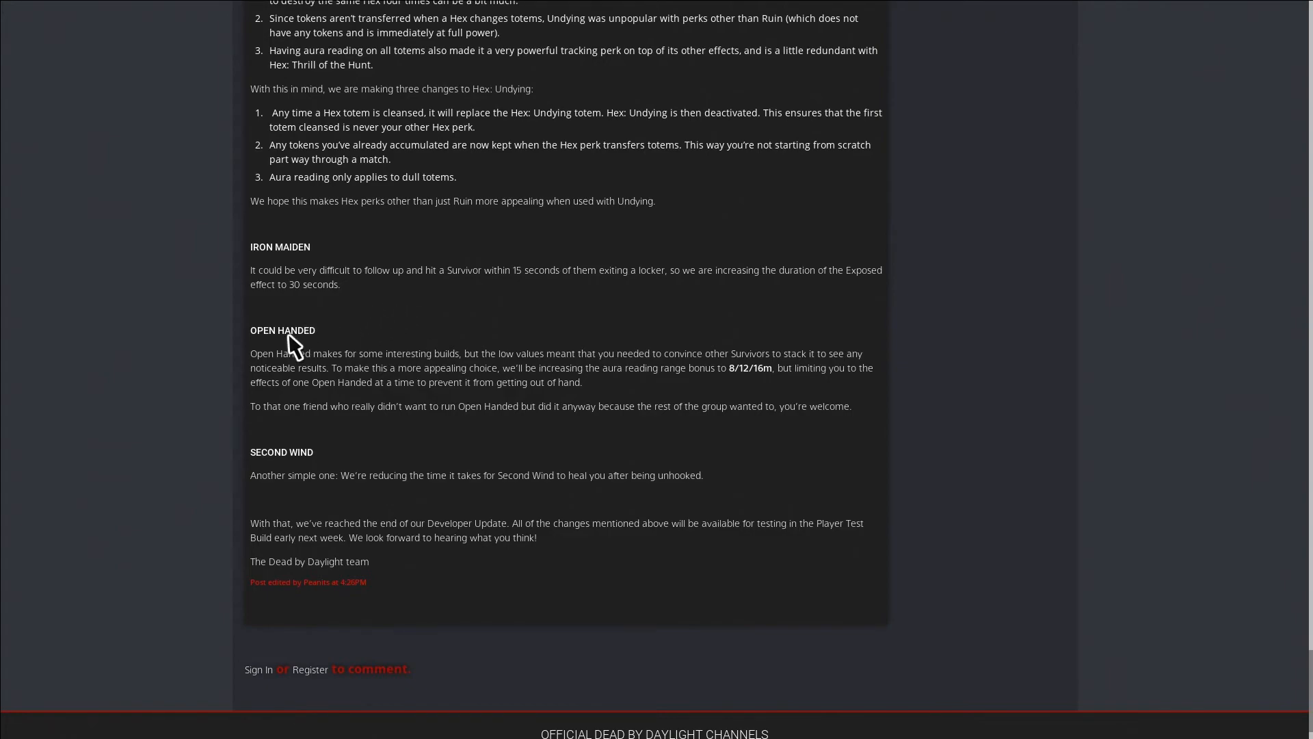
mouse_move(411, 368)
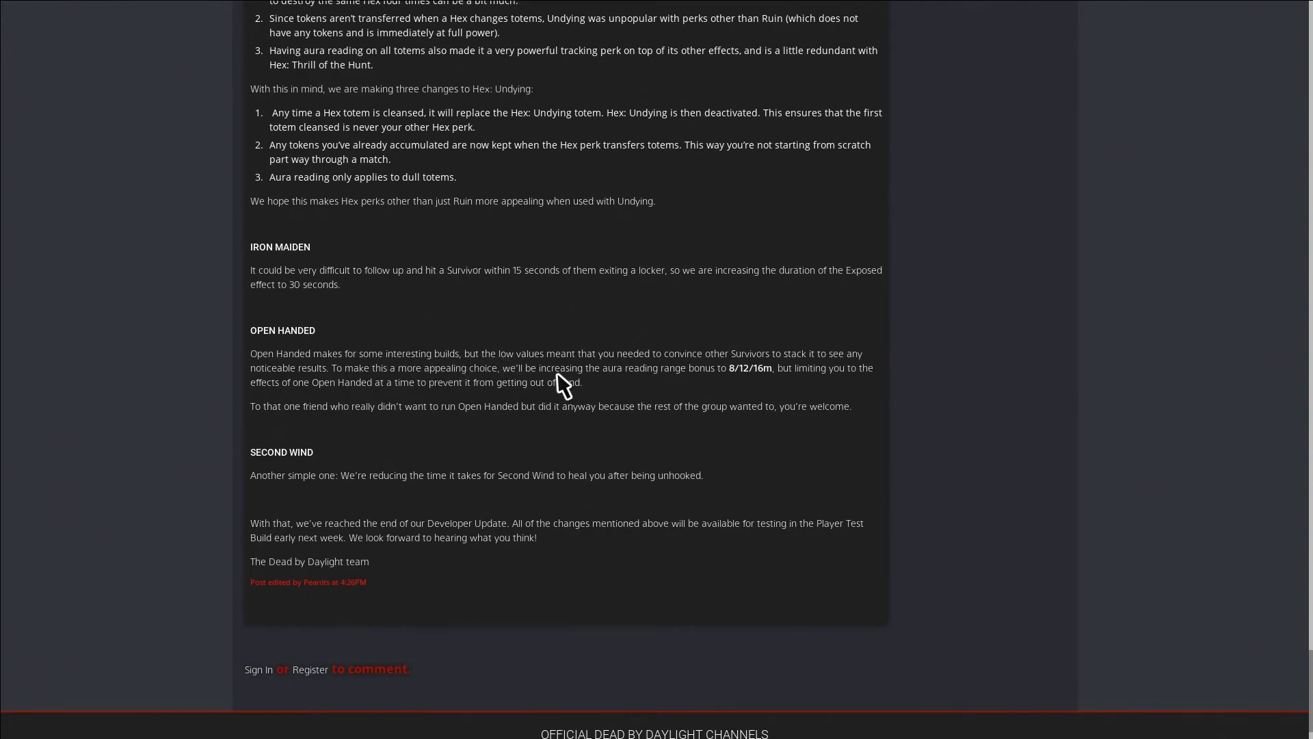
mouse_move(686, 366)
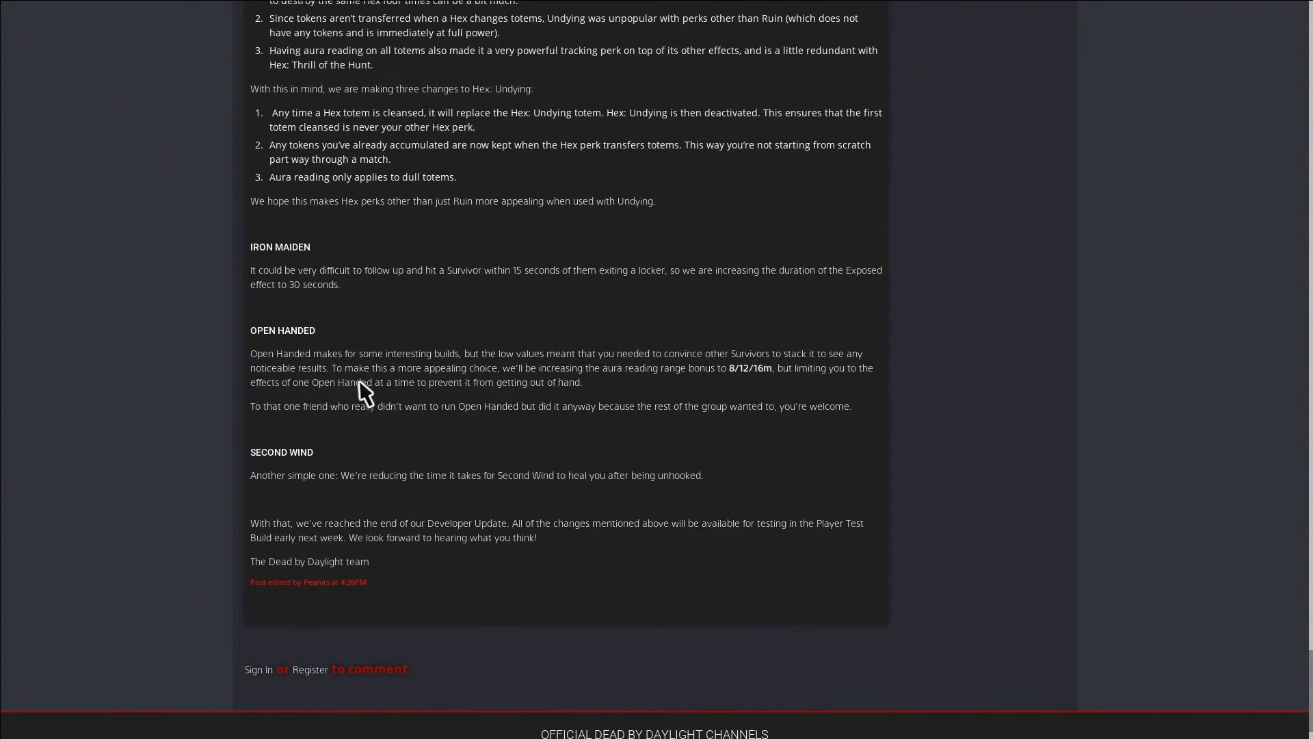
mouse_move(428, 382)
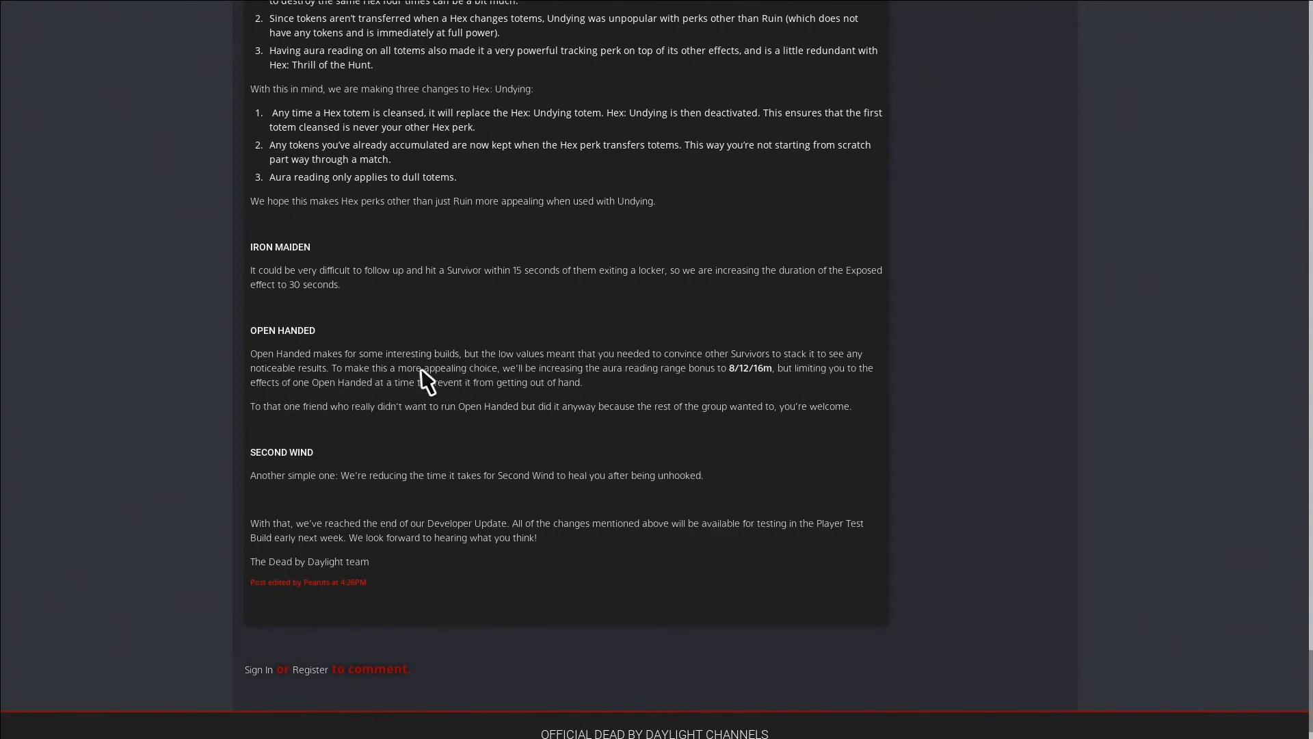
mouse_move(526, 386)
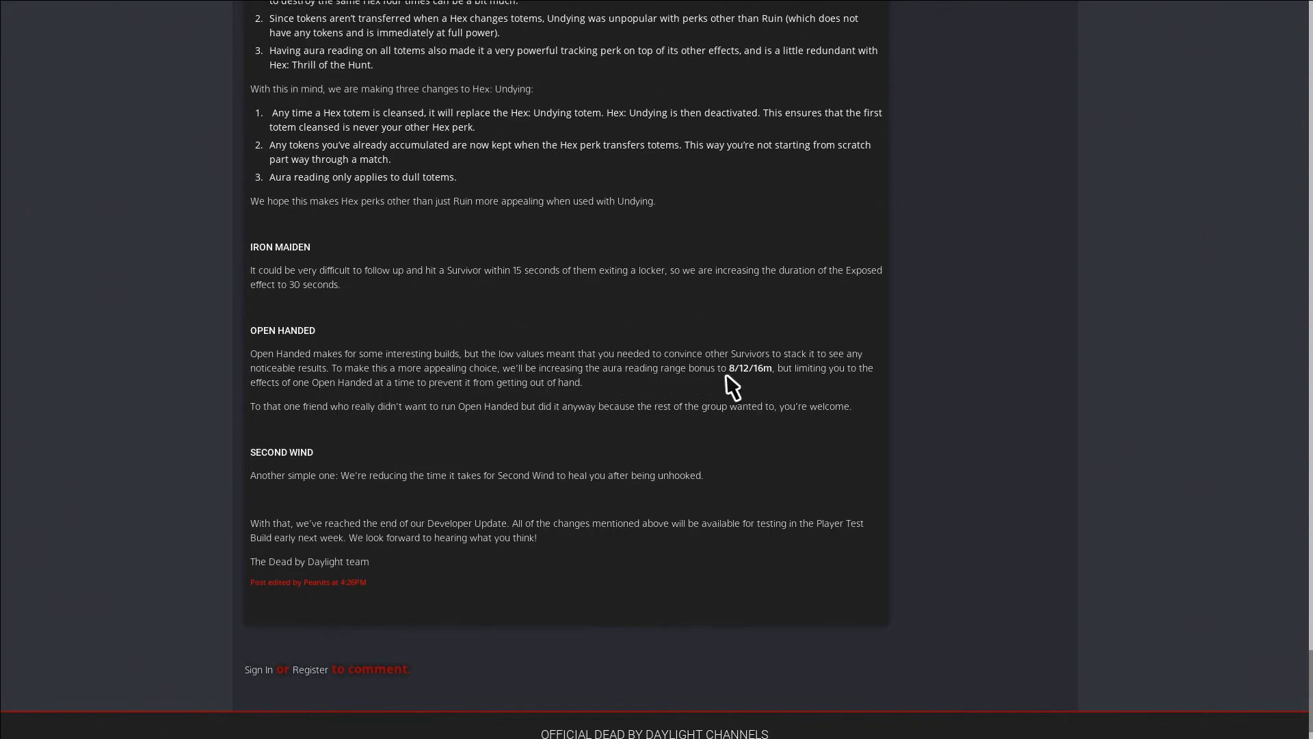
mouse_move(788, 387)
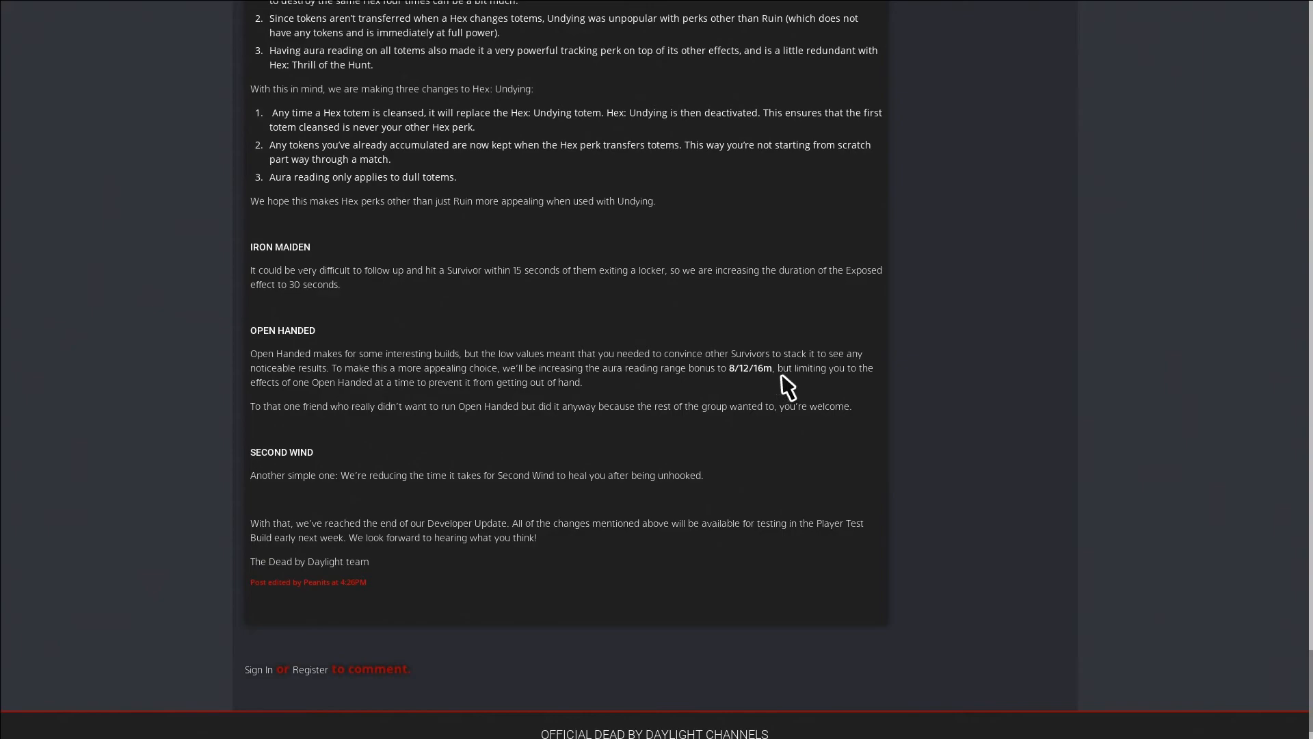
mouse_move(476, 397)
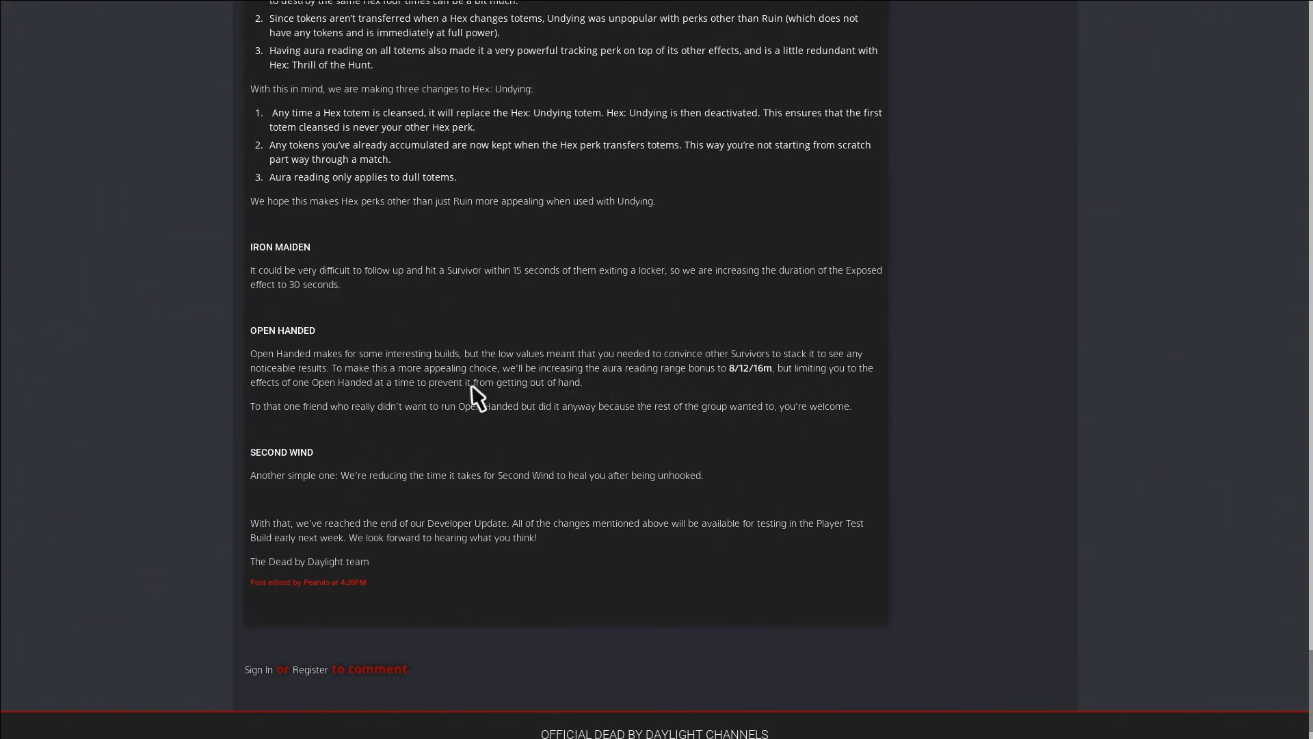
mouse_move(267, 503)
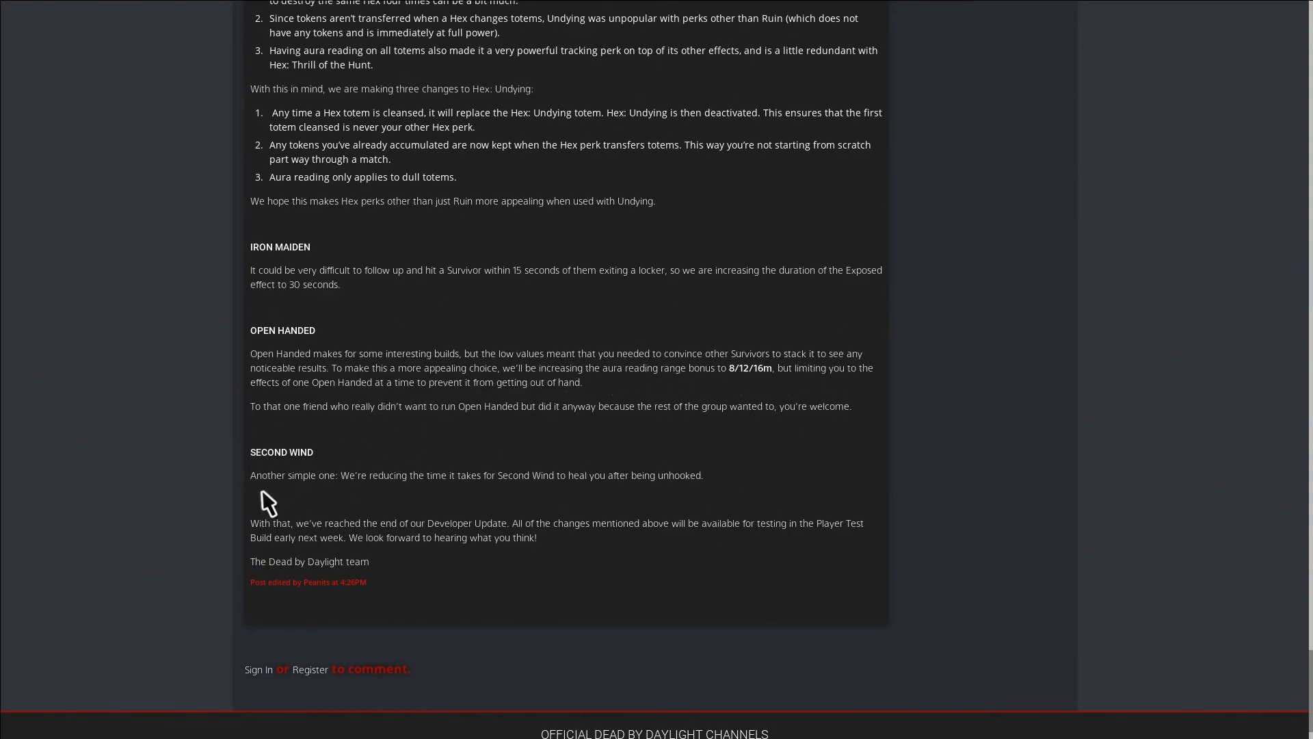
mouse_move(368, 493)
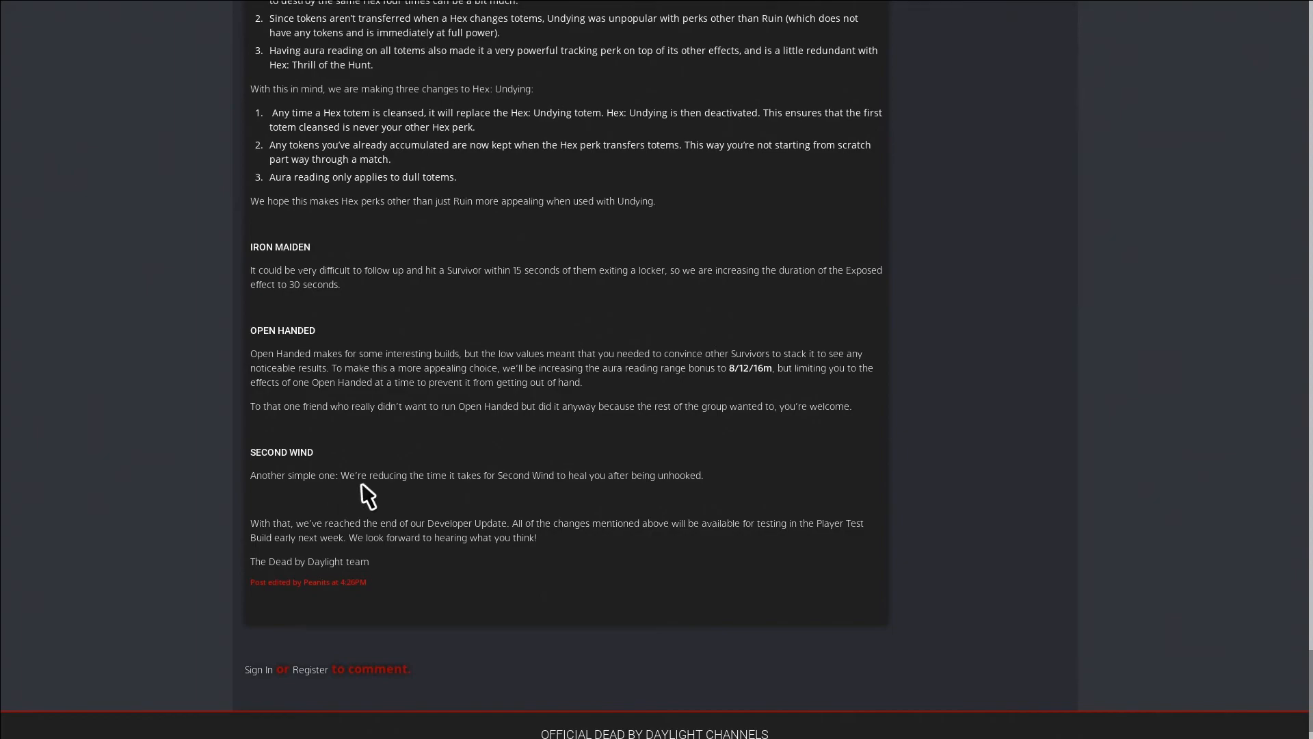
mouse_move(502, 492)
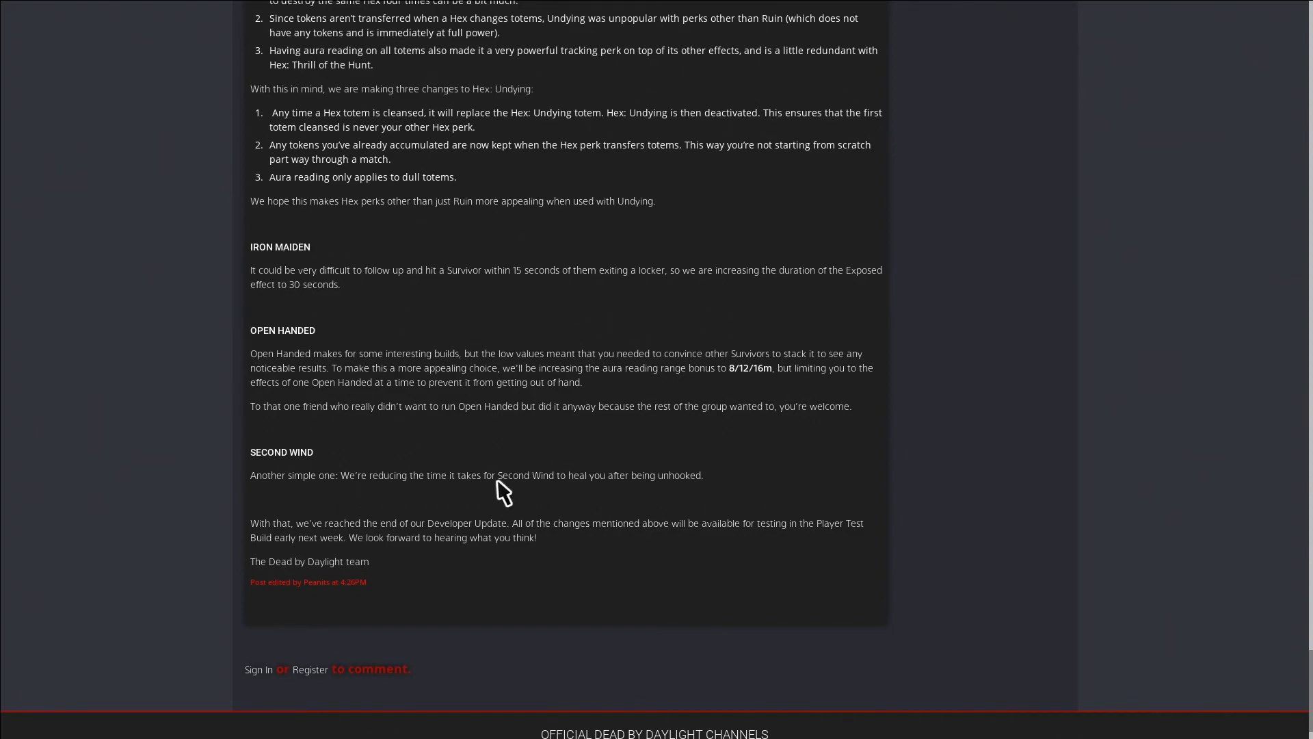
mouse_move(688, 490)
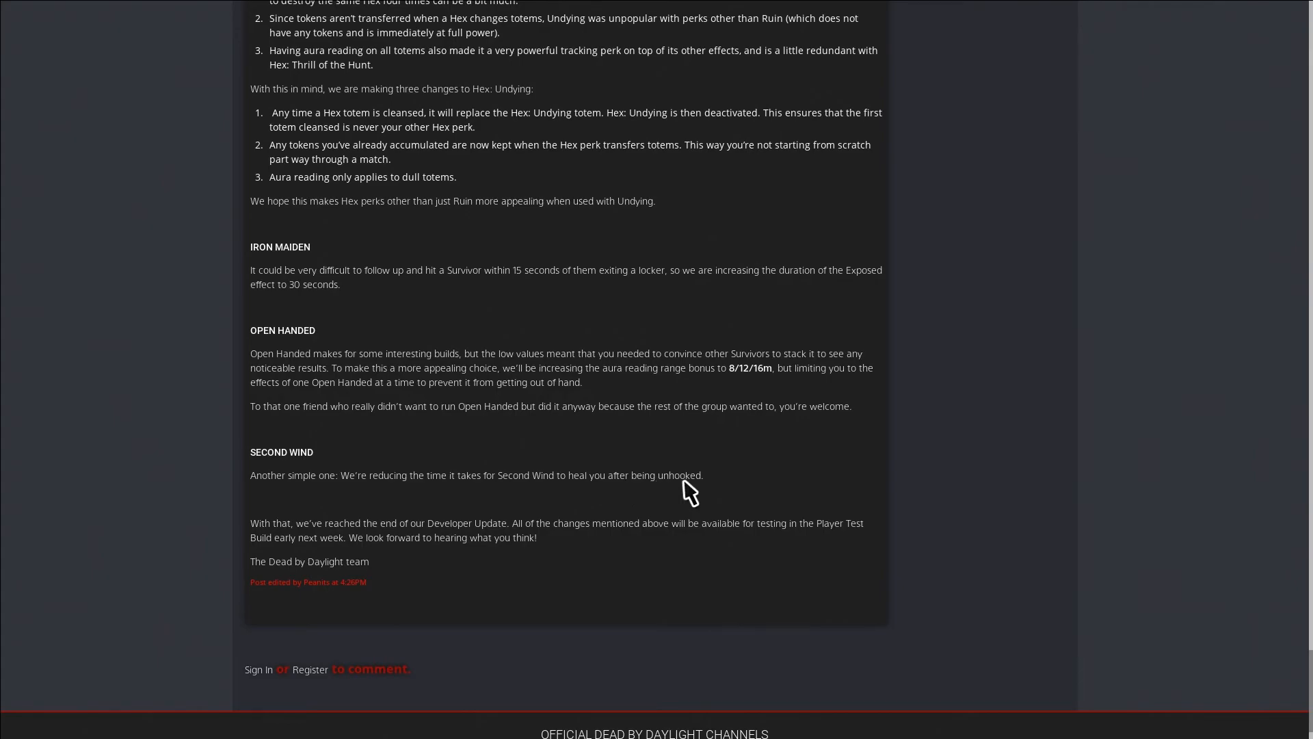
Scroll to the post's end to read Iron Maiden, Open Handed, Second Wind and the sign-off
scroll(down, 3)
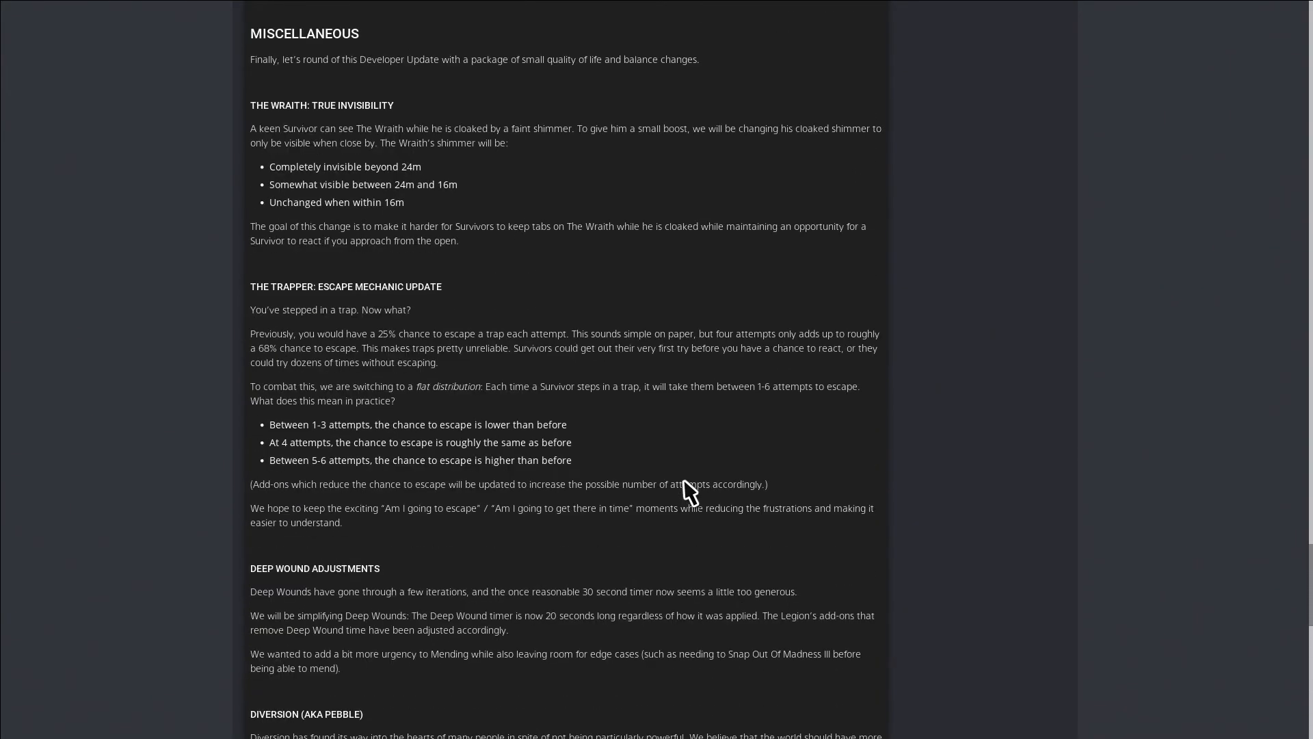
Scroll back up the page toward the DEVELOPER UPDATE | JANUARY 2021 title and banner
scroll(down, 3)
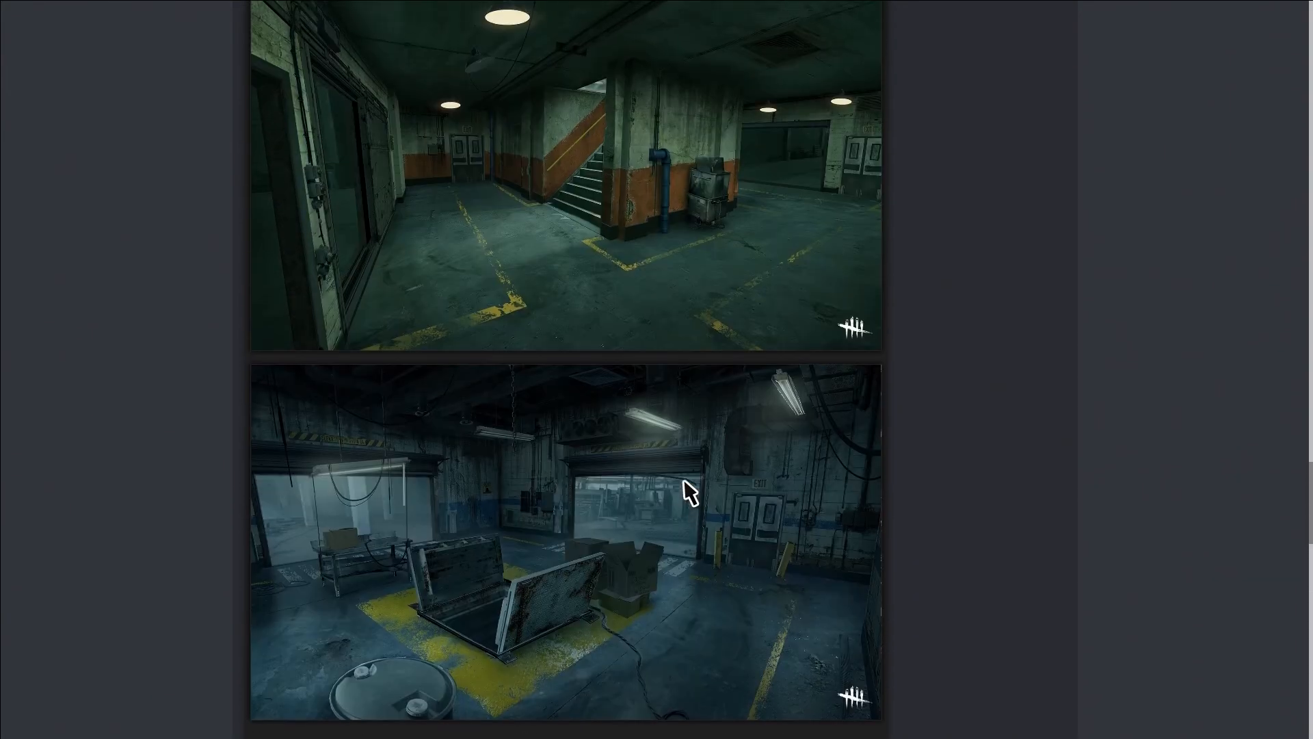
scroll(down, 3)
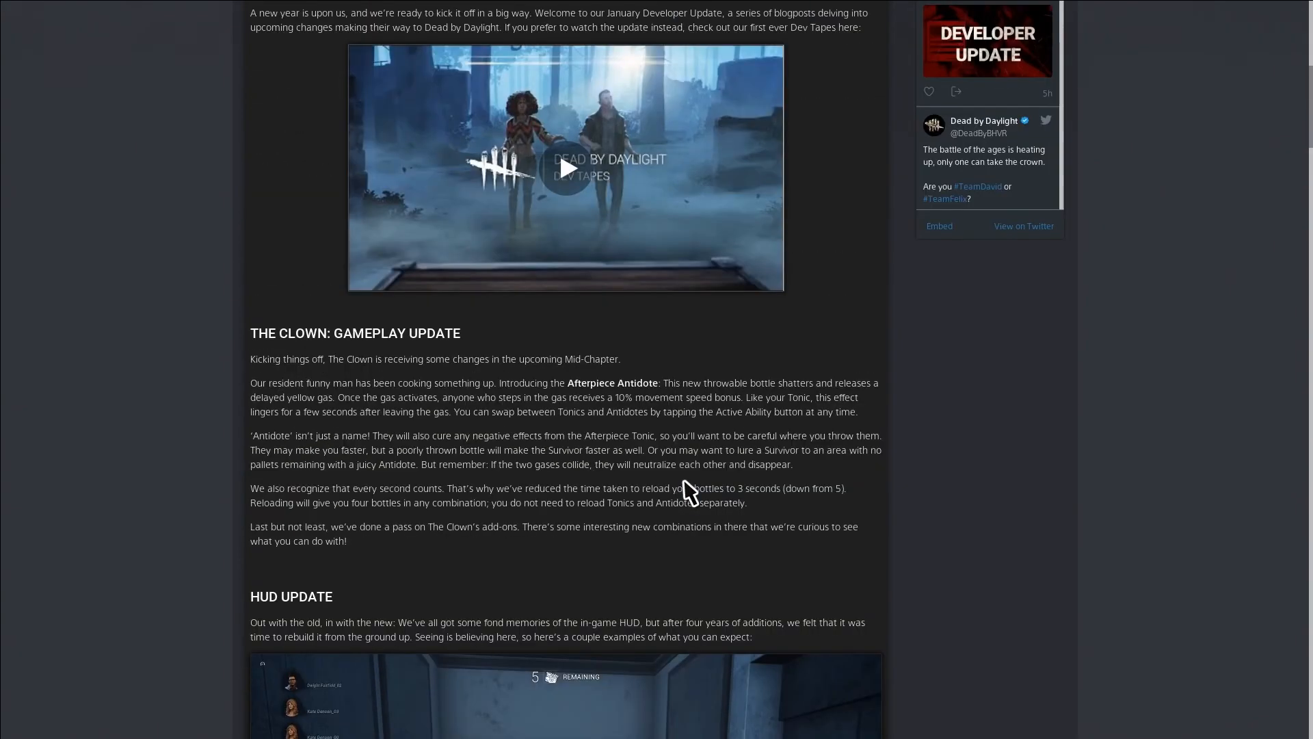
scroll(up, 3)
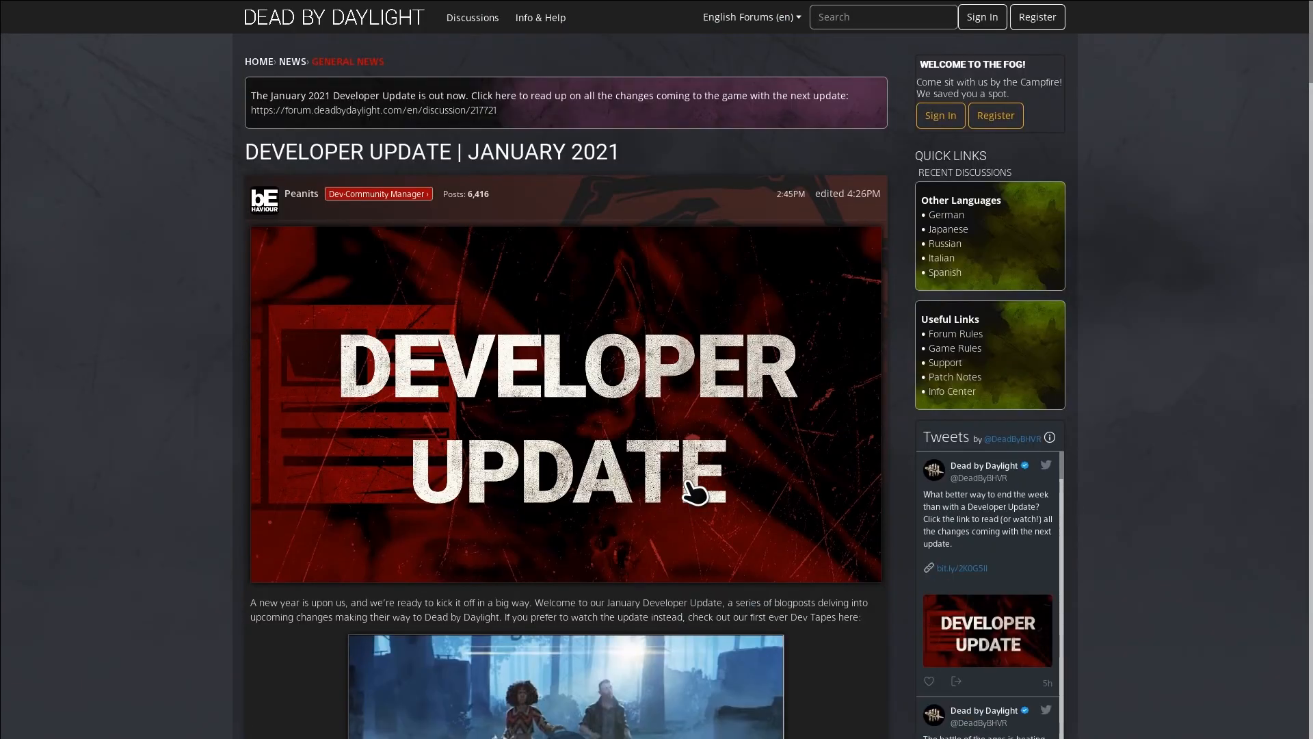